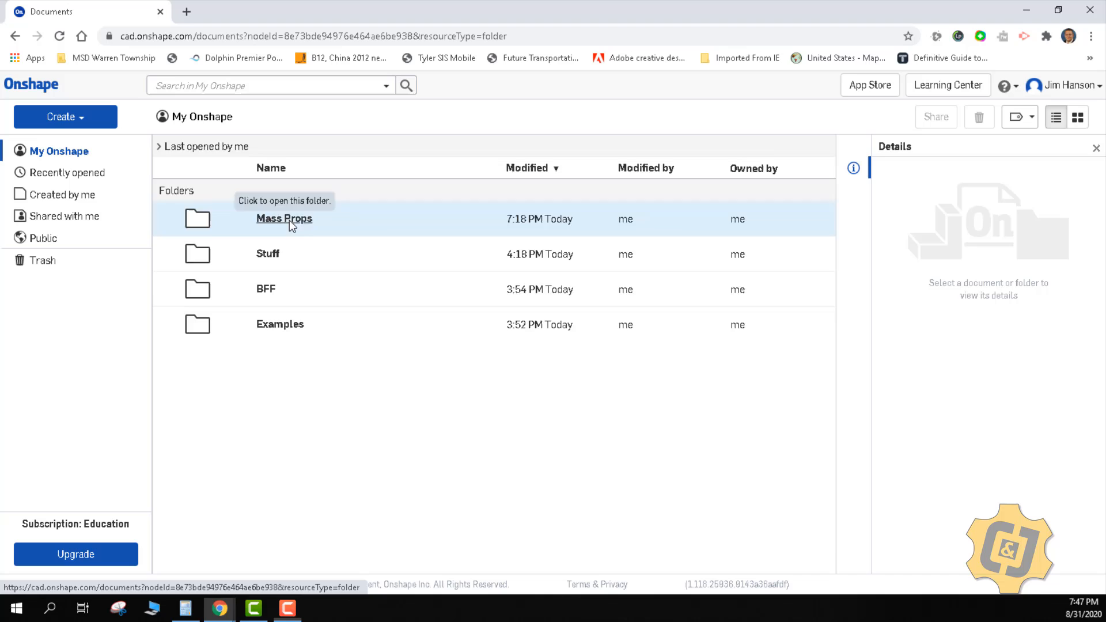
- Create a new document named 'Pipe Support' inside the Mass Props folder
click(64, 116)
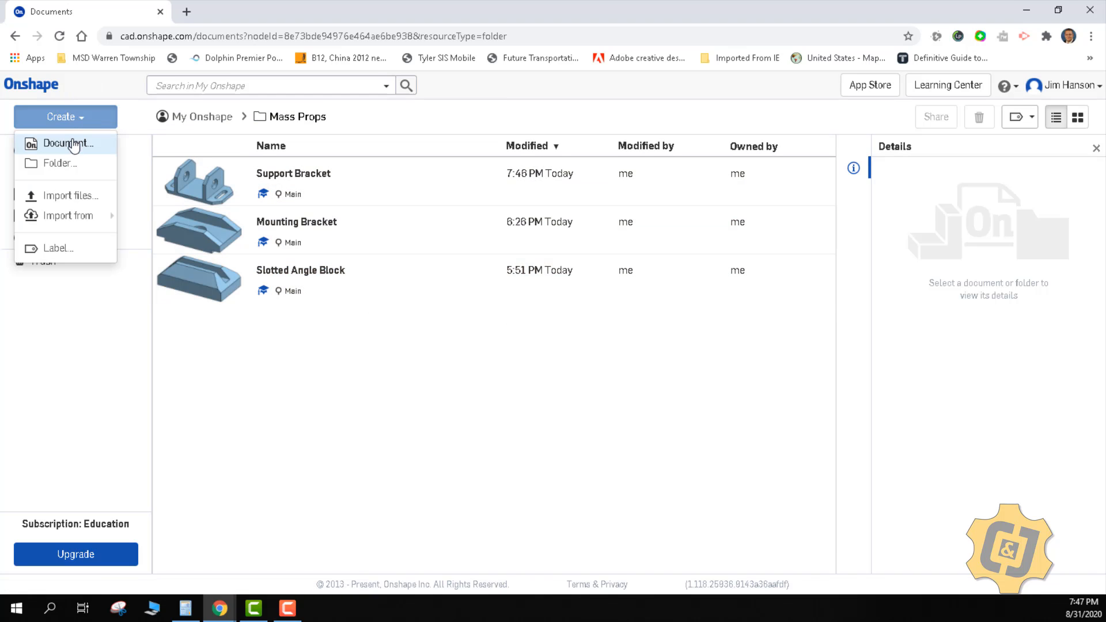
click(68, 144)
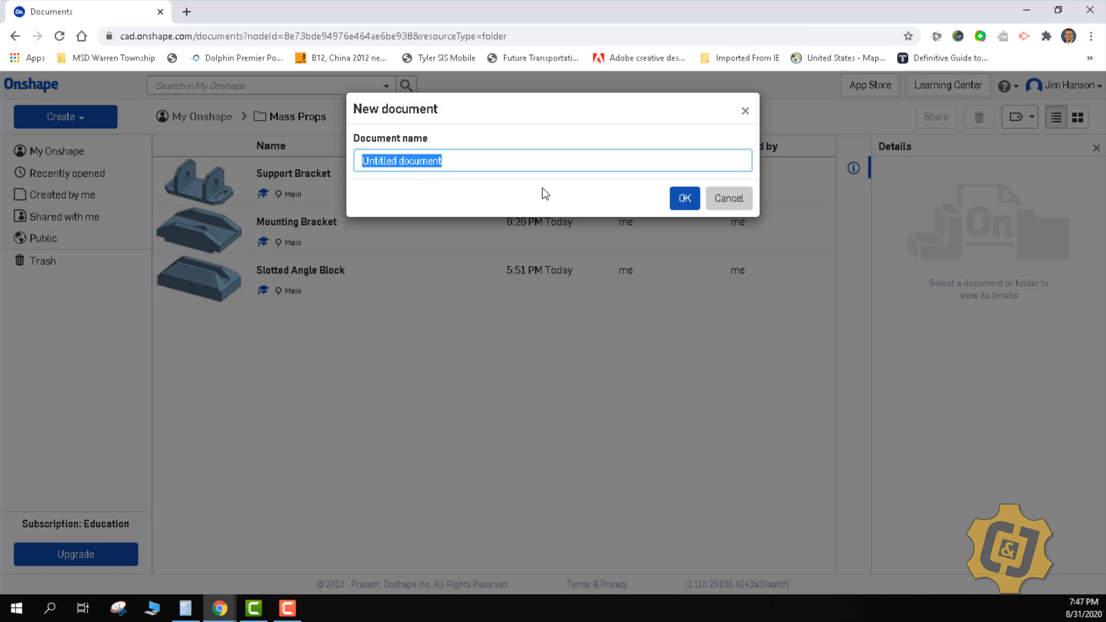
text(Pipe)
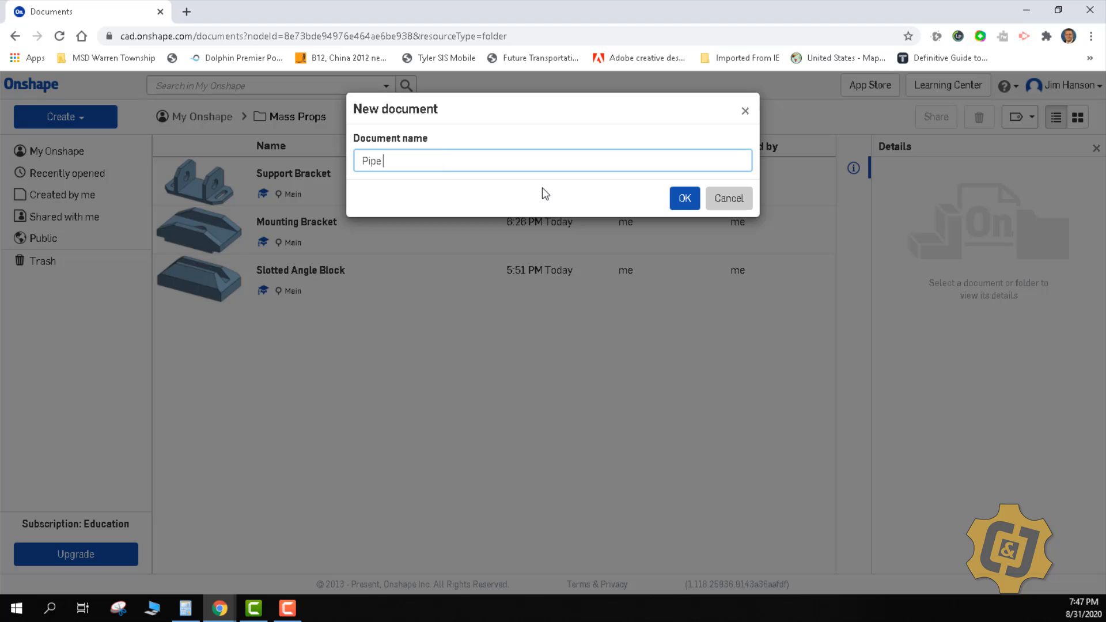
click(682, 198)
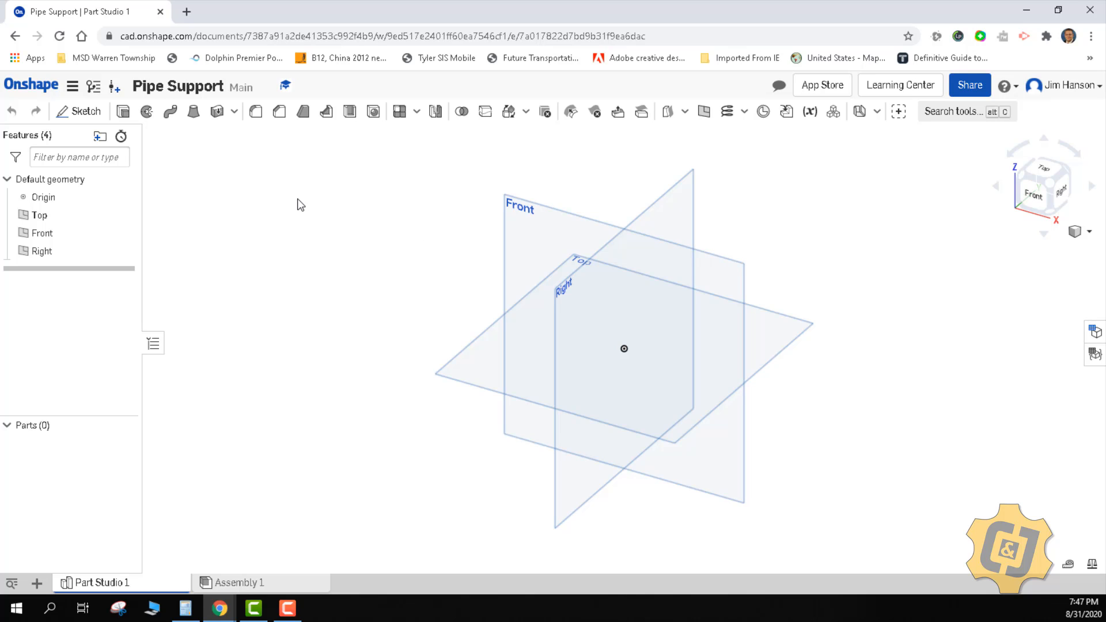
mouse_move(72, 85)
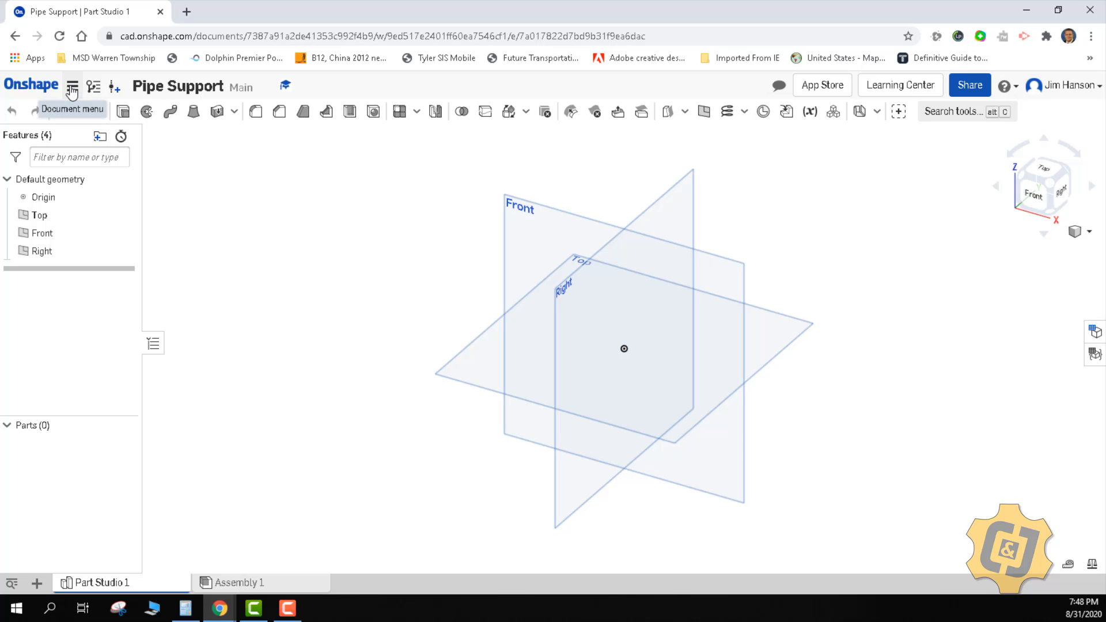
- Set the workspace's default length unit to Millimeter in Workspace units
click(71, 86)
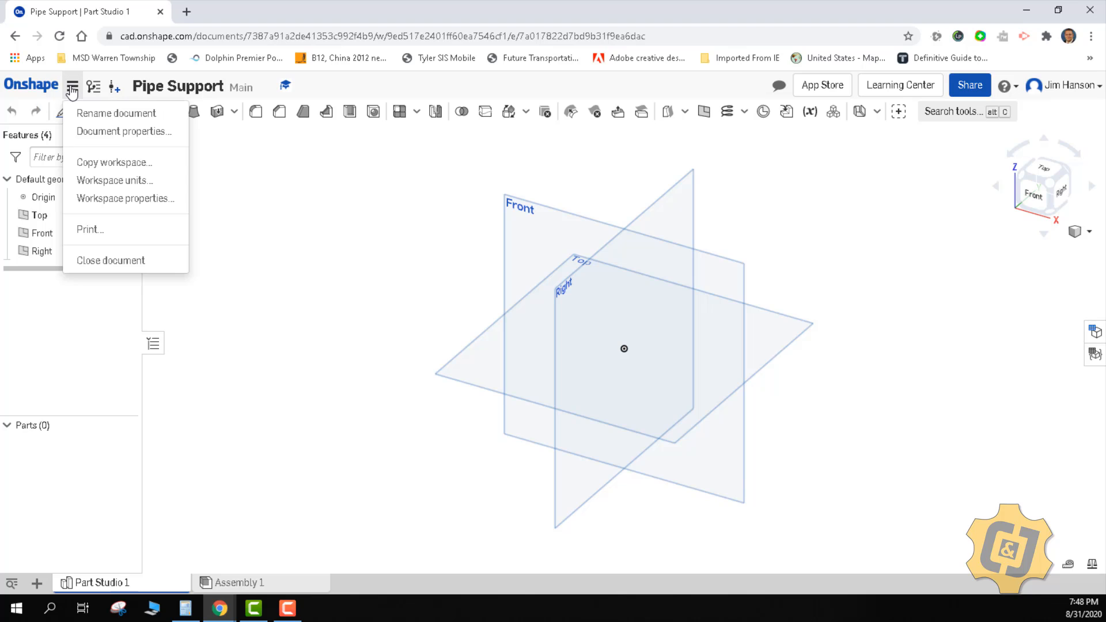
mouse_move(114, 180)
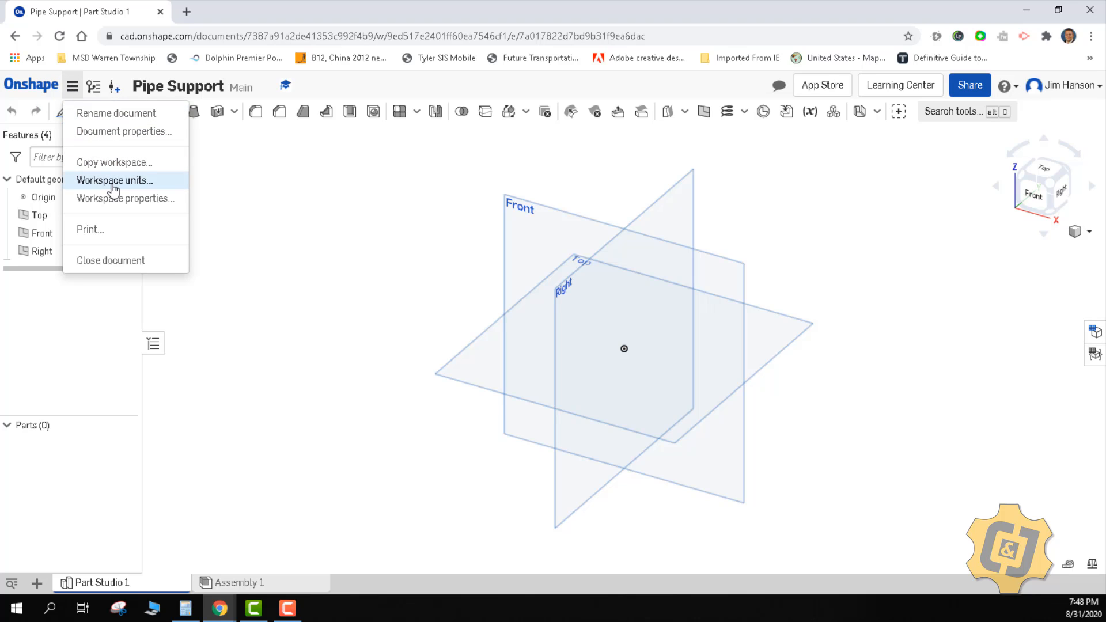
click(114, 180)
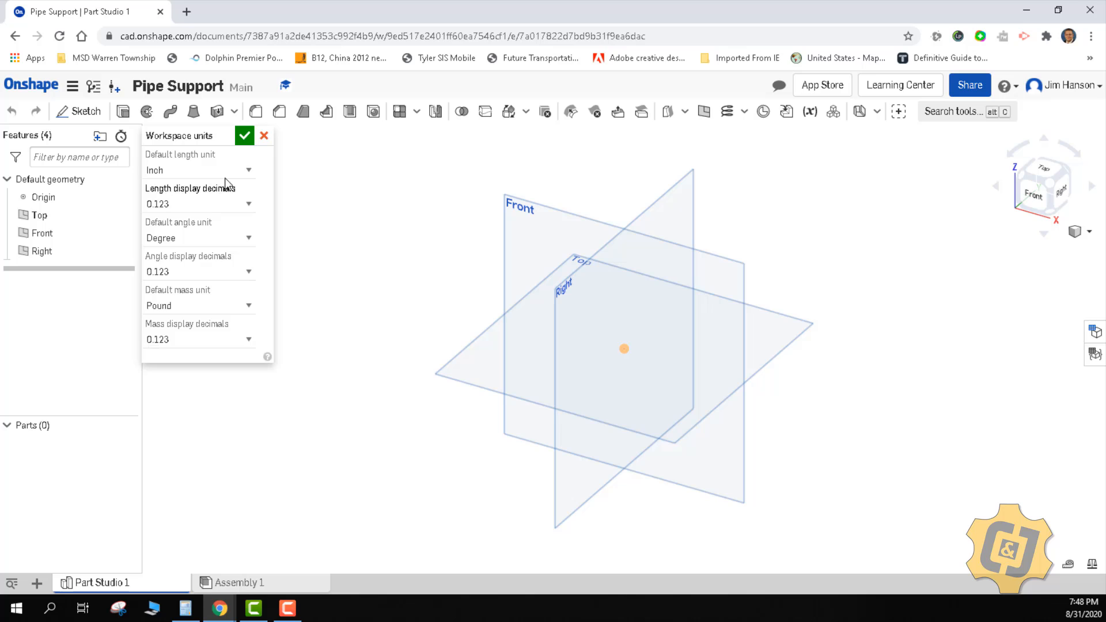
click(199, 170)
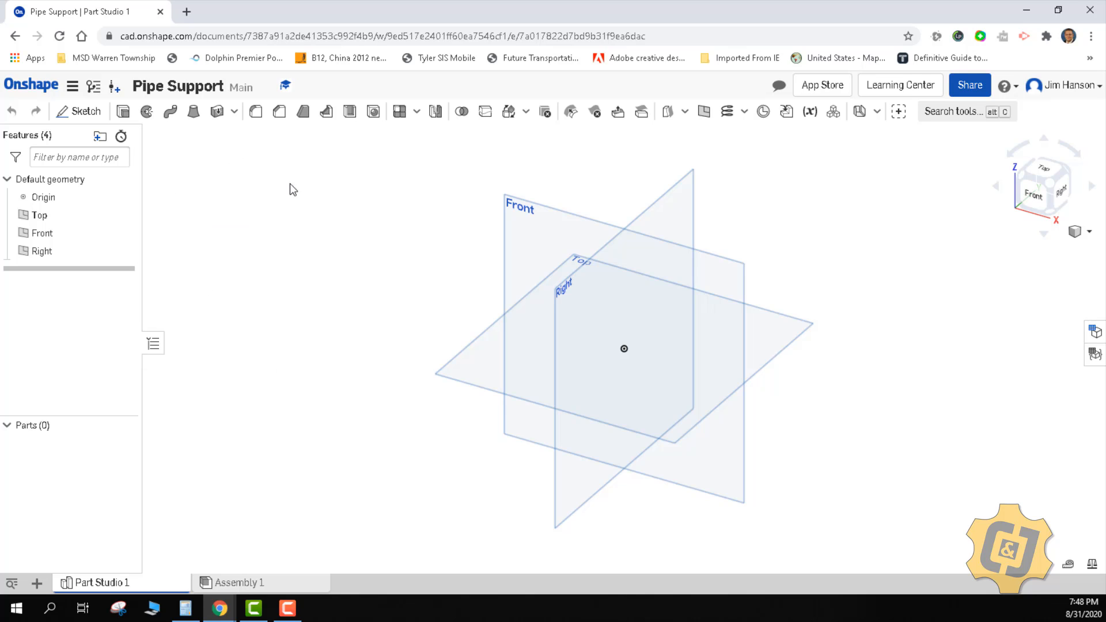
mouse_move(318, 211)
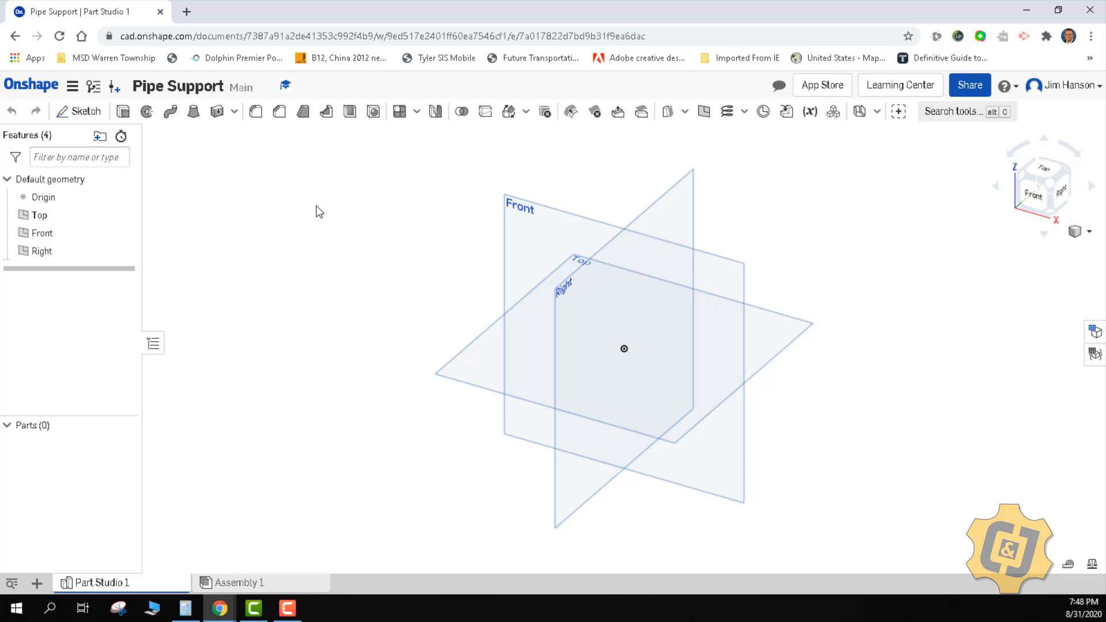
- Sketch a corner rectangle from the origin on the Front plane, dimensioned 100 by 65
click(79, 110)
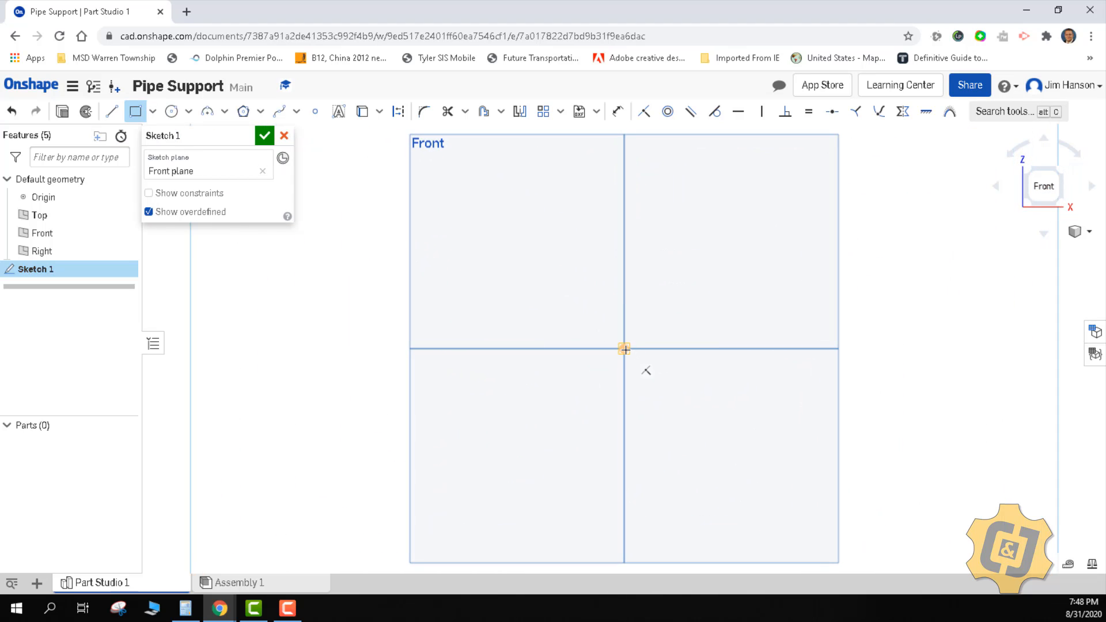
drag(484, 431, 777, 155)
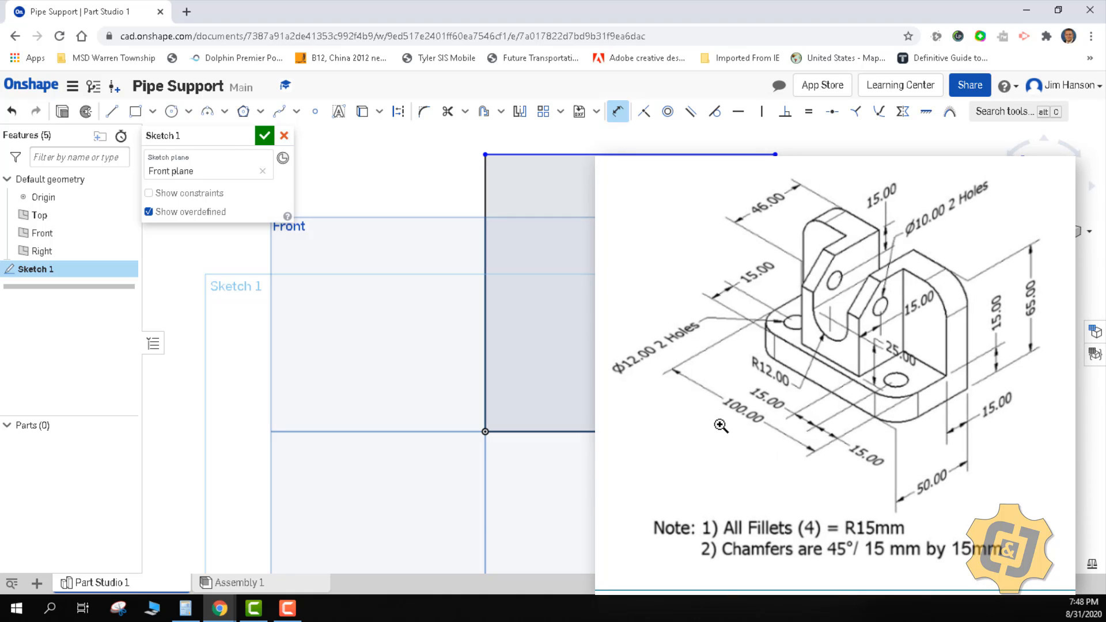
mouse_move(1033, 424)
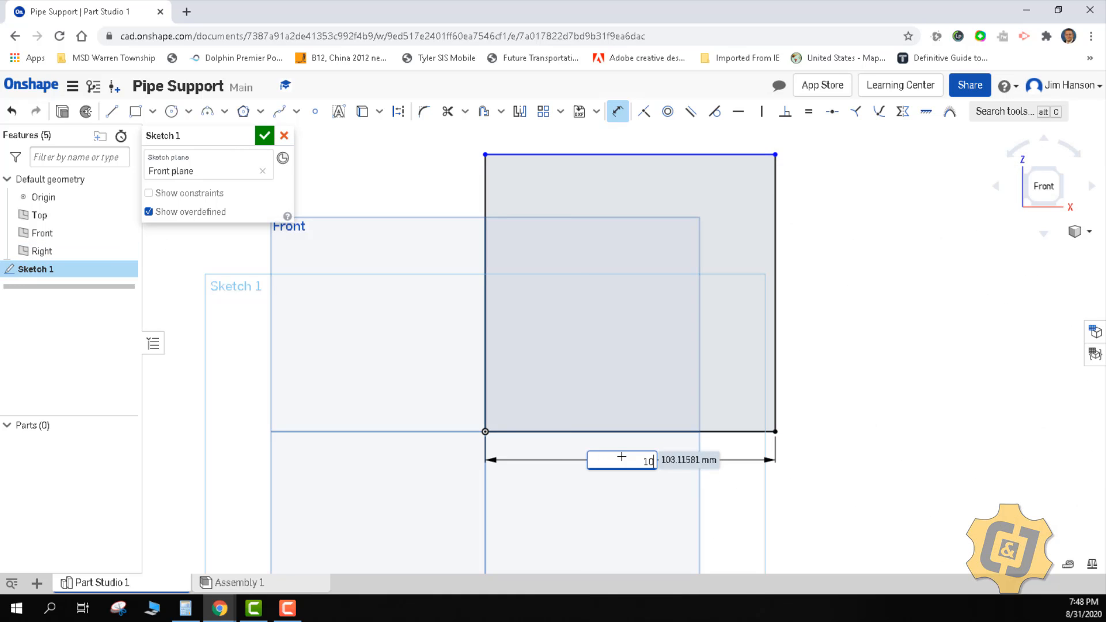
text(100)
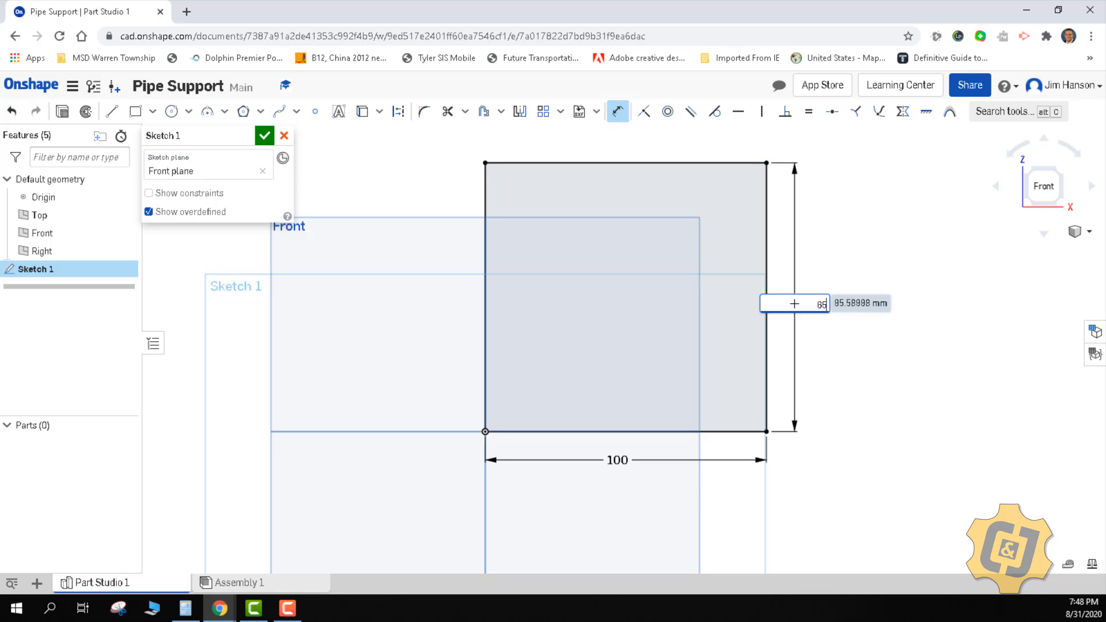
text(65)
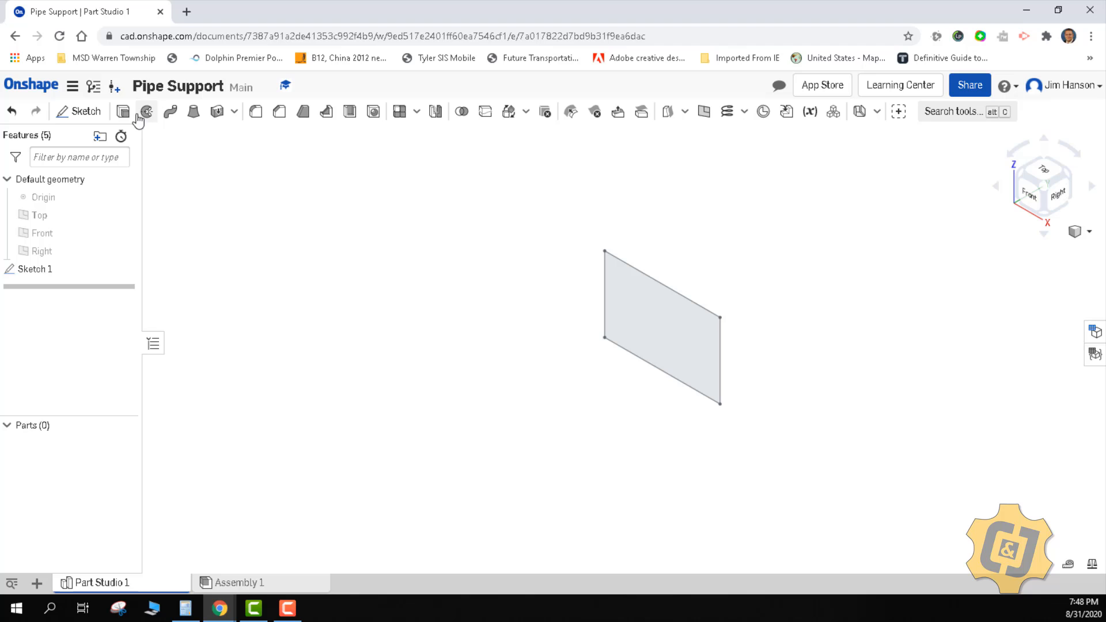
- Extrude the Sketch 1 rectangle region 50 mm deep into a solid part
click(145, 111)
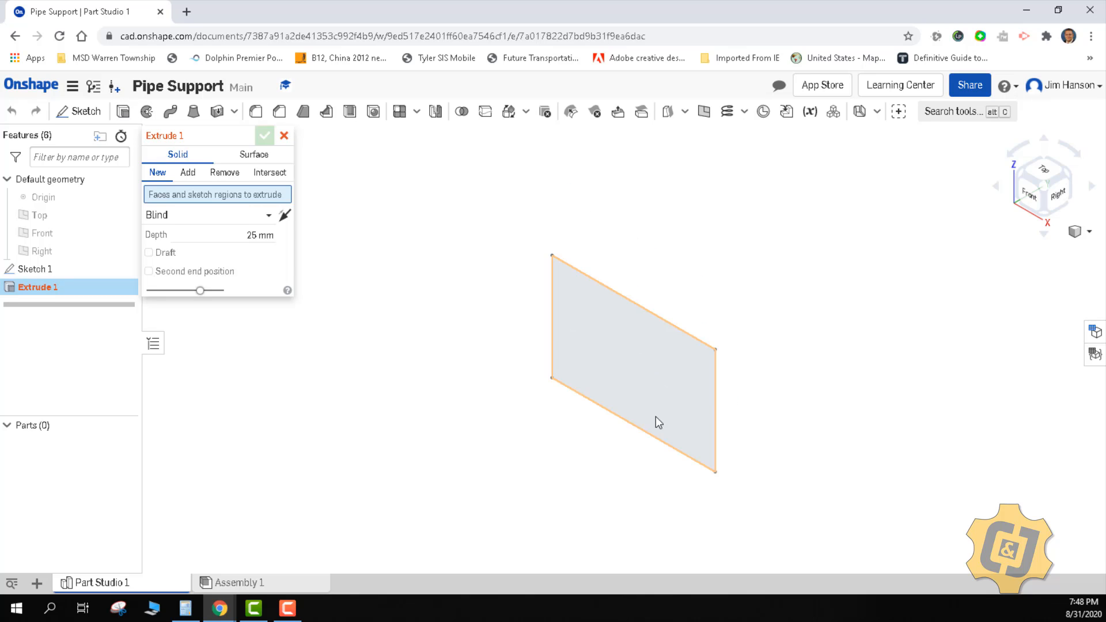
click(631, 360)
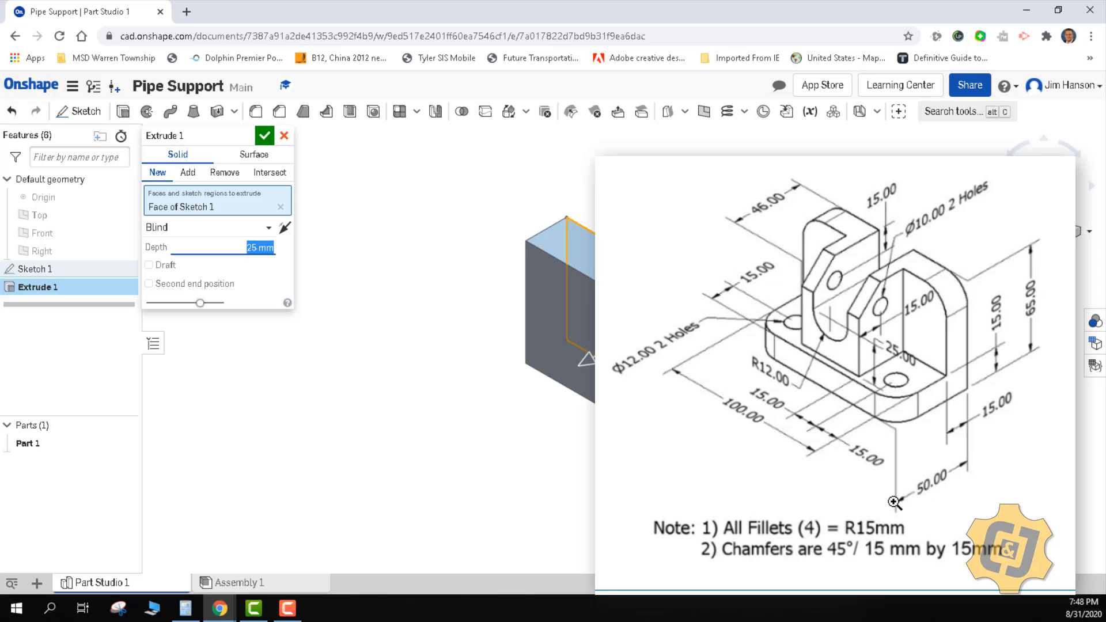
mouse_move(967, 458)
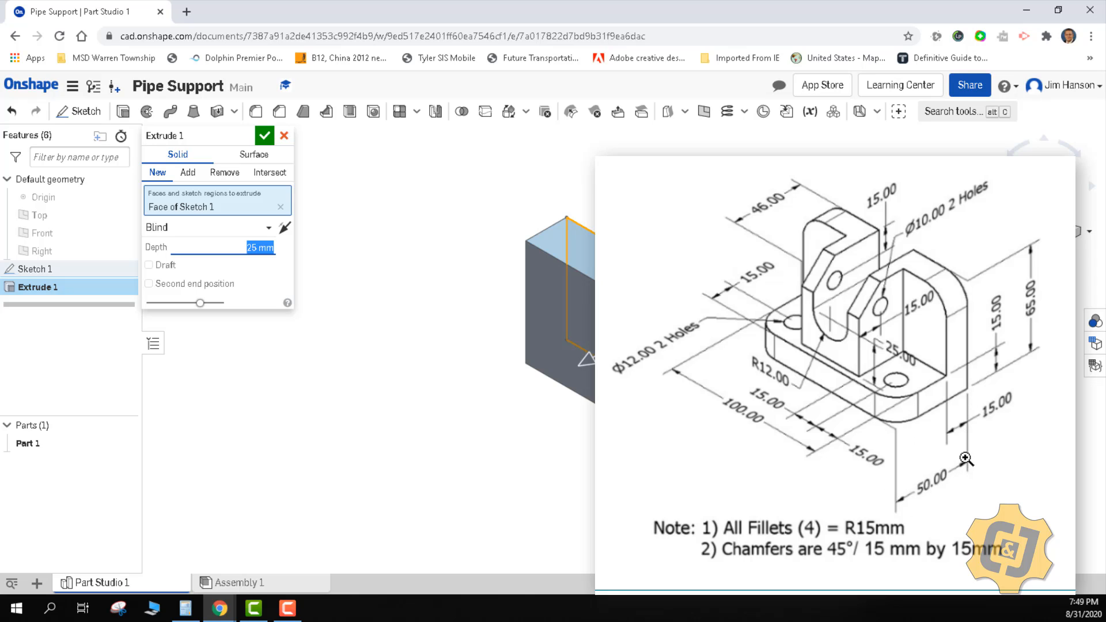
text(50)
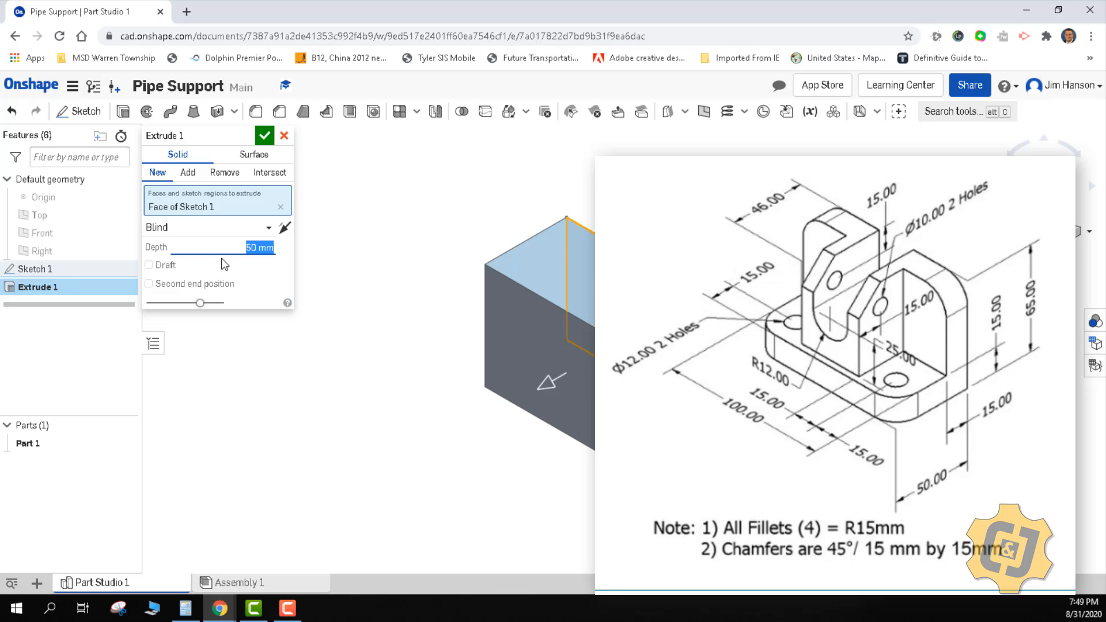
click(264, 135)
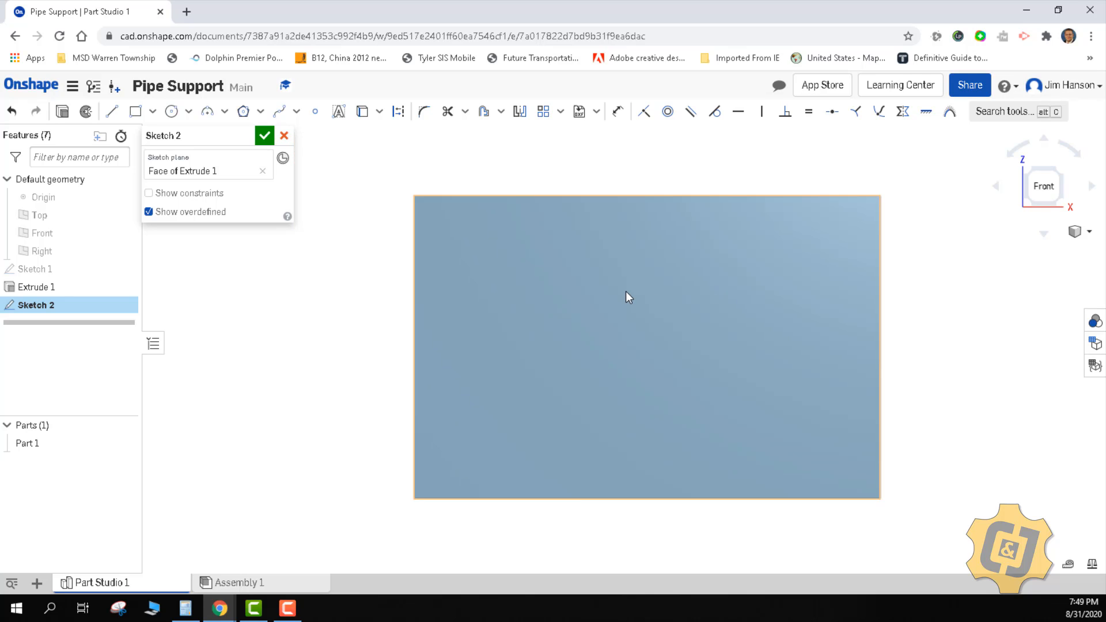
mouse_move(702, 247)
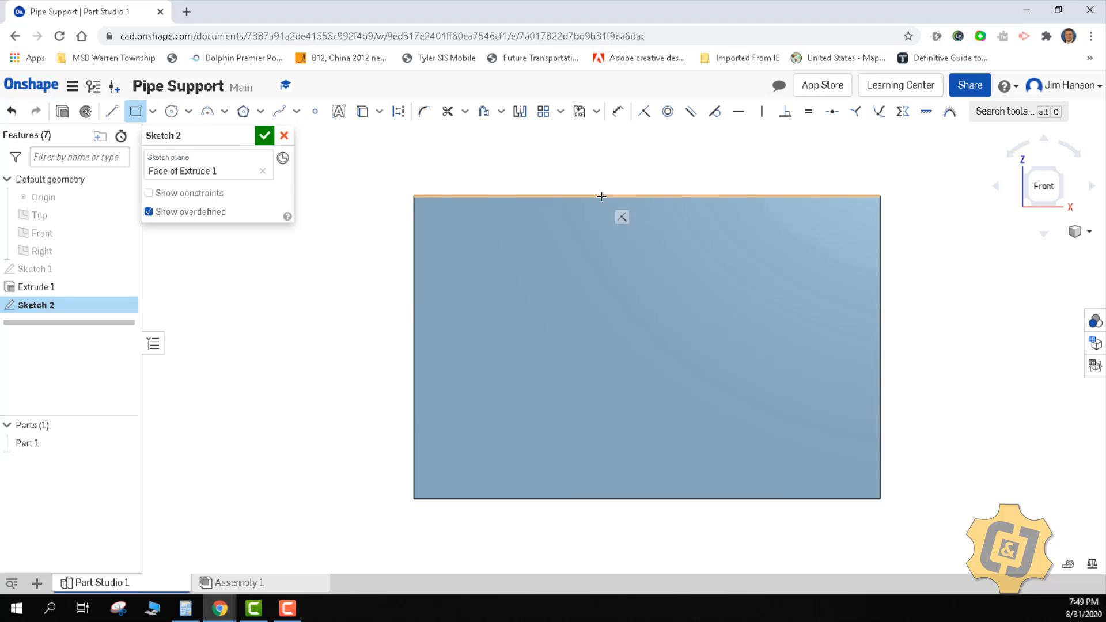
- Draw a corner rectangle on the block's front face, dropping down from its top edge
drag(600, 195, 702, 342)
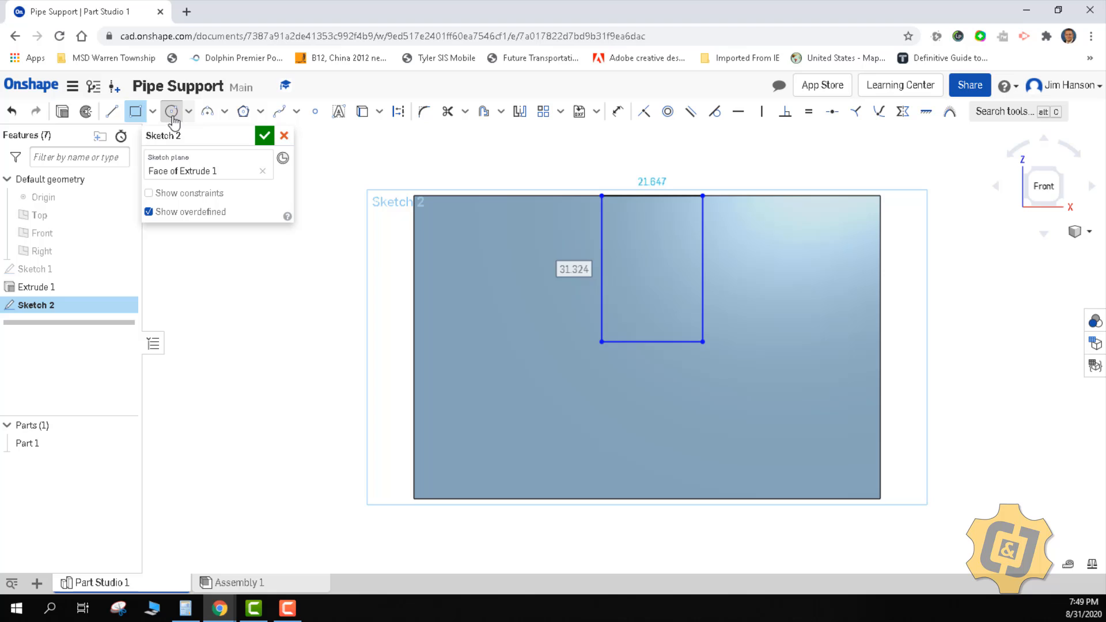
click(170, 111)
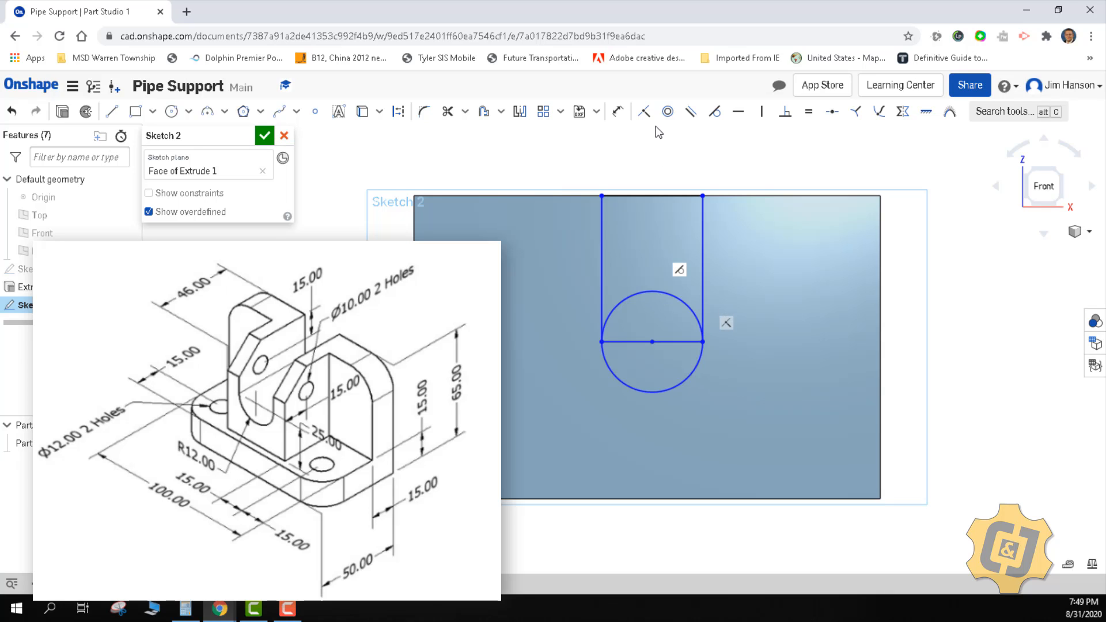
- Dimension the circle Ø24 (12*2), place its centre 40 mm up, and centre it on the bottom edge
click(616, 111)
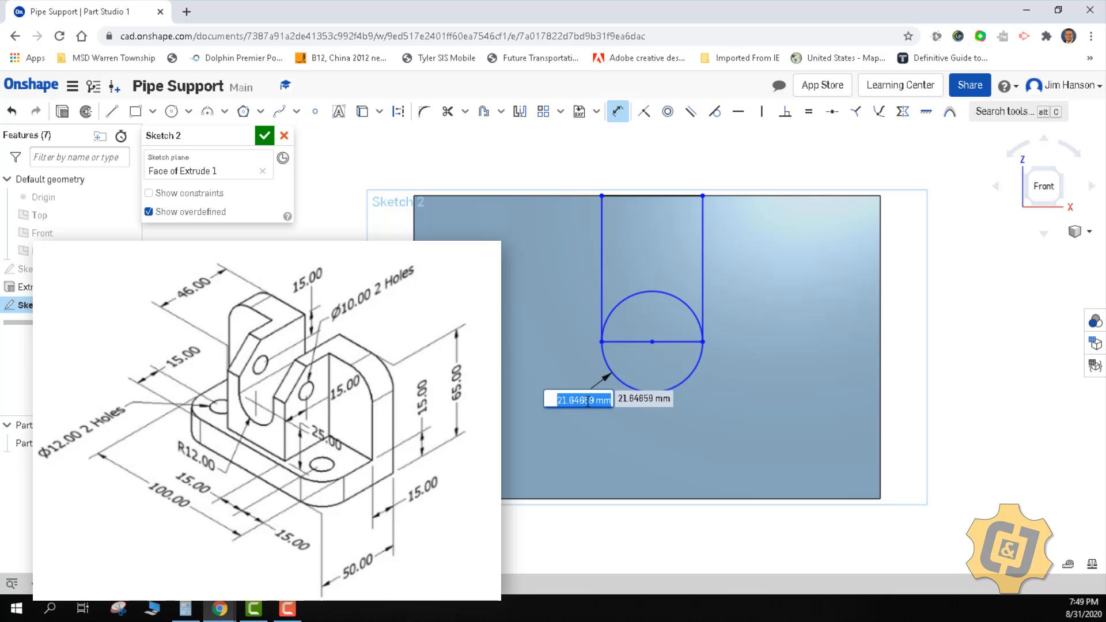
text(12*2)
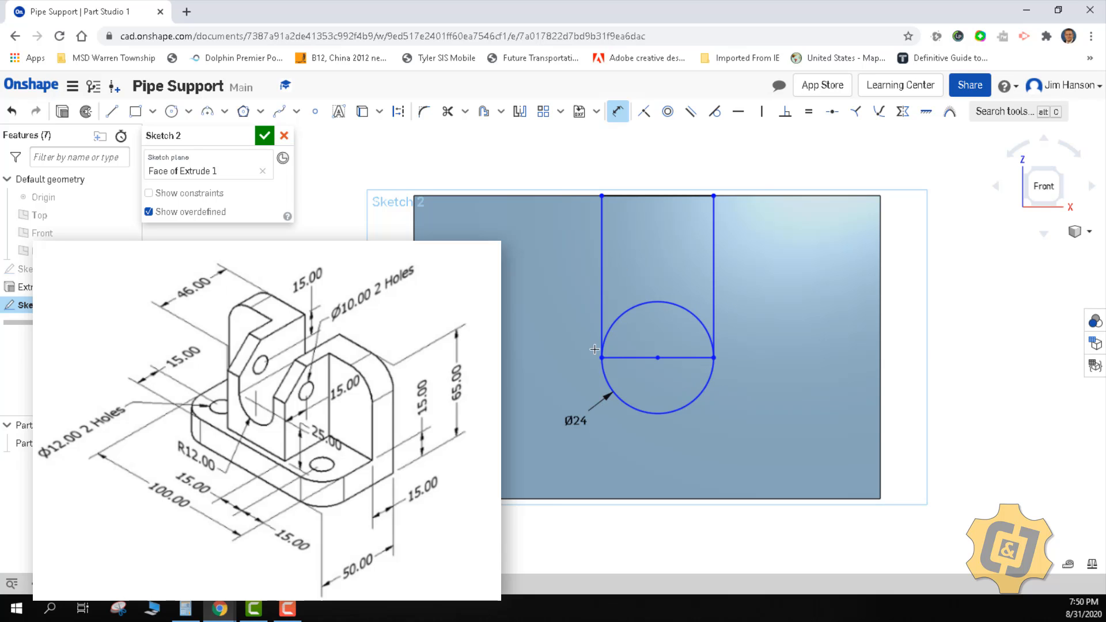
mouse_move(591, 362)
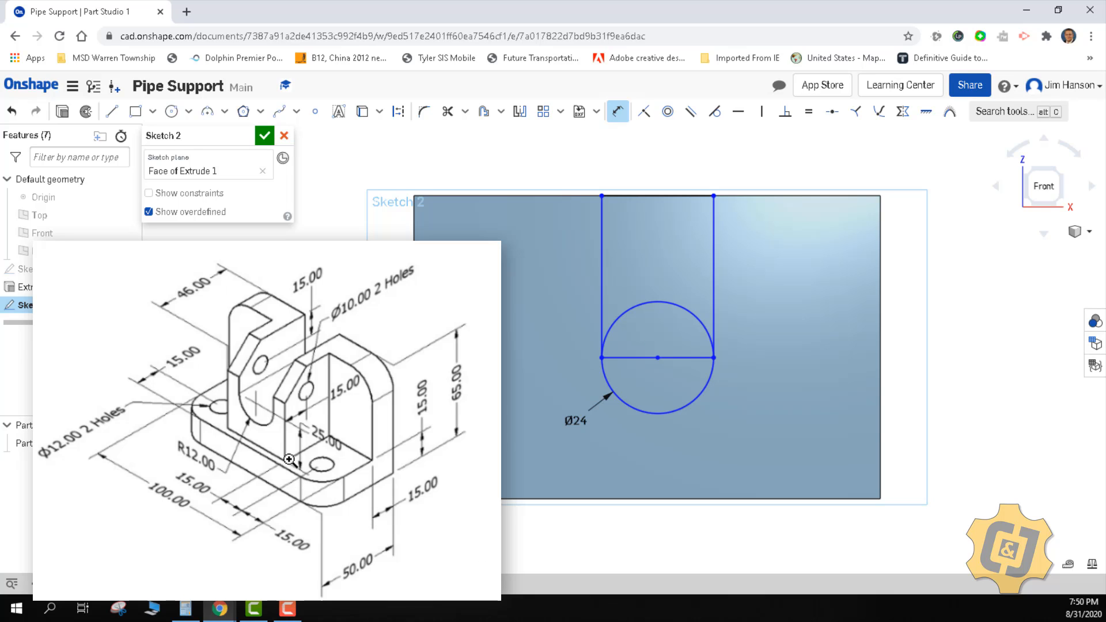
mouse_move(301, 492)
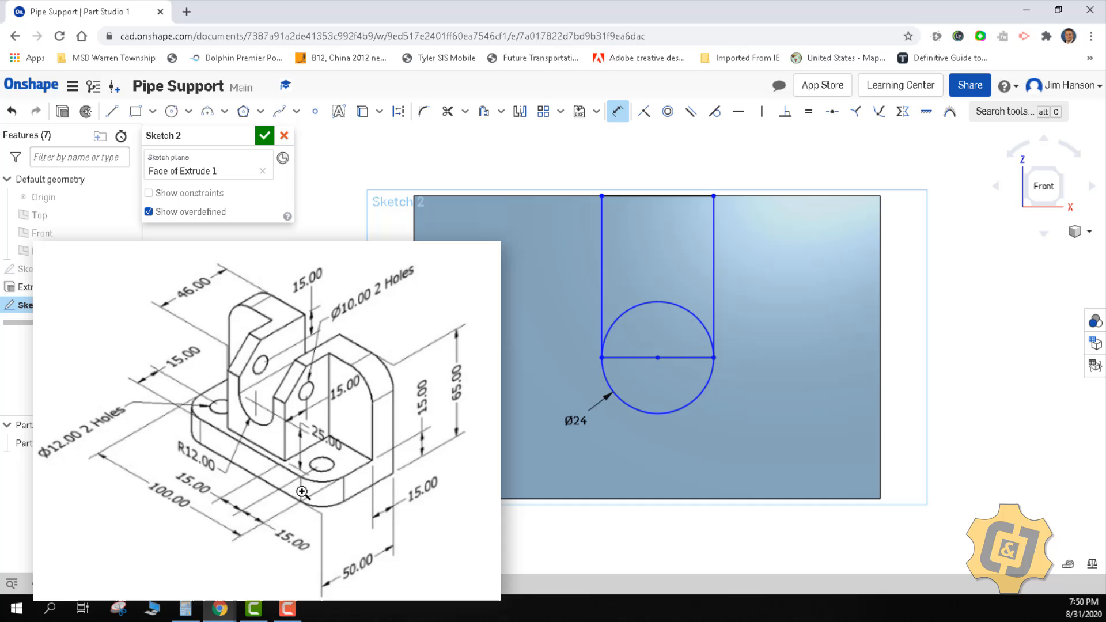
mouse_move(352, 496)
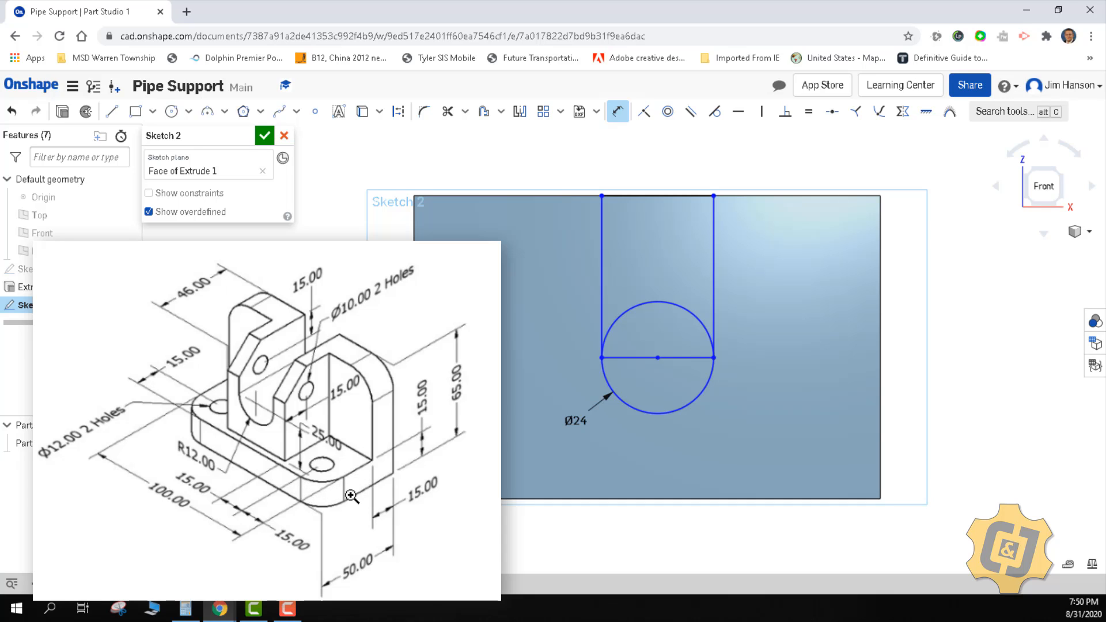
mouse_move(372, 459)
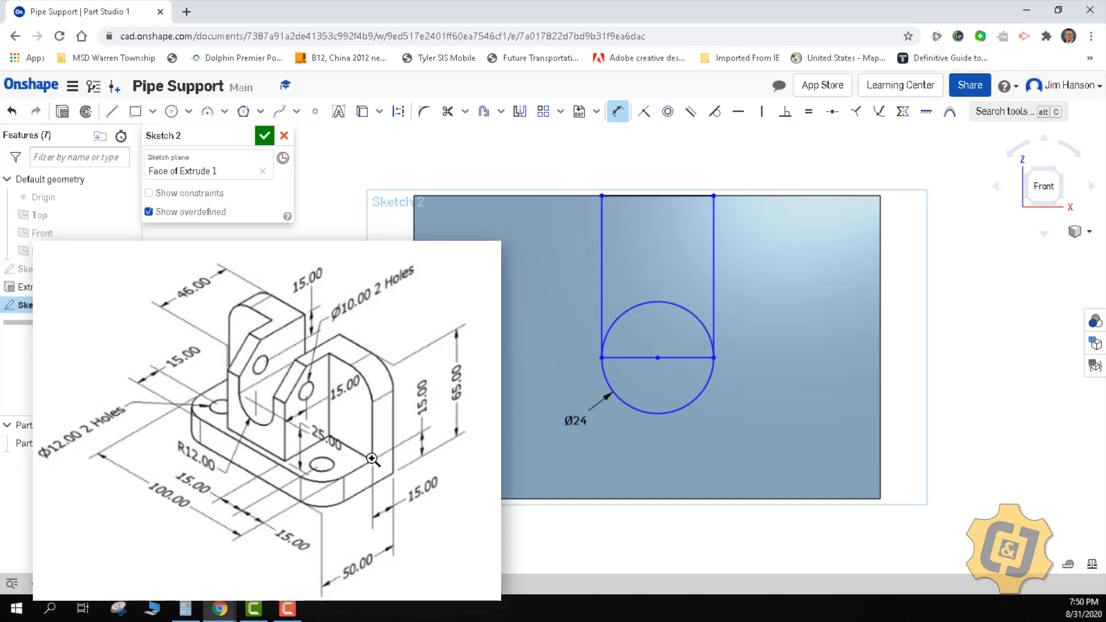
mouse_move(238, 466)
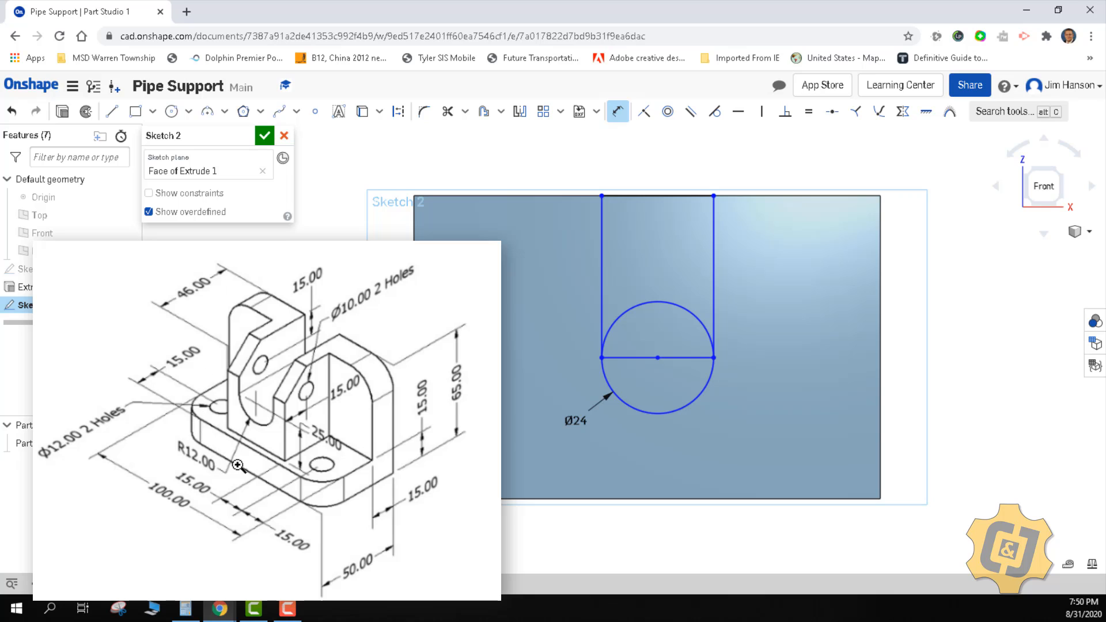
mouse_move(295, 491)
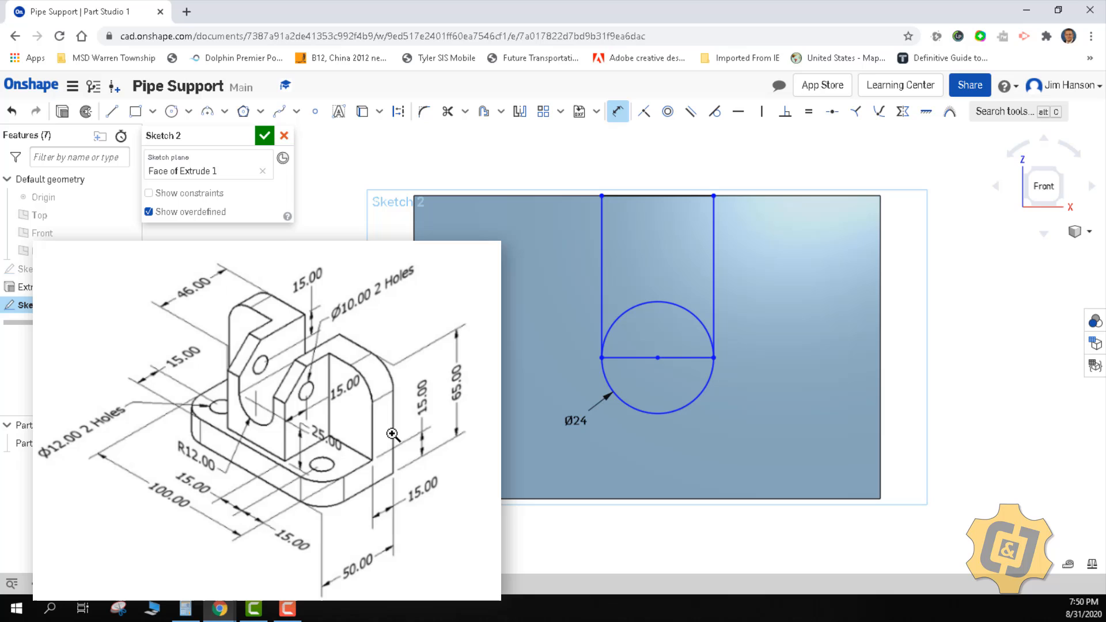
mouse_move(367, 488)
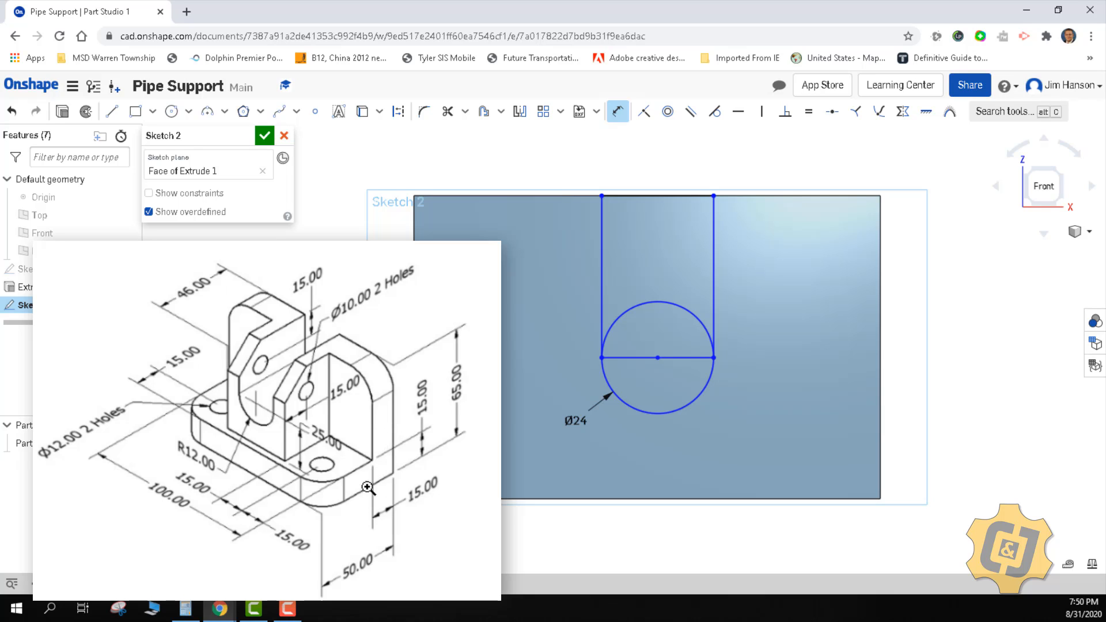
mouse_move(307, 493)
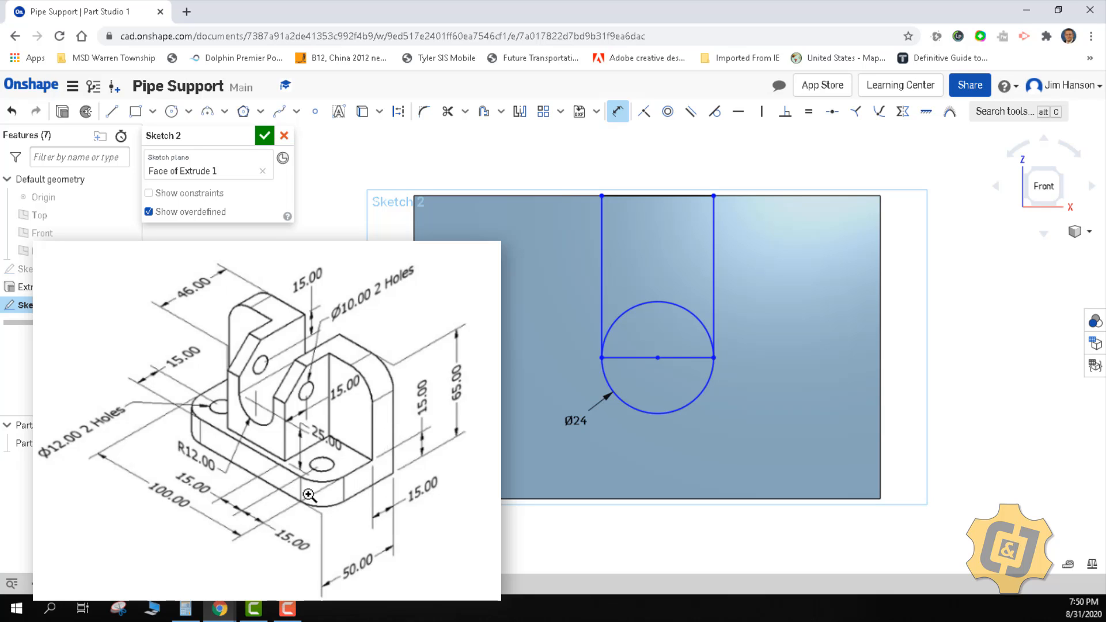
mouse_move(205, 450)
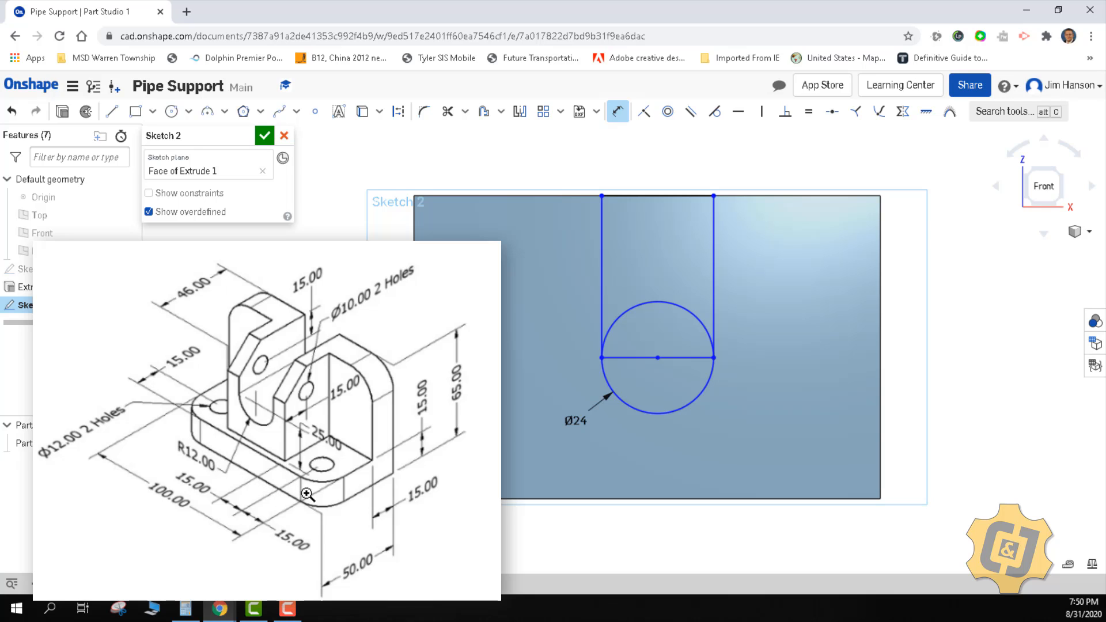
mouse_move(346, 490)
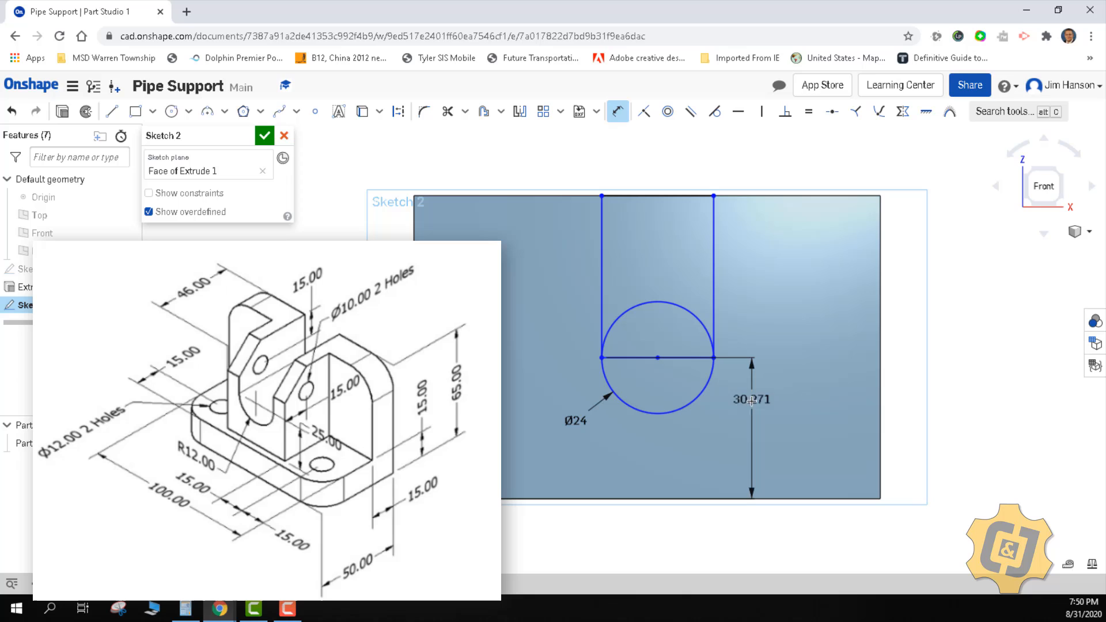
double_click(751, 398)
text(25+)
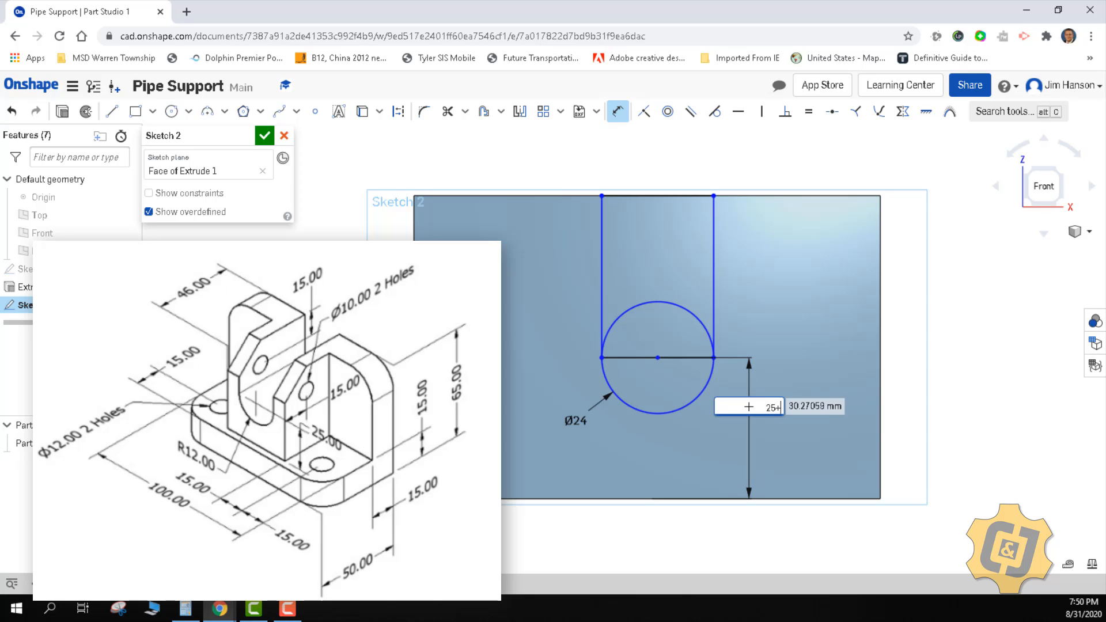
text(15)
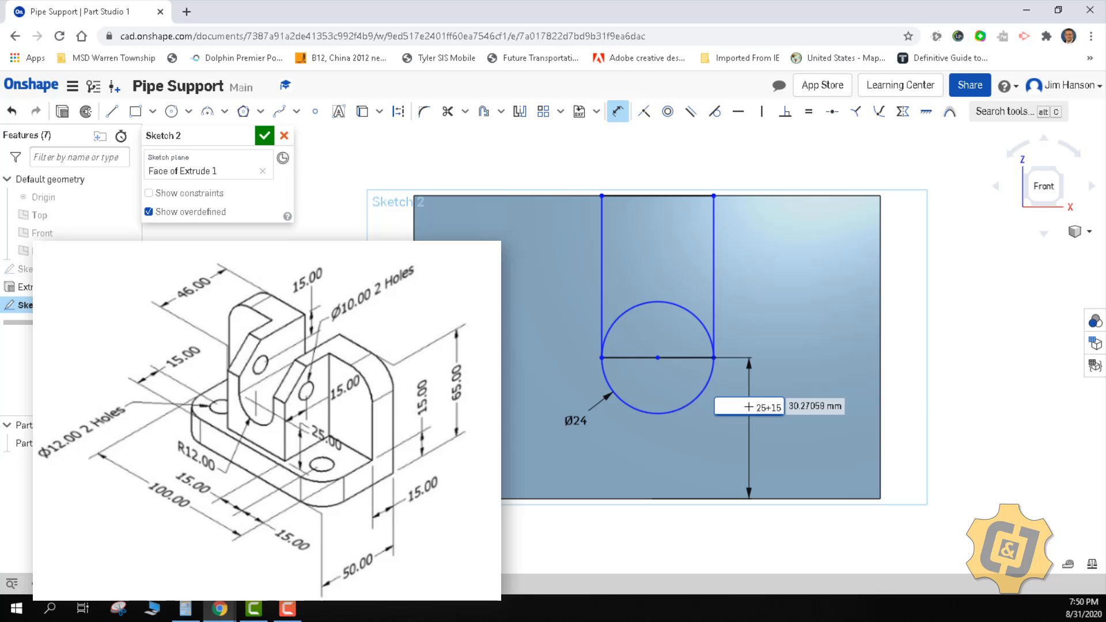
text(40)
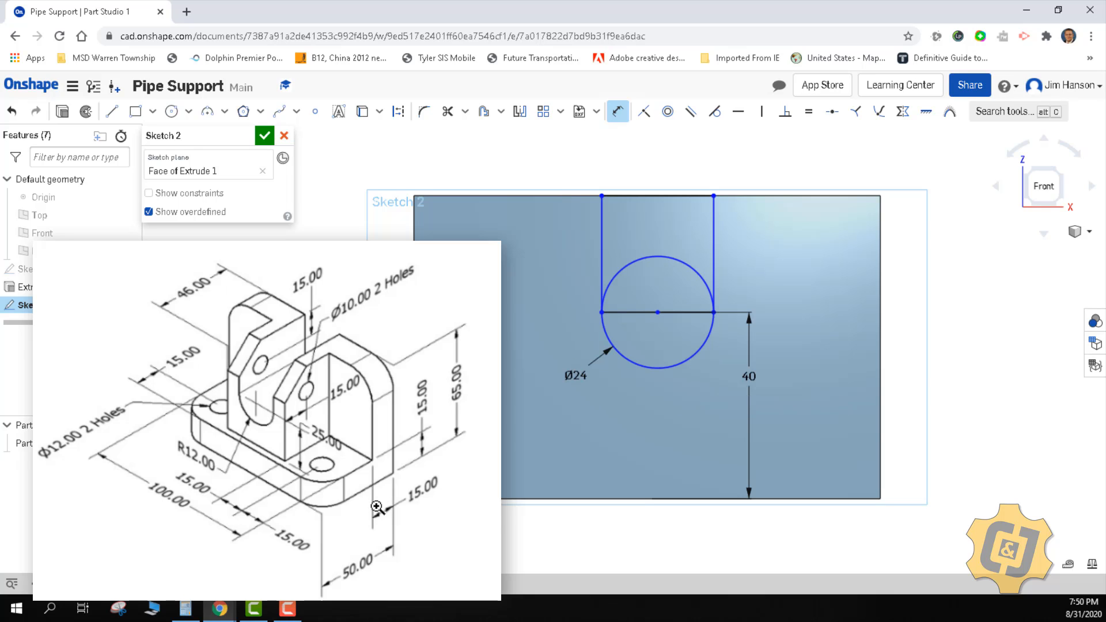
mouse_move(360, 475)
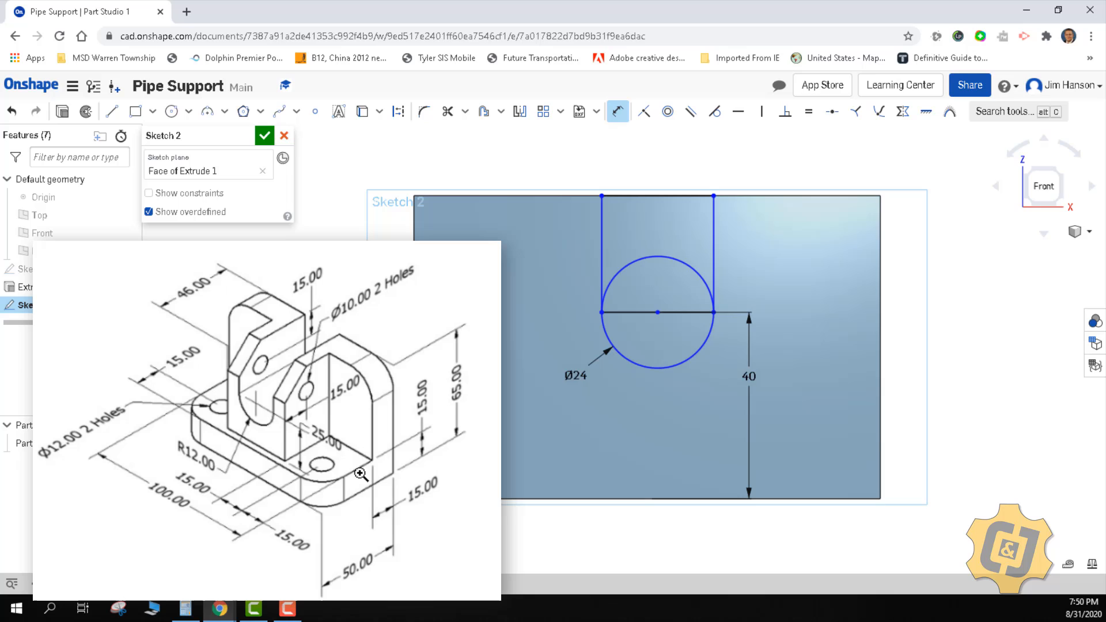
mouse_move(331, 444)
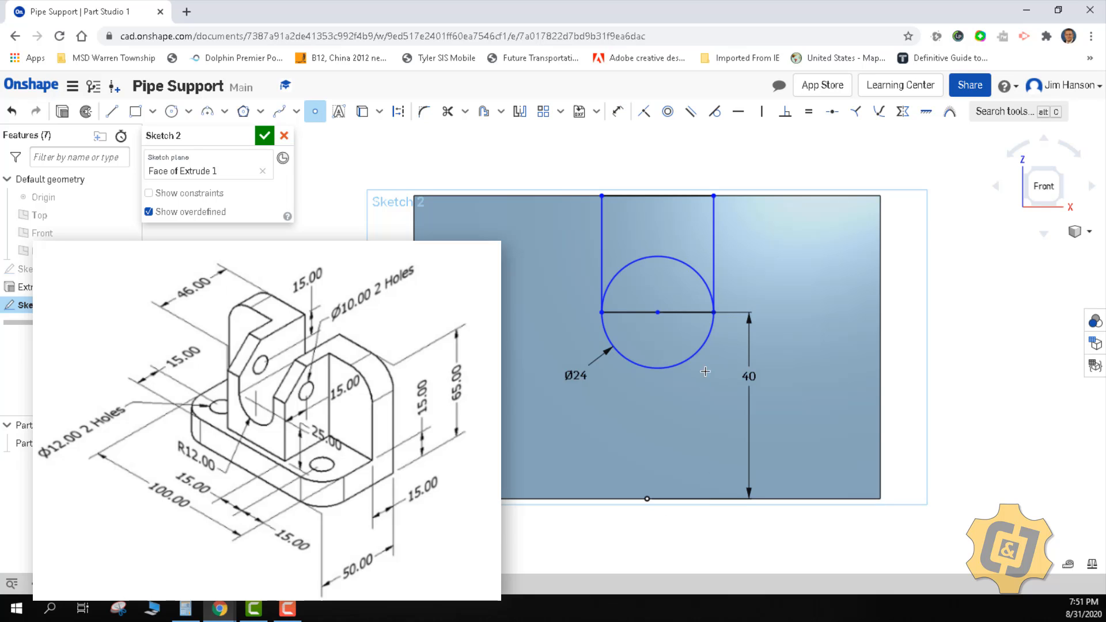
click(761, 111)
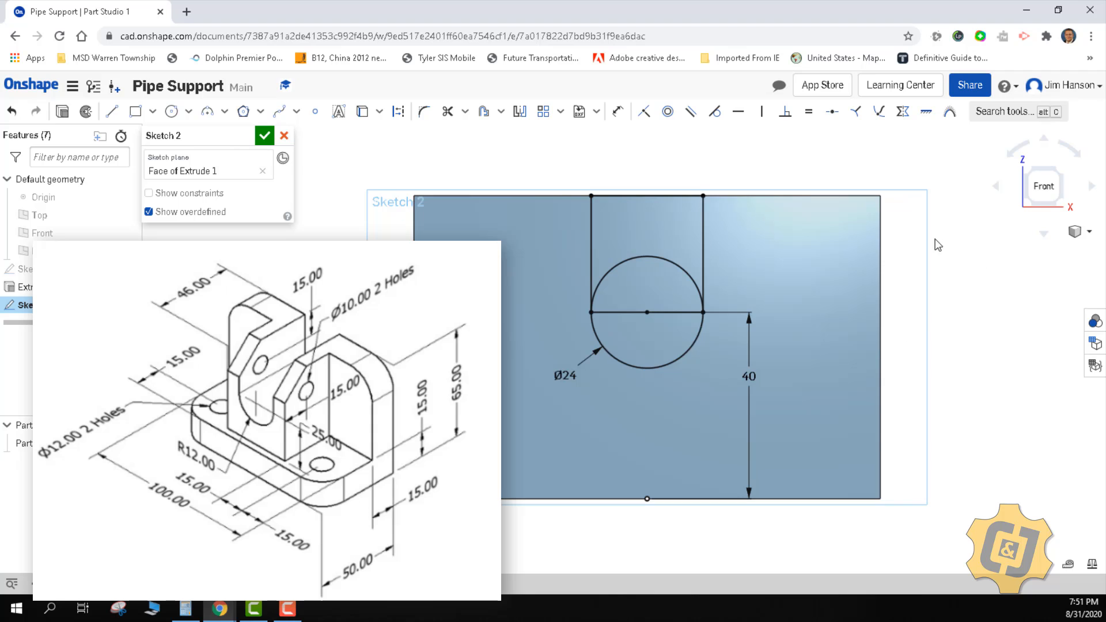
click(1077, 230)
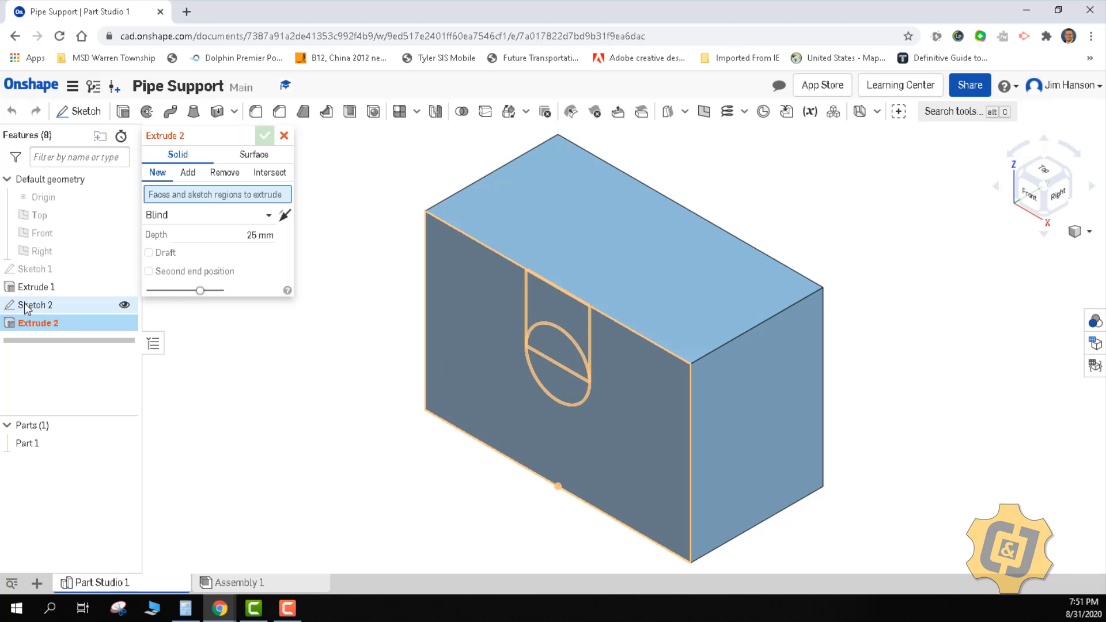
mouse_move(35, 305)
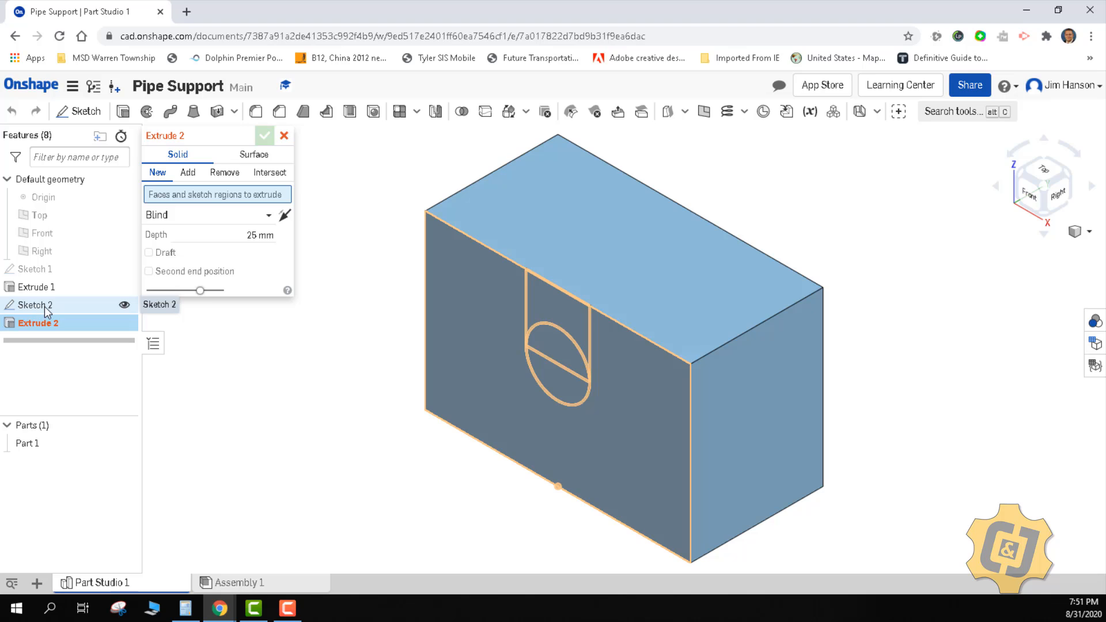
- Select the Sketch 2 slot regions and set the extrude to Remove
click(187, 172)
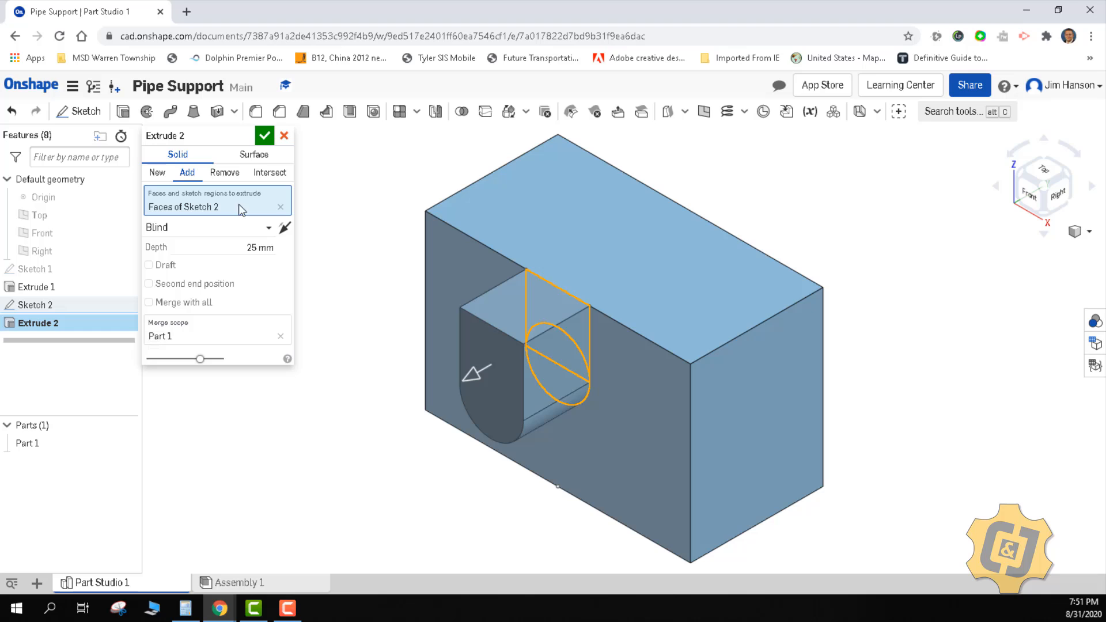
click(224, 172)
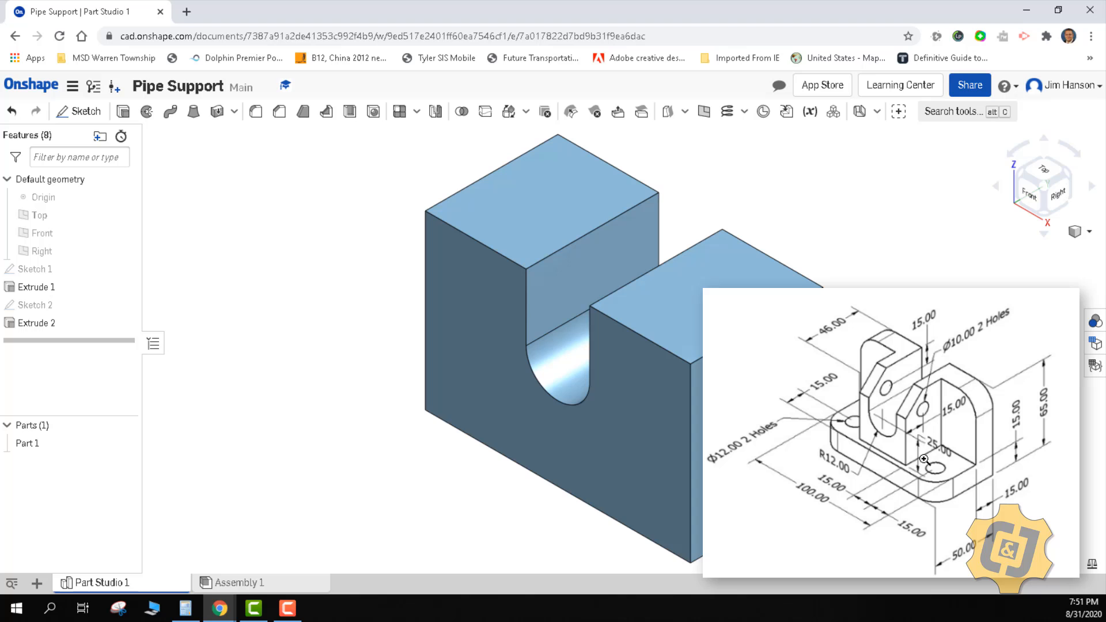
mouse_move(182, 220)
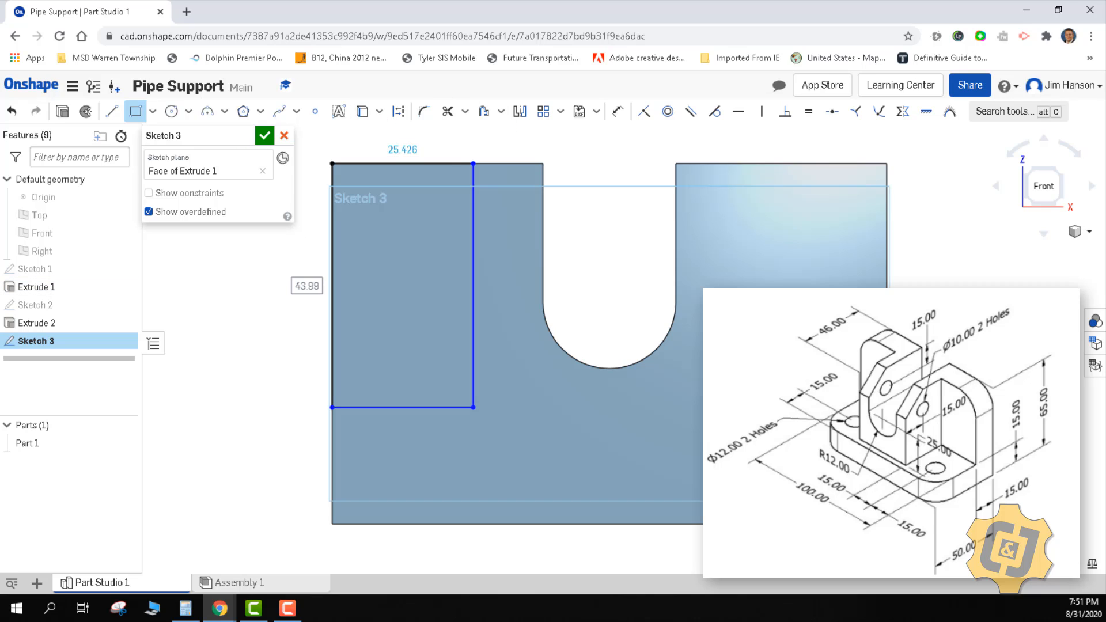
mouse_move(349, 150)
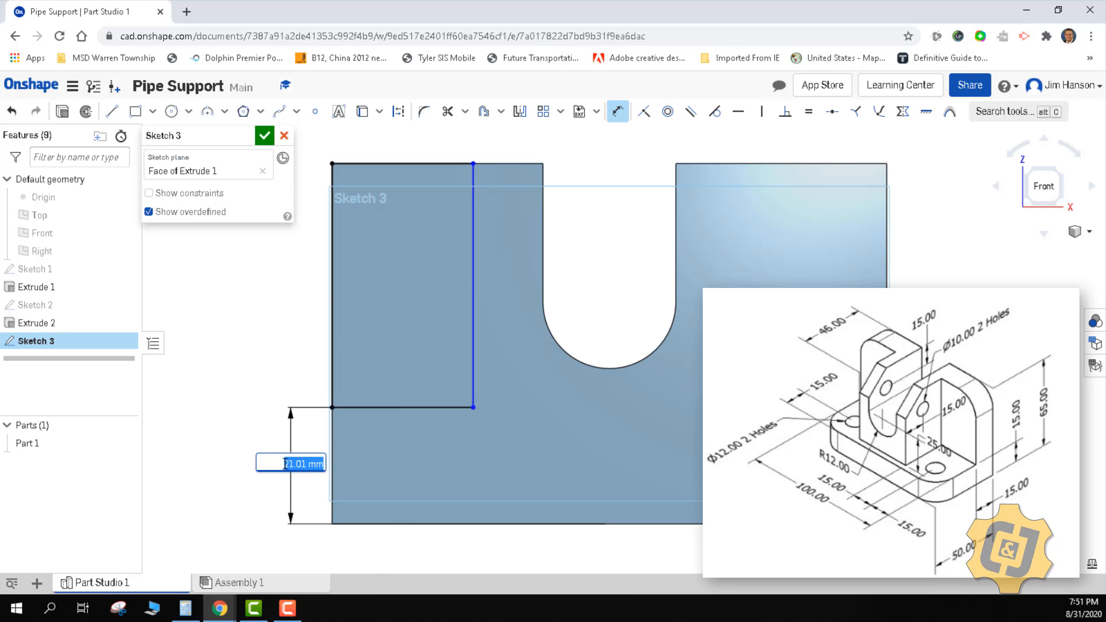
- Dimension the rectangles 15 mm above the base and 30 mm wide, and make them equal
text(15)
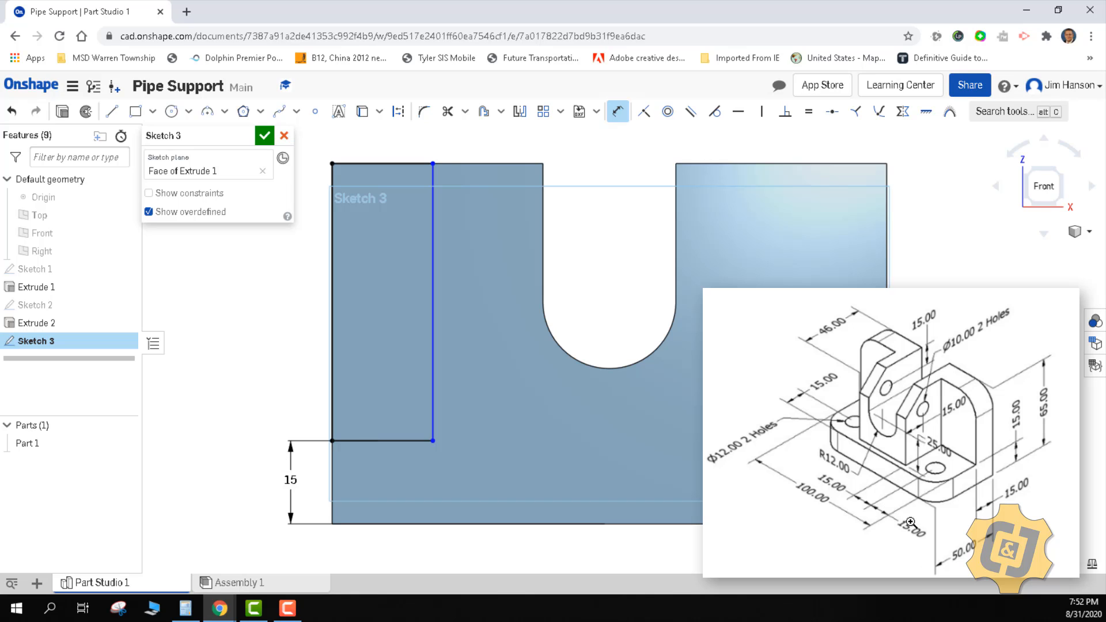
mouse_move(905, 528)
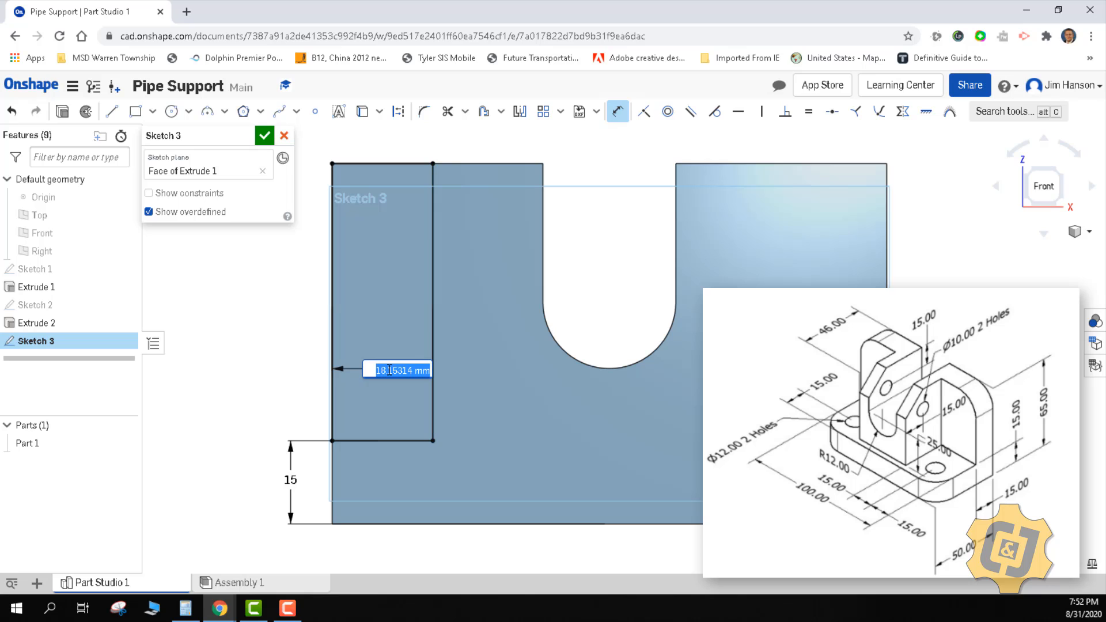
text(30)
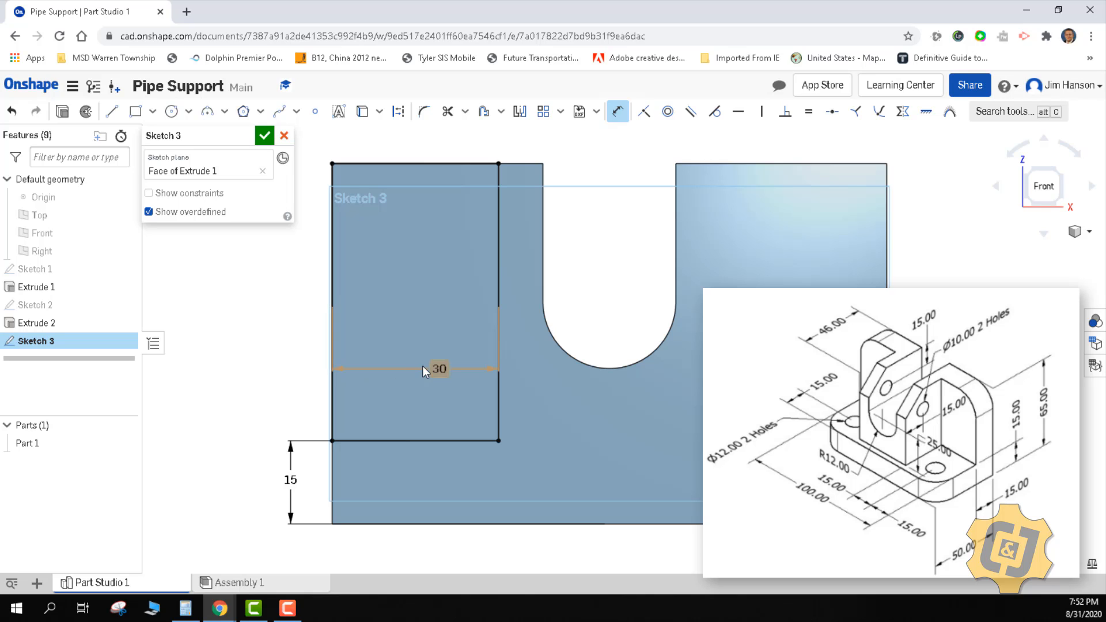
text((15+15))
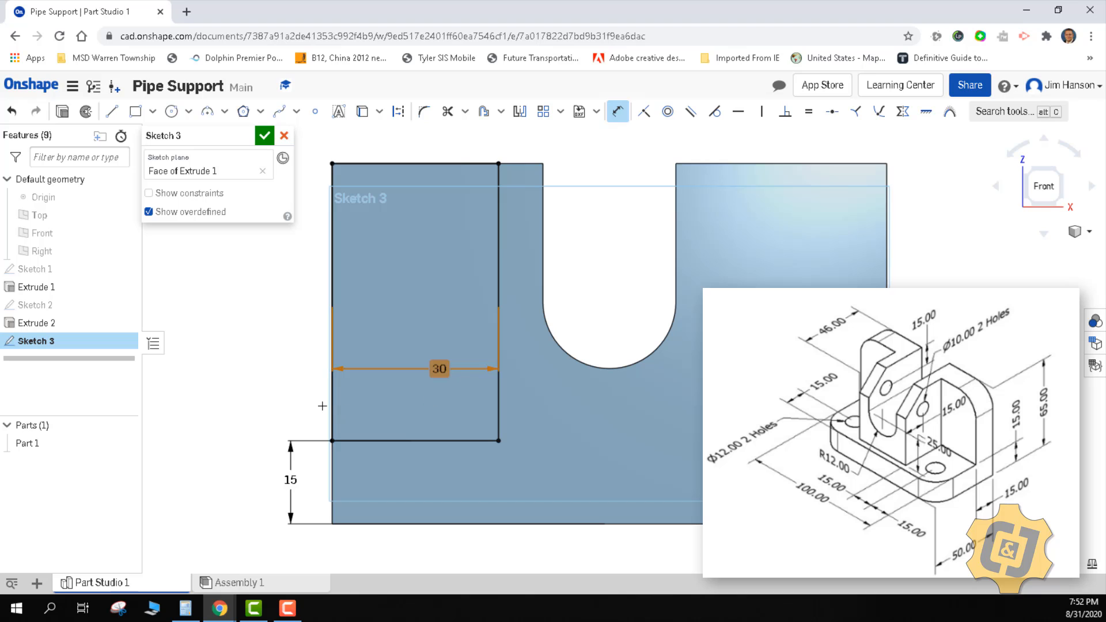
mouse_move(242, 459)
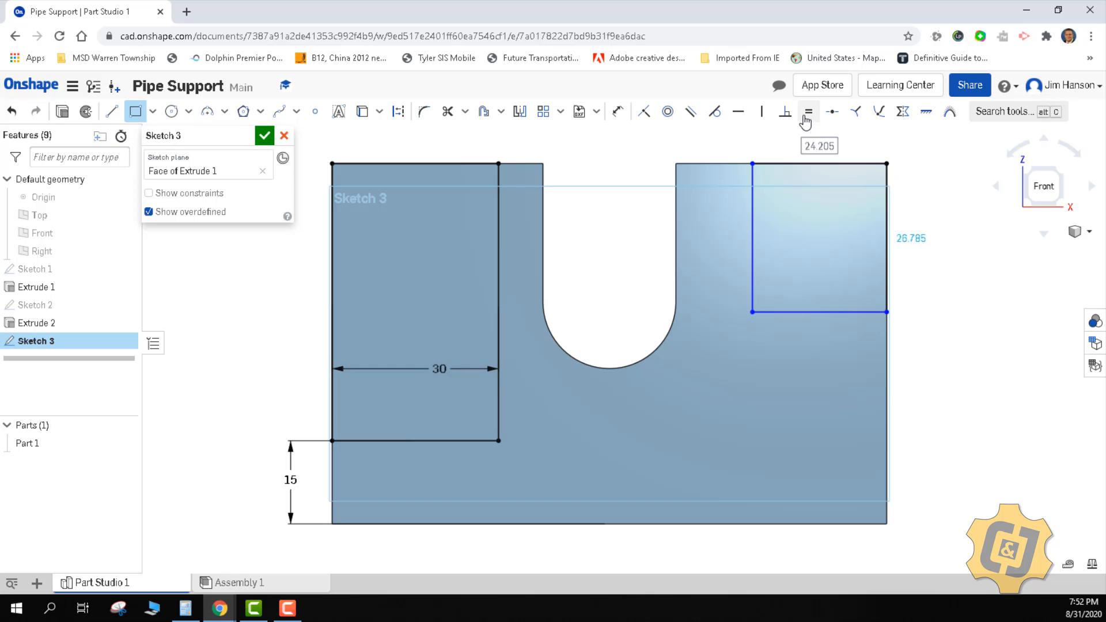
click(808, 111)
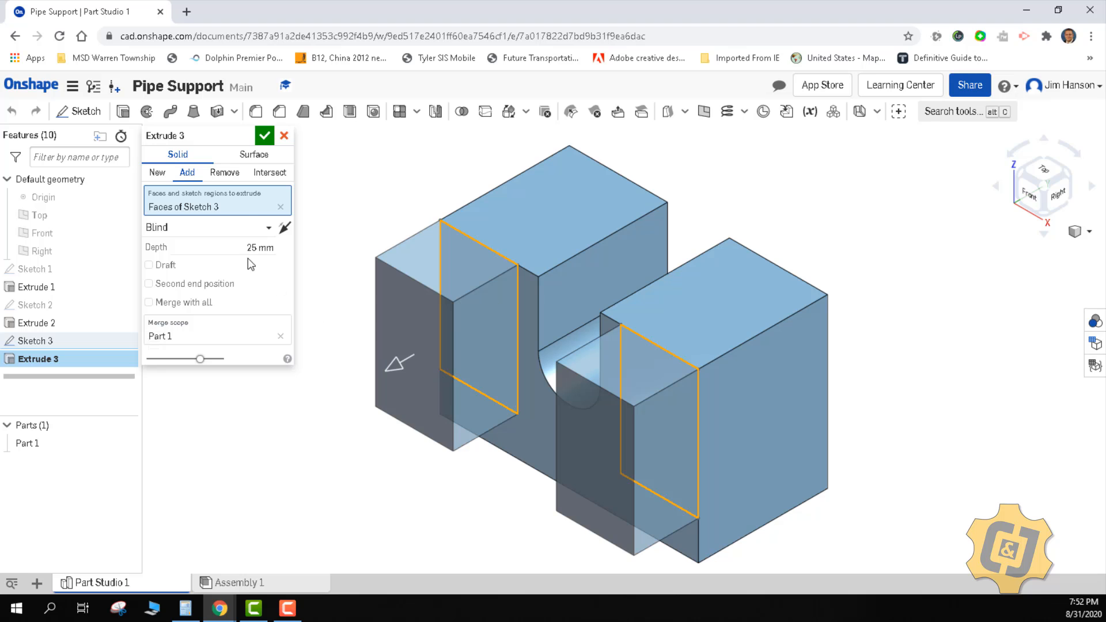
- Cut the Sketch 3 regions with a Remove extrude of depth 50 mm
click(224, 172)
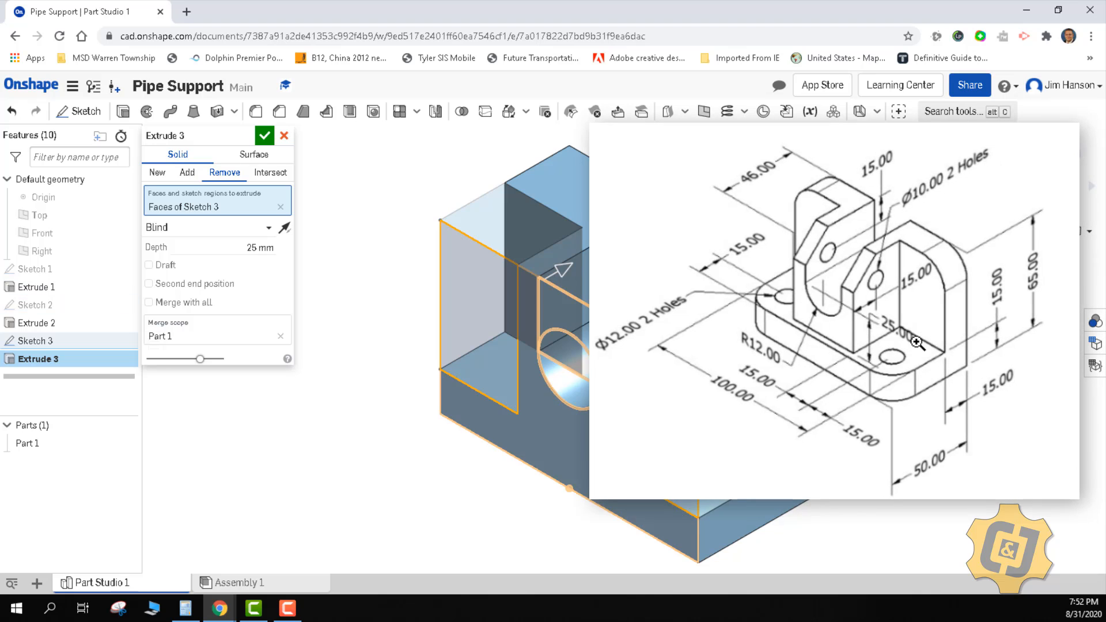
mouse_move(972, 326)
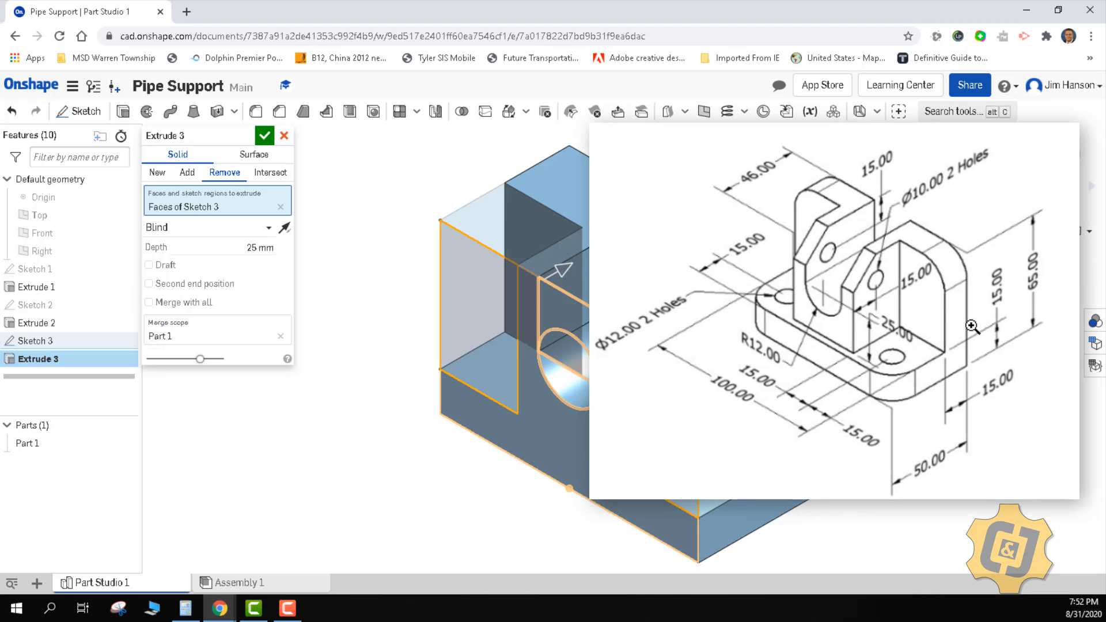
mouse_move(949, 468)
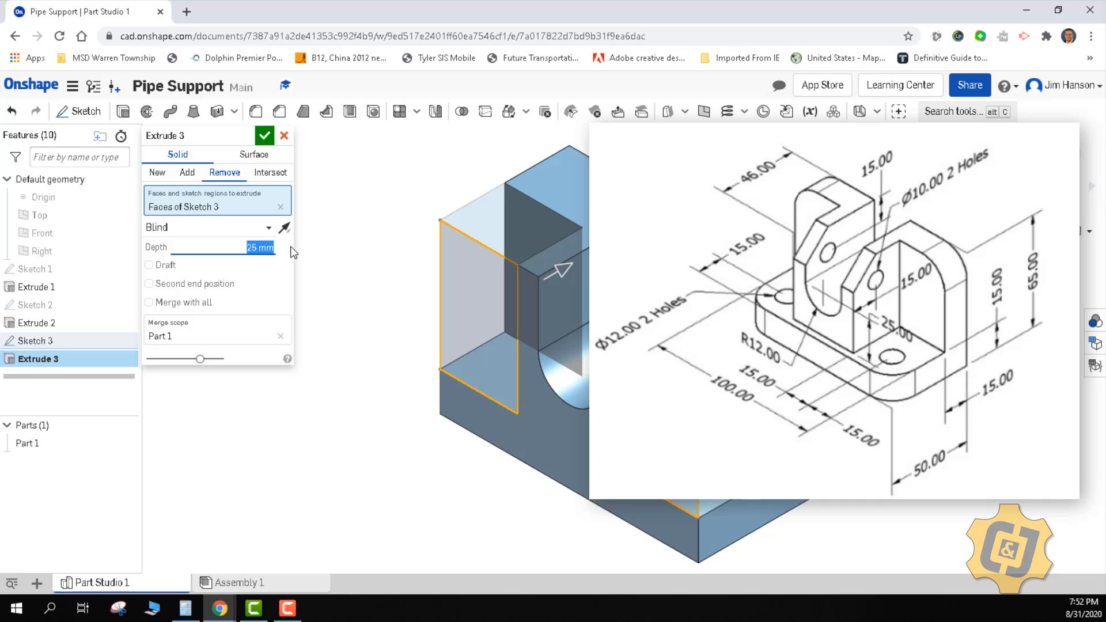
text(50-15))
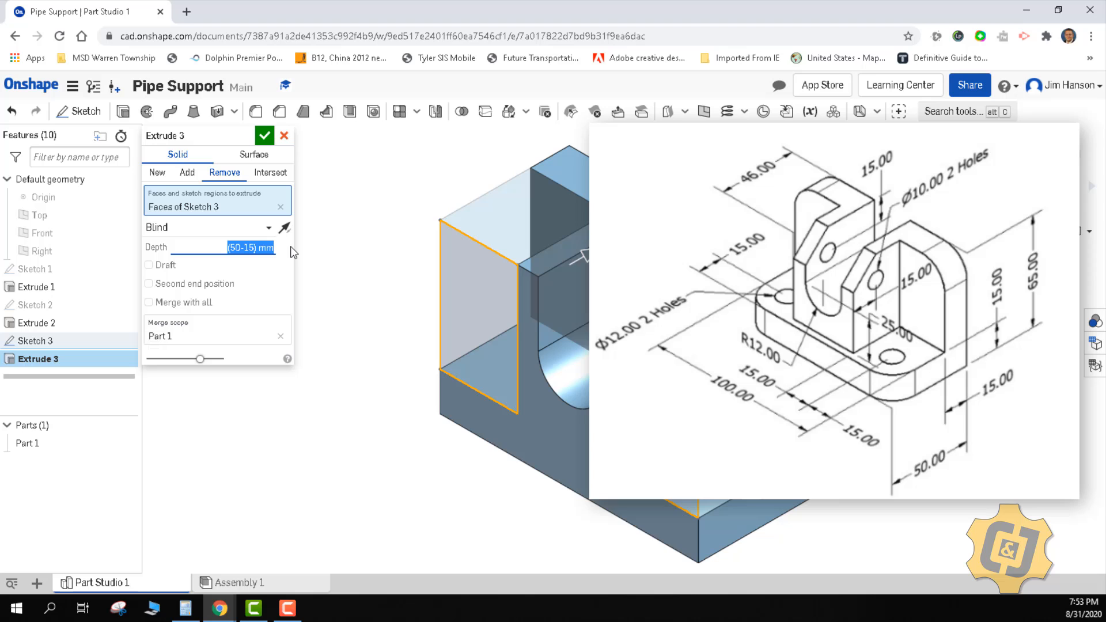
click(264, 135)
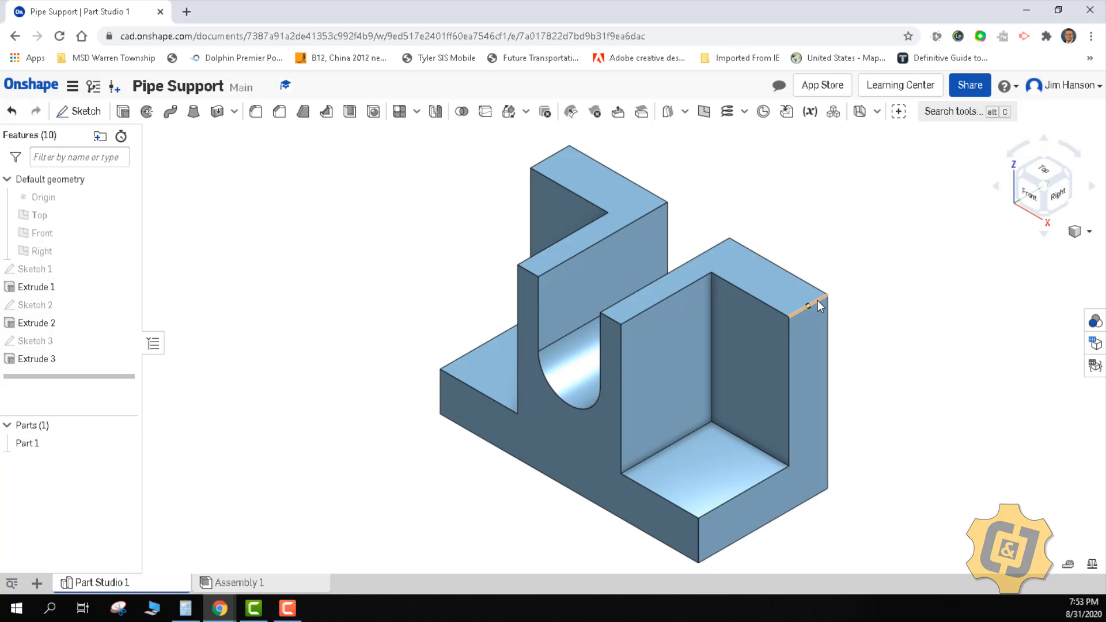
click(811, 300)
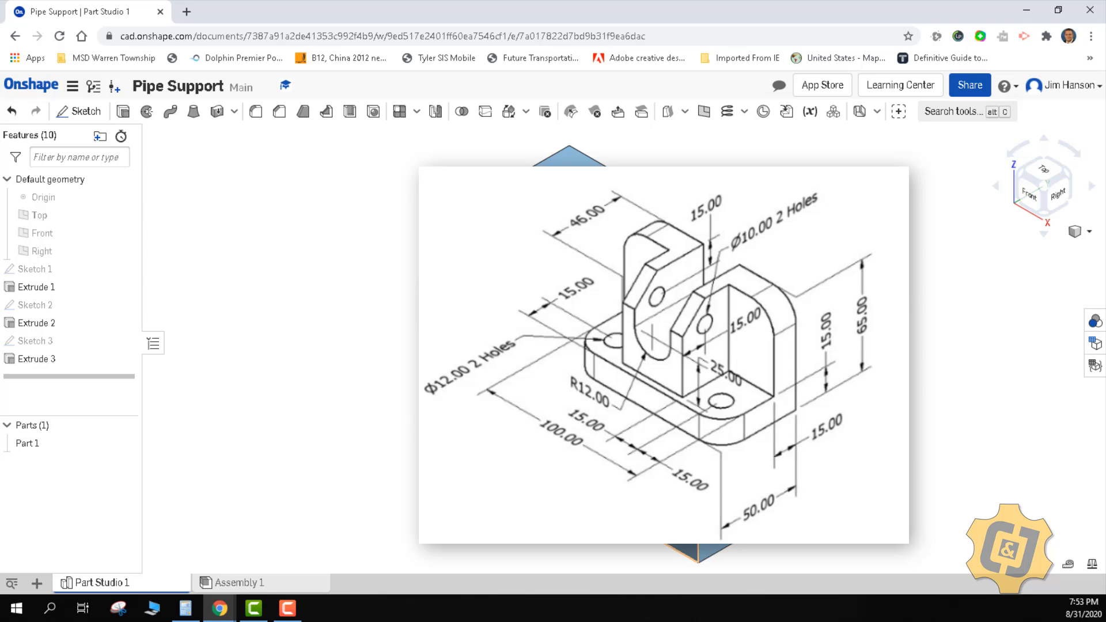
click(84, 111)
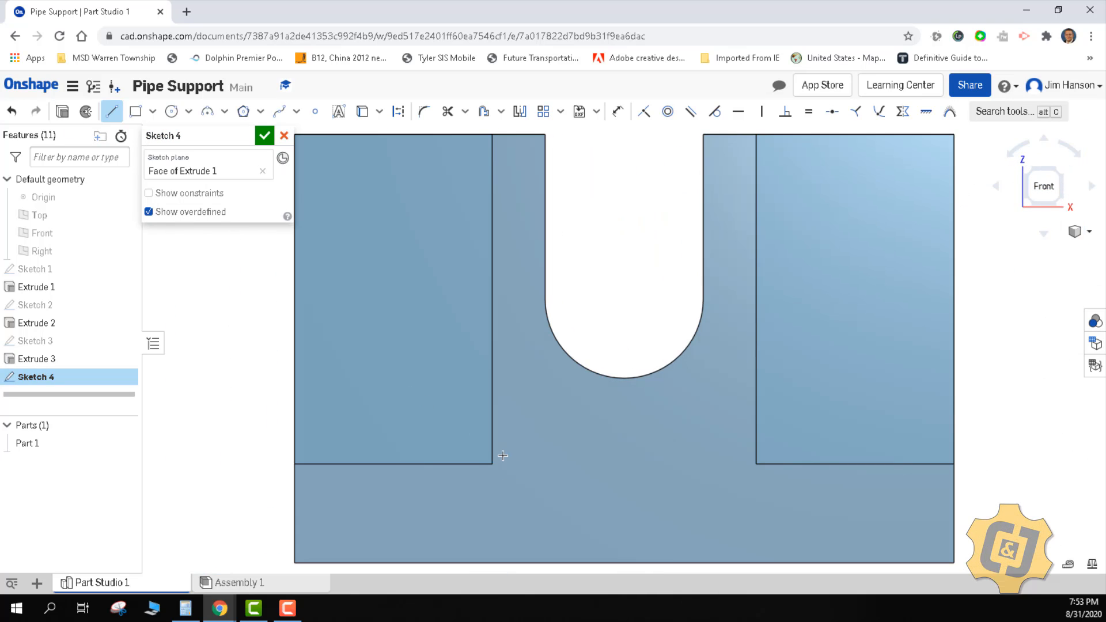
- Outline the front wall region and cut it back with a 50 mm Remove extrude
drag(492, 463, 754, 463)
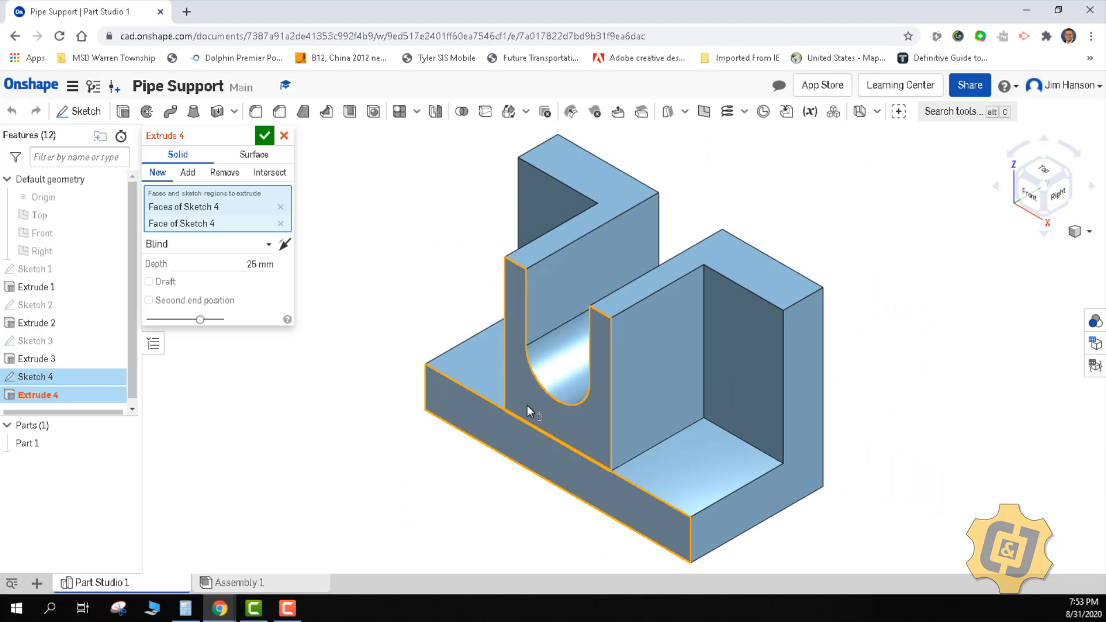
click(186, 173)
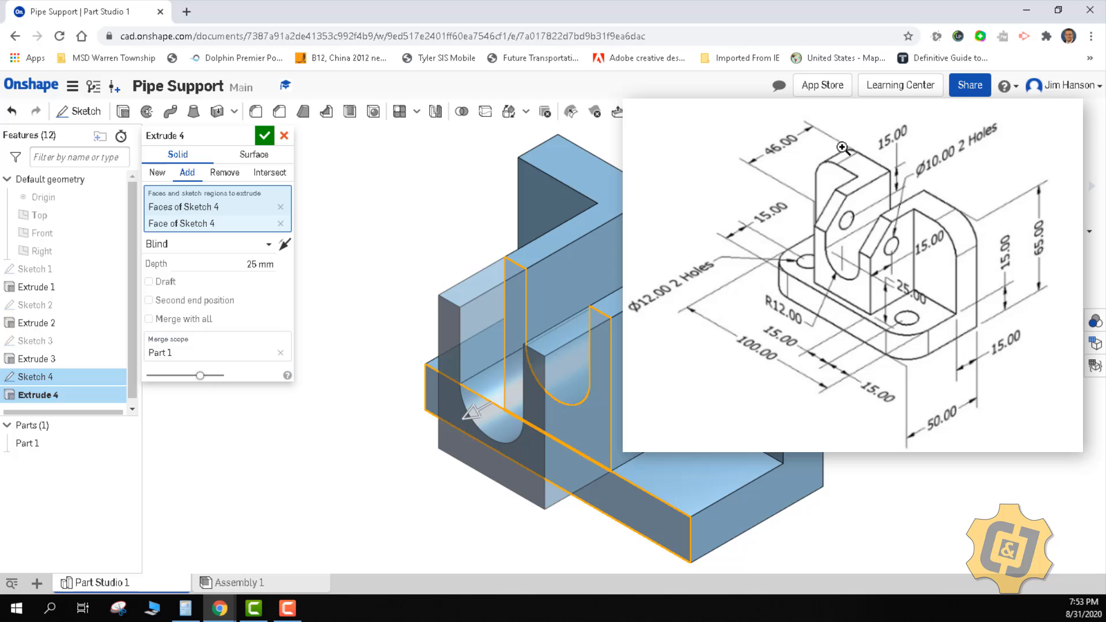
mouse_move(769, 178)
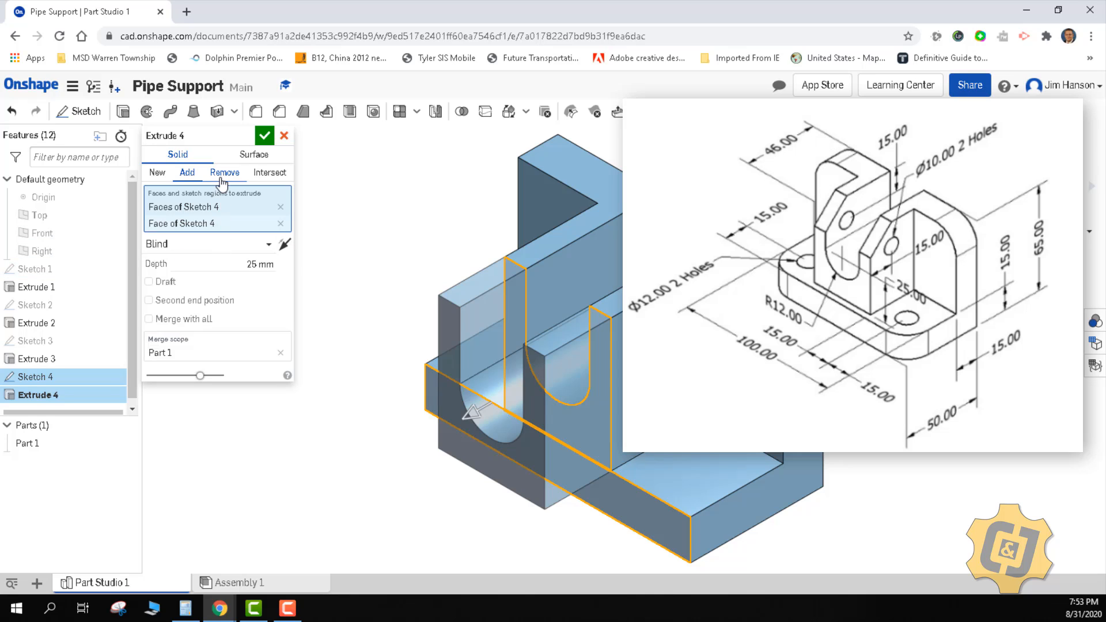
click(224, 172)
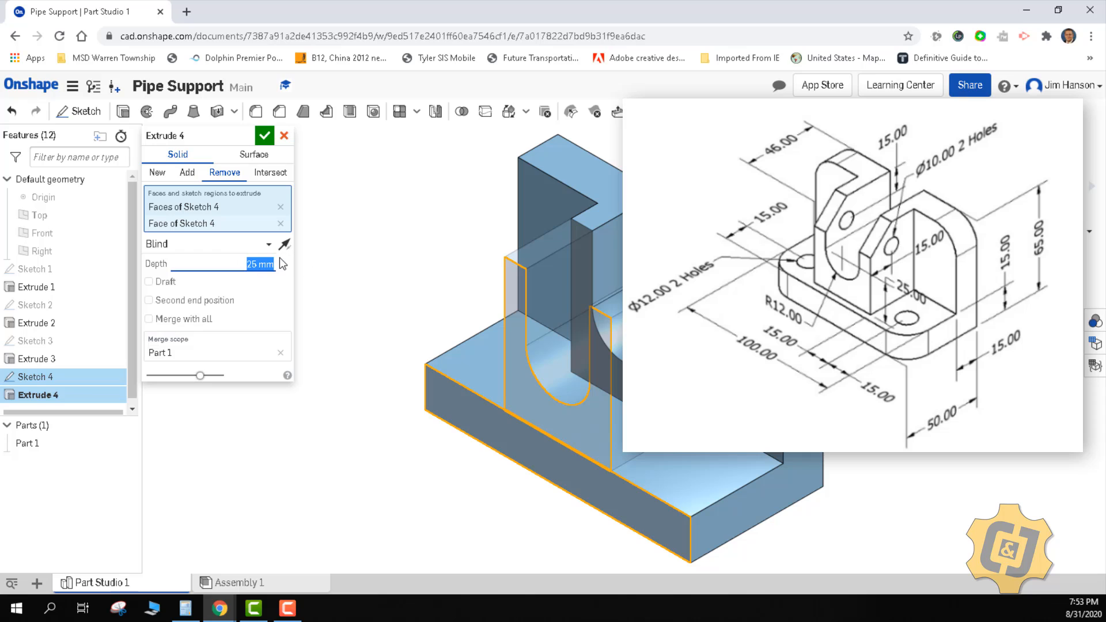
text(50-46))
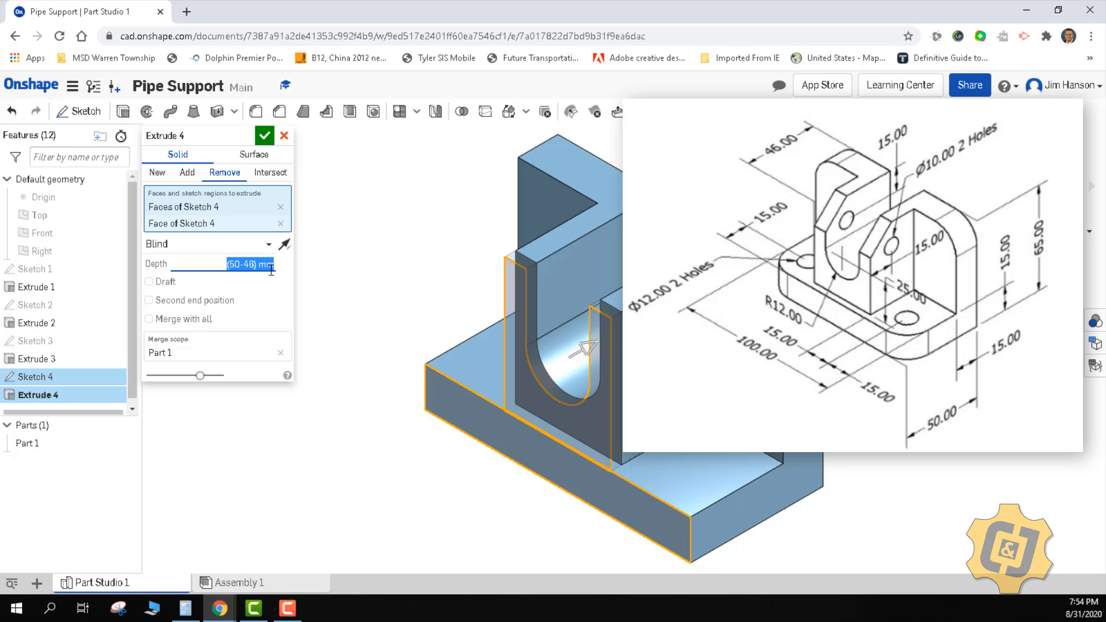
click(264, 135)
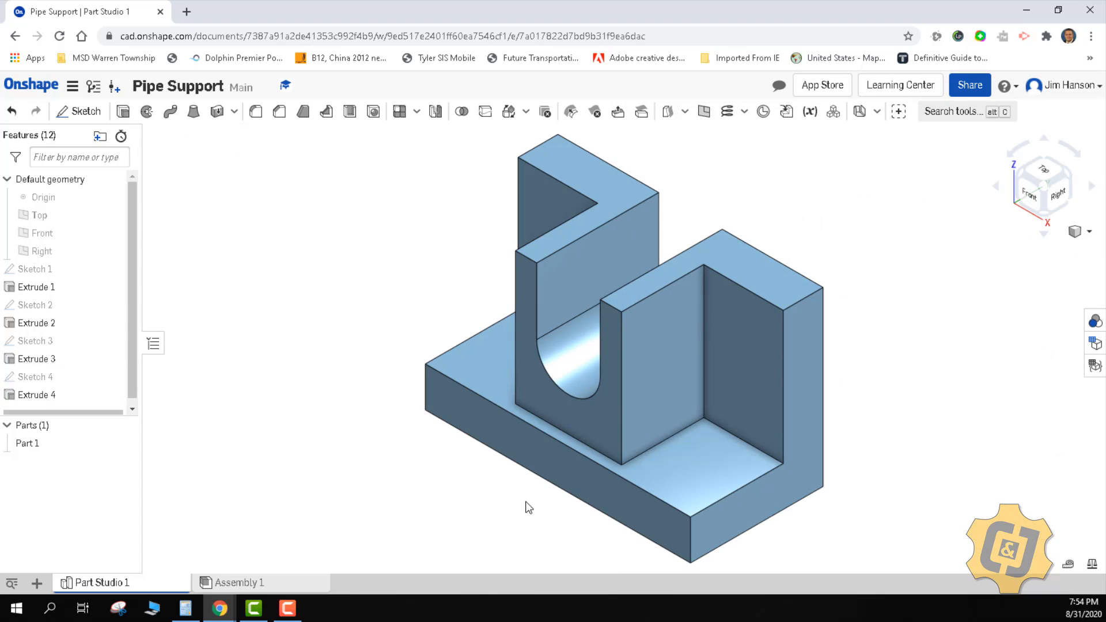
mouse_move(519, 496)
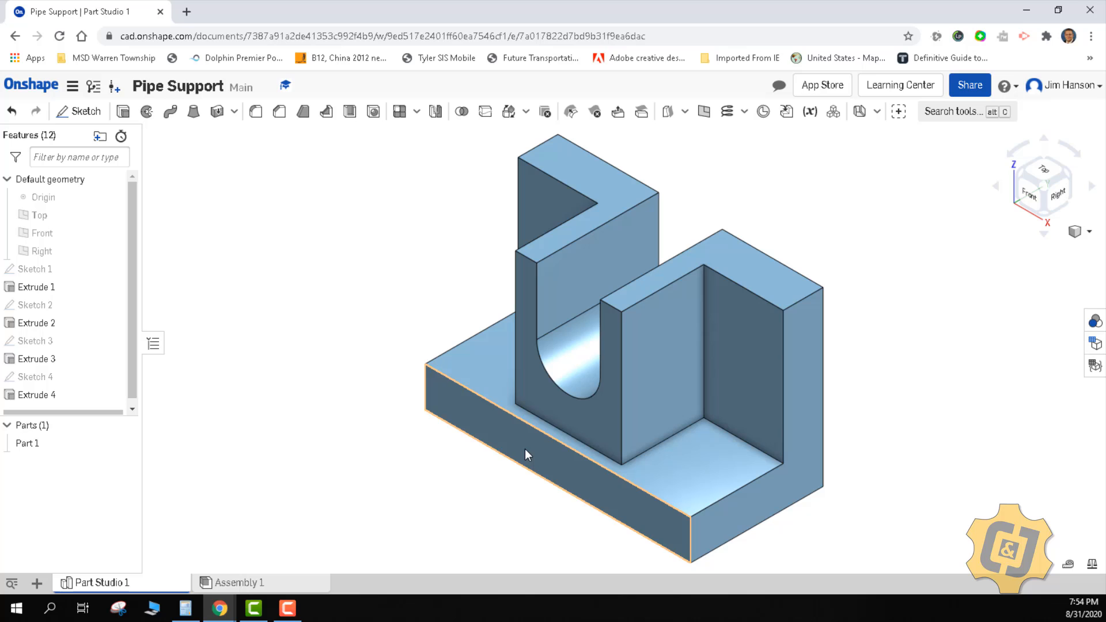
click(525, 455)
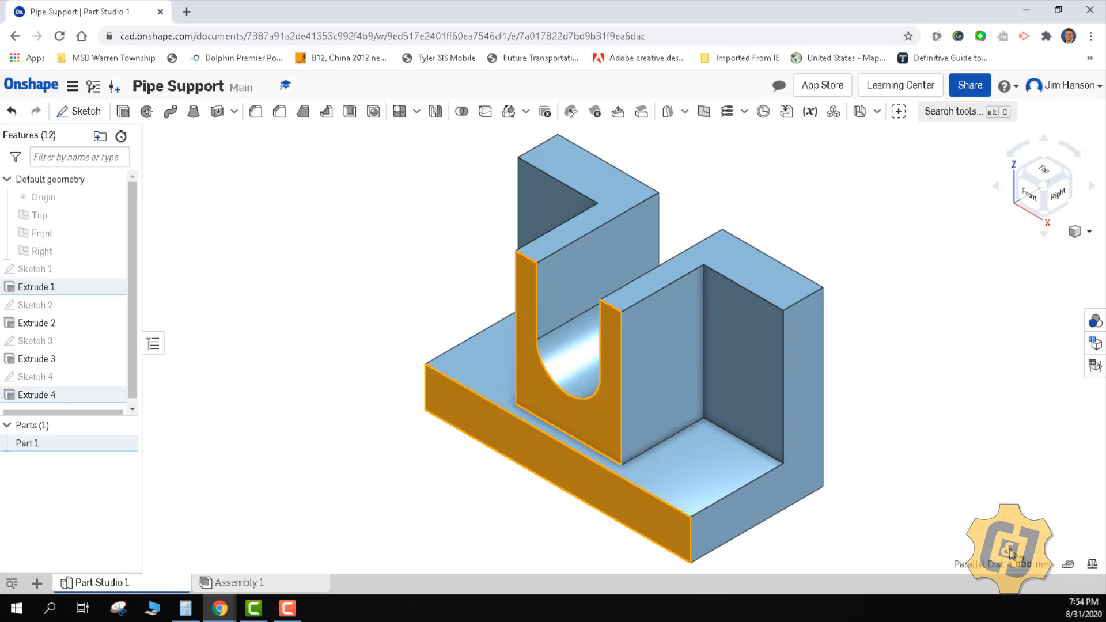
mouse_move(742, 578)
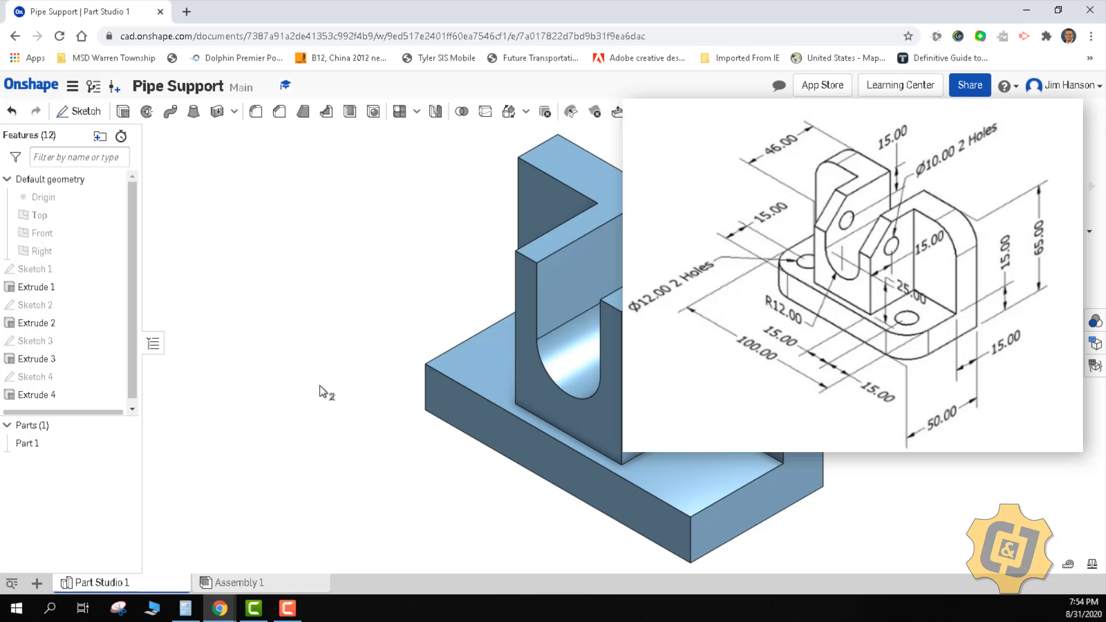
mouse_move(499, 537)
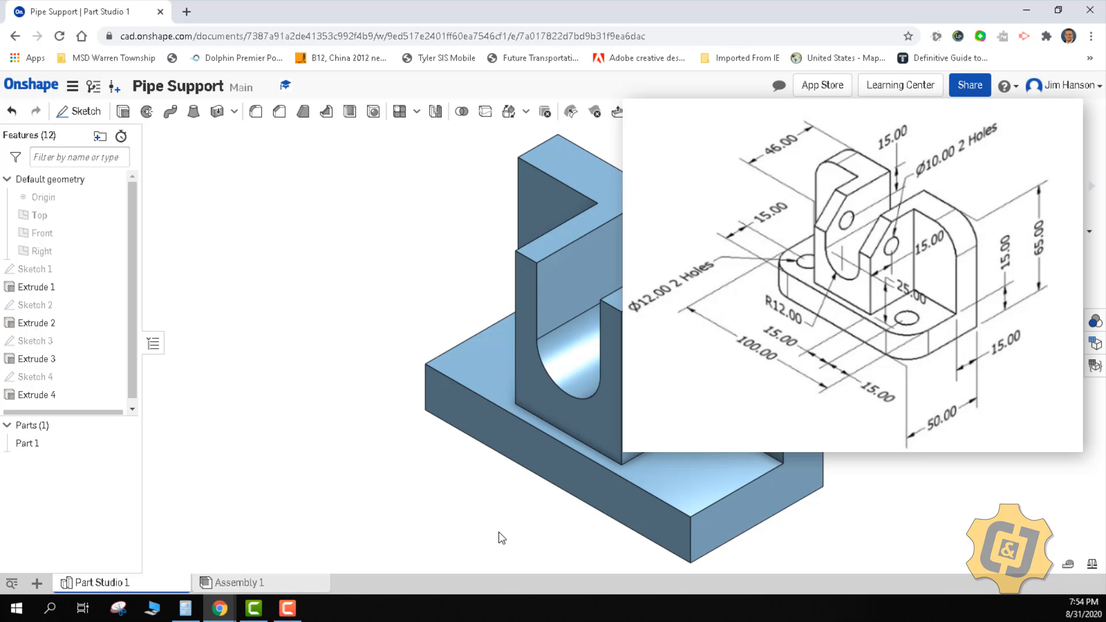
mouse_move(528, 464)
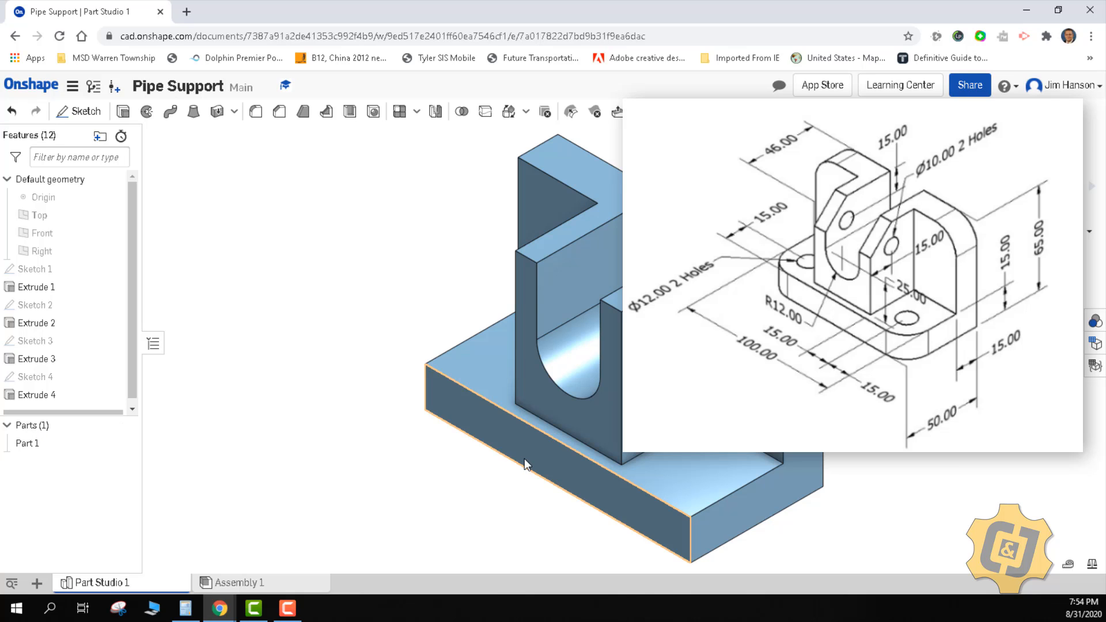
right_click(525, 464)
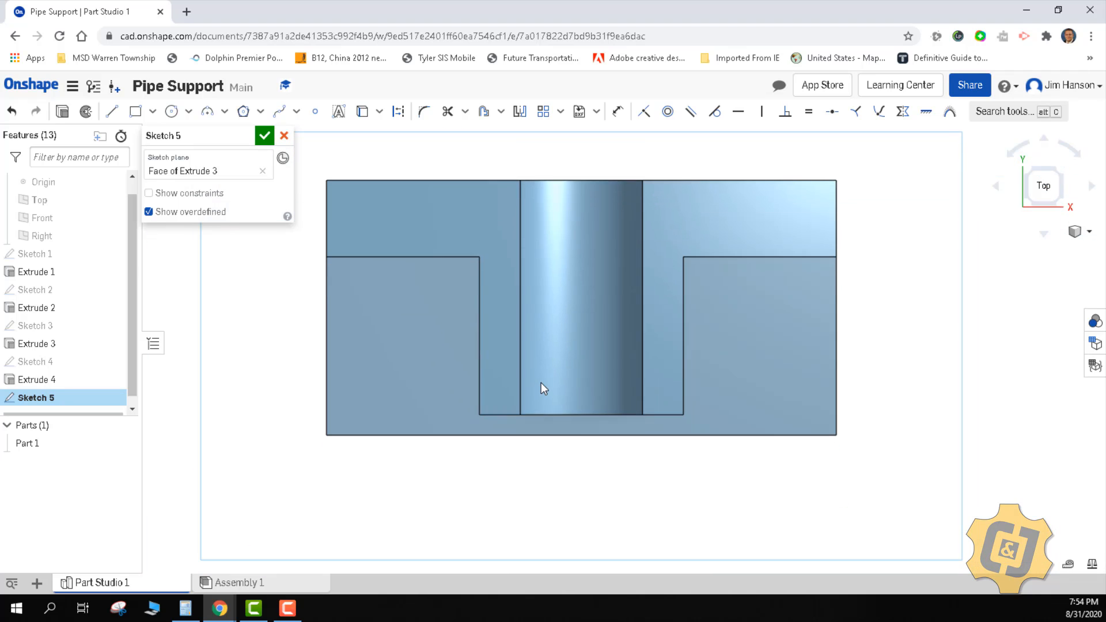
mouse_move(318, 139)
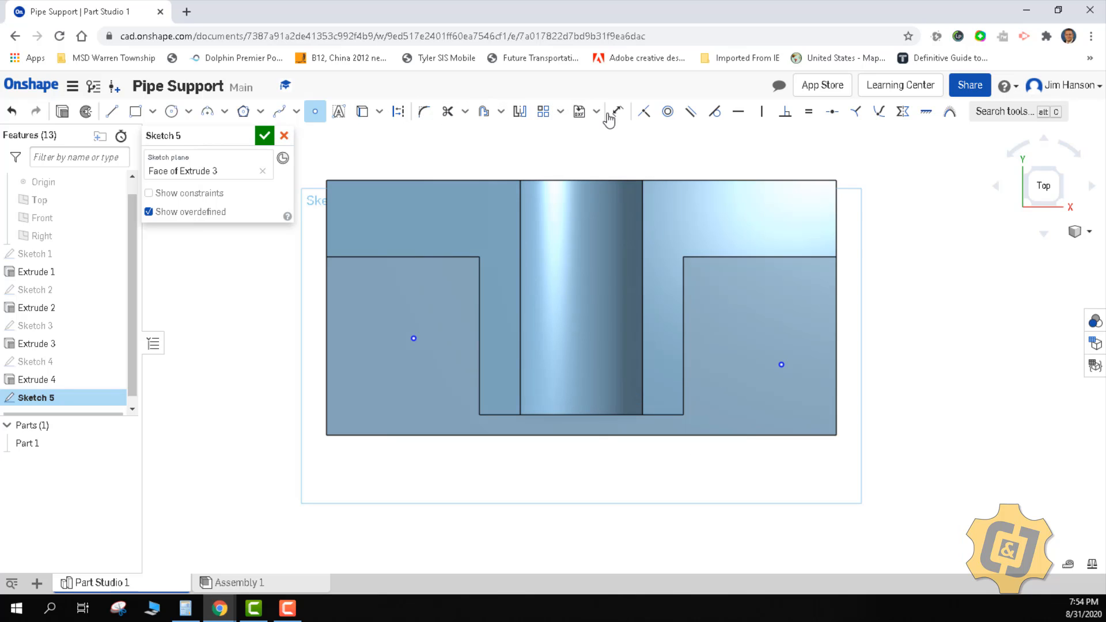
- Dimension the two sketch points 15 mm from their adjacent edges of the base top
click(617, 111)
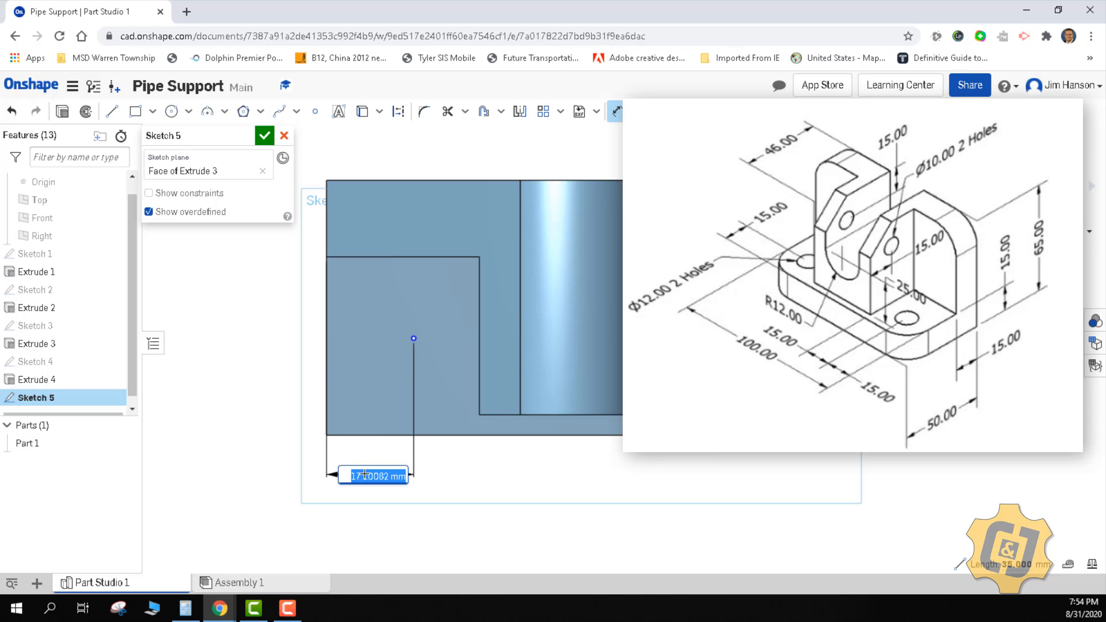
text(15)
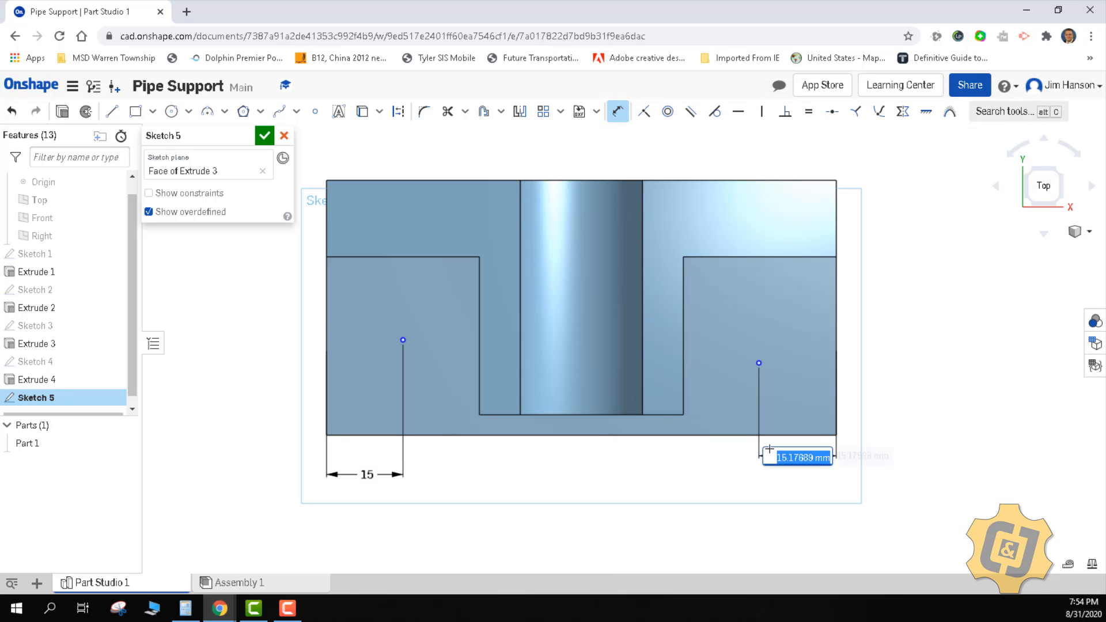
text(15)
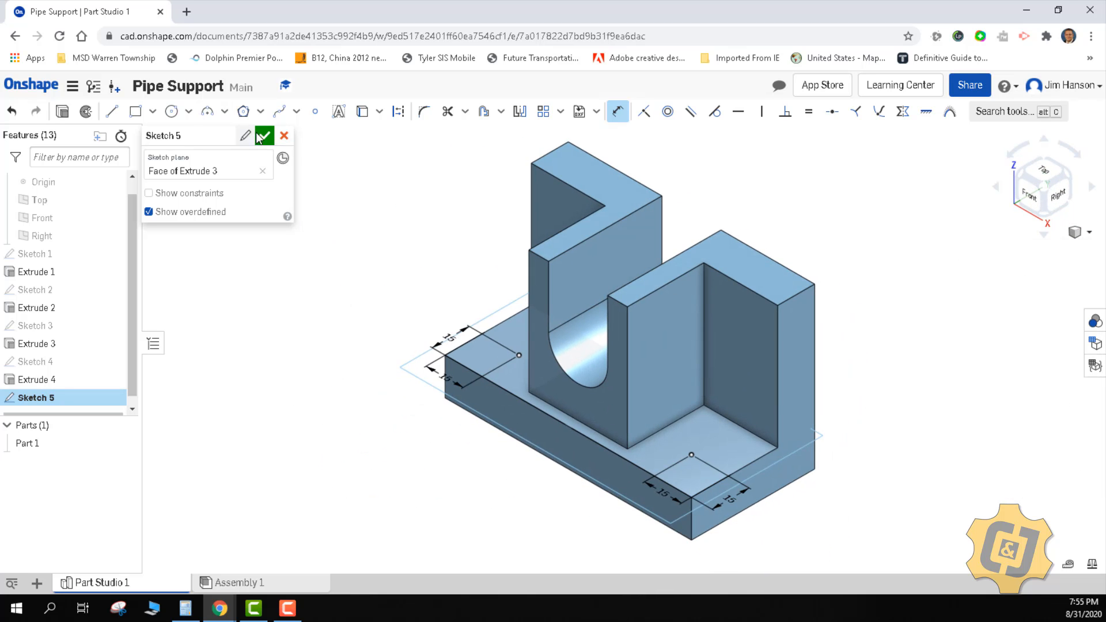
- Finish Sketch 5 and cut Hole 1: two 12 mm through holes at its points
click(263, 135)
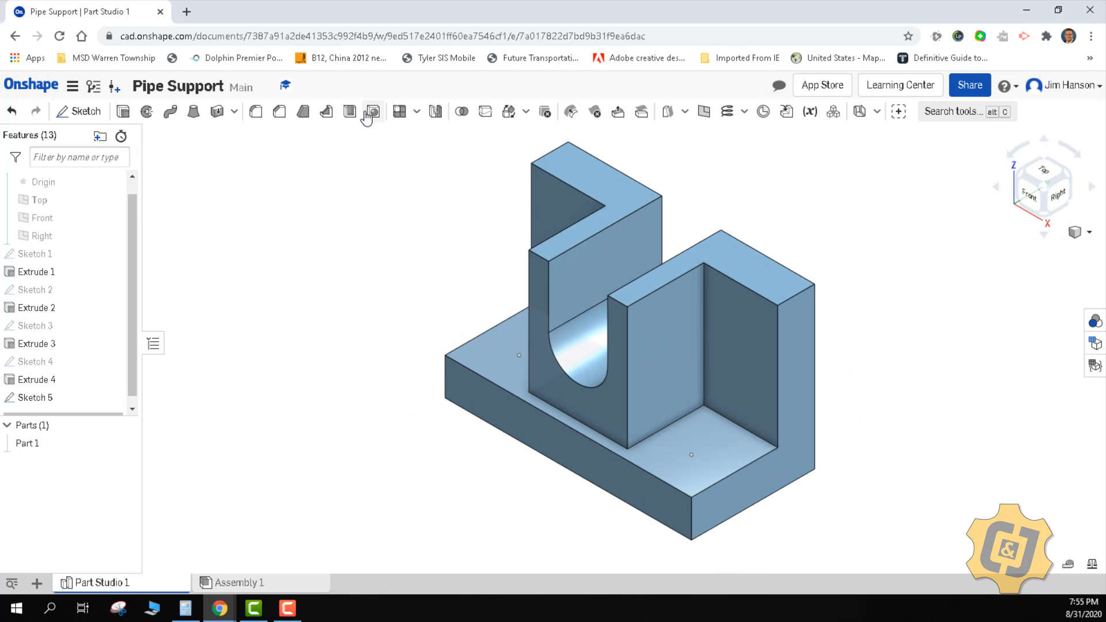
click(370, 111)
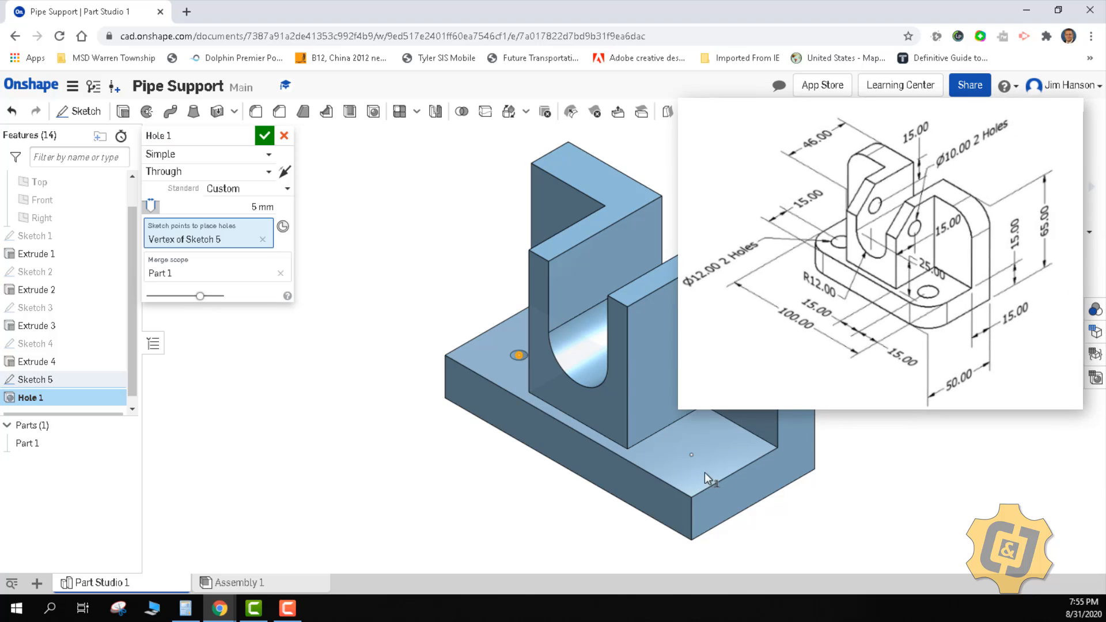
click(690, 455)
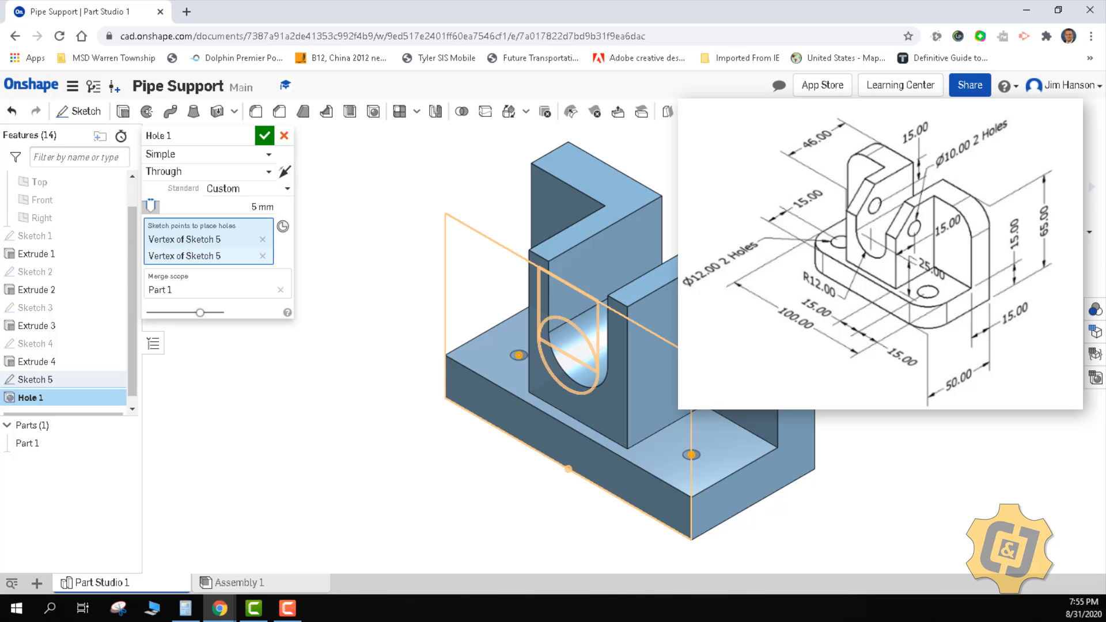
mouse_move(1022, 345)
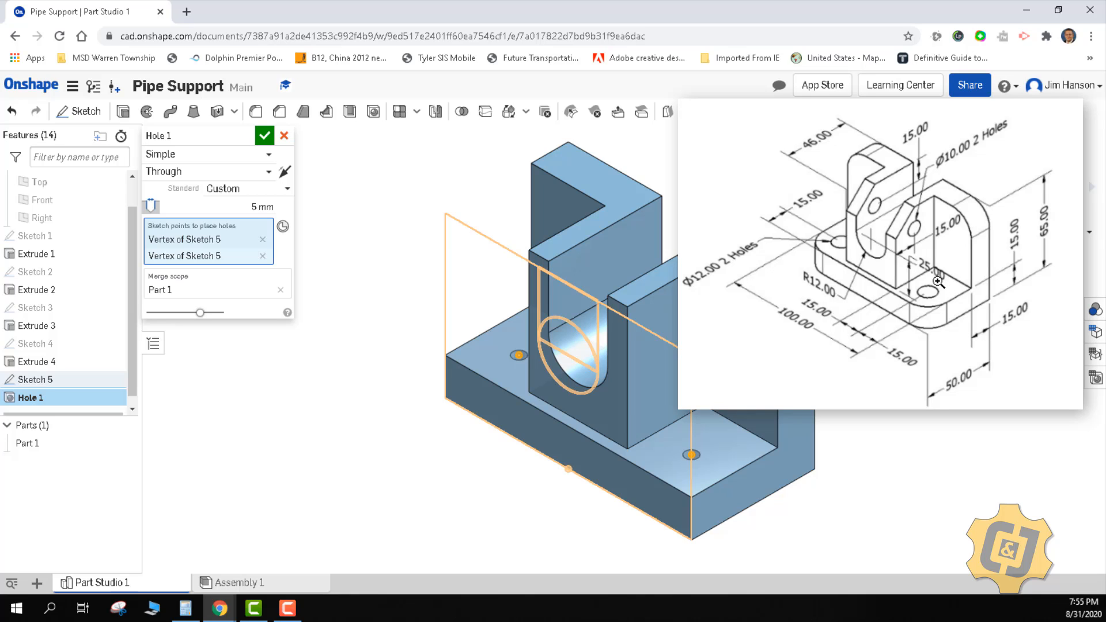
mouse_move(993, 147)
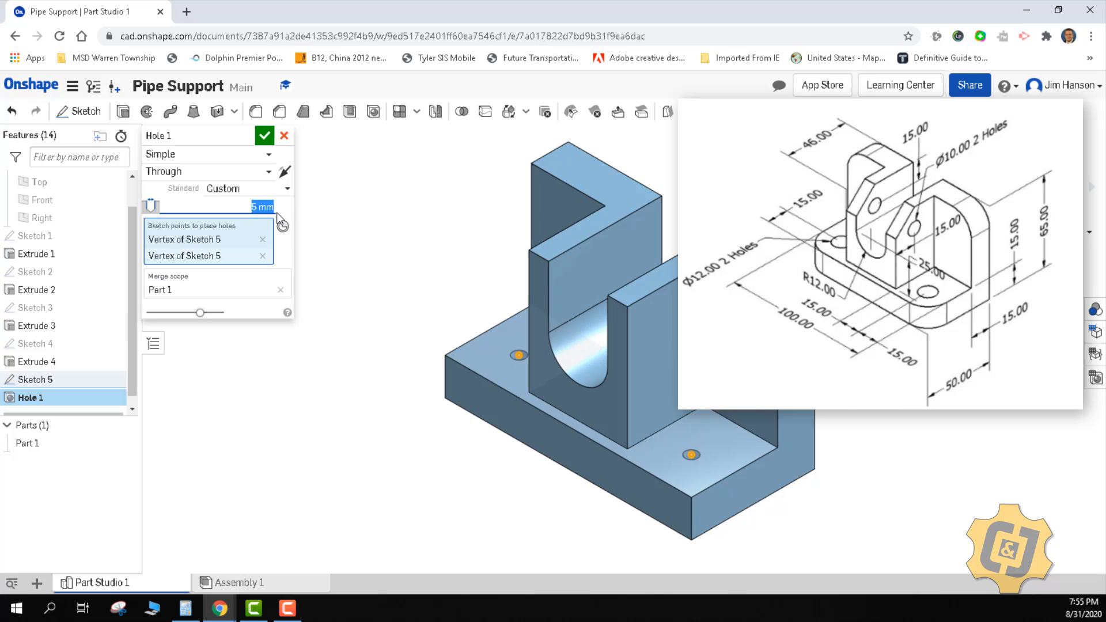
text(12 mm)
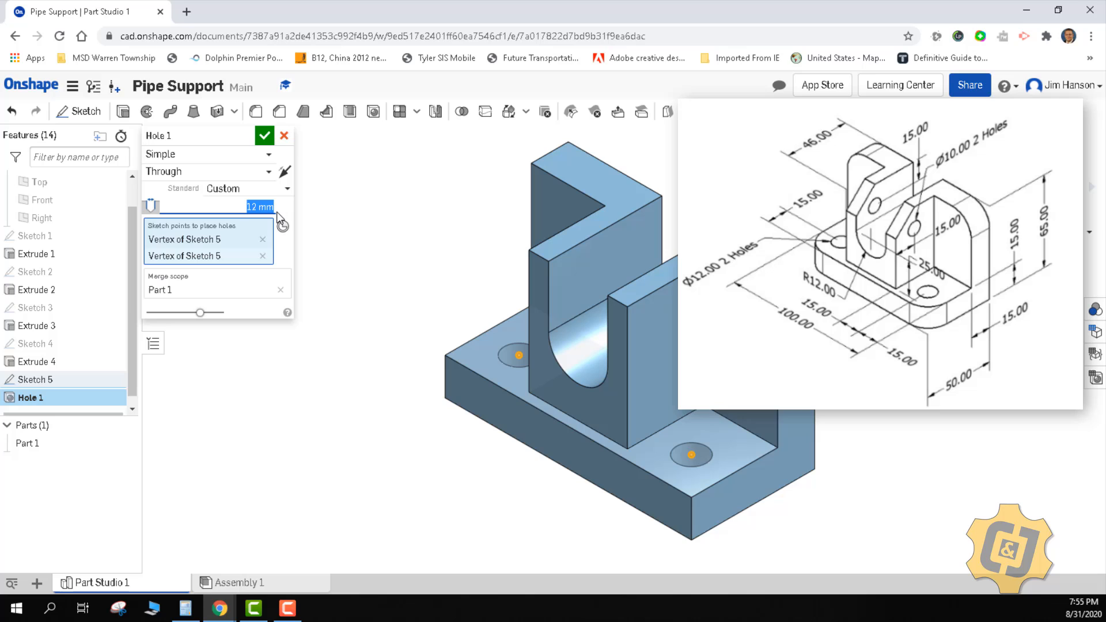
click(264, 134)
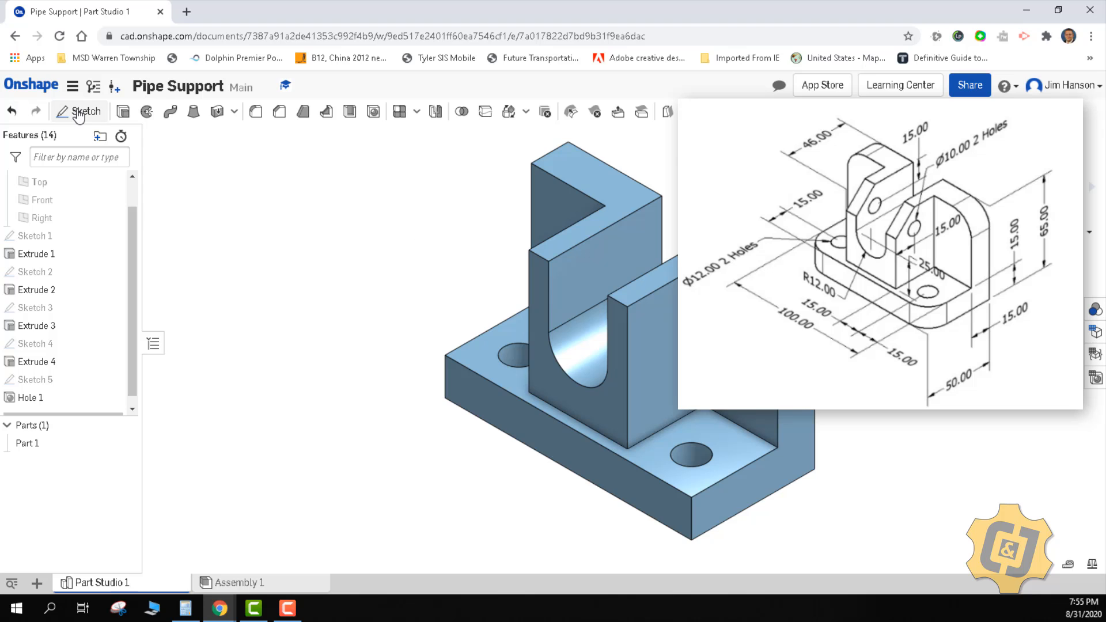
- Sketch a wall hole point and cut a 10 mm through hole in both uprights
click(83, 111)
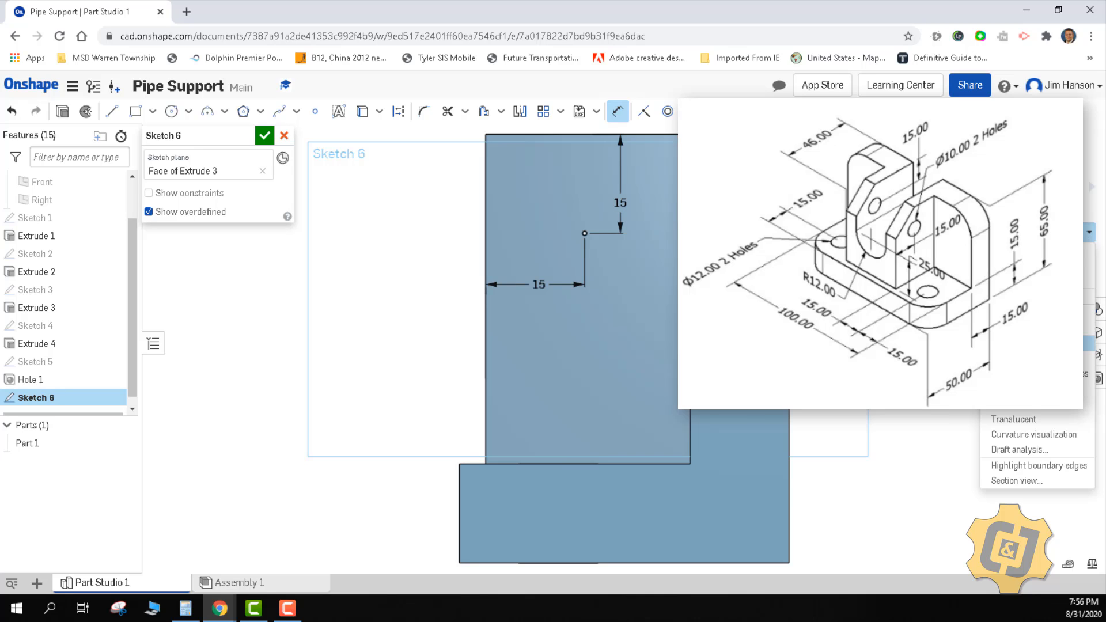
click(265, 136)
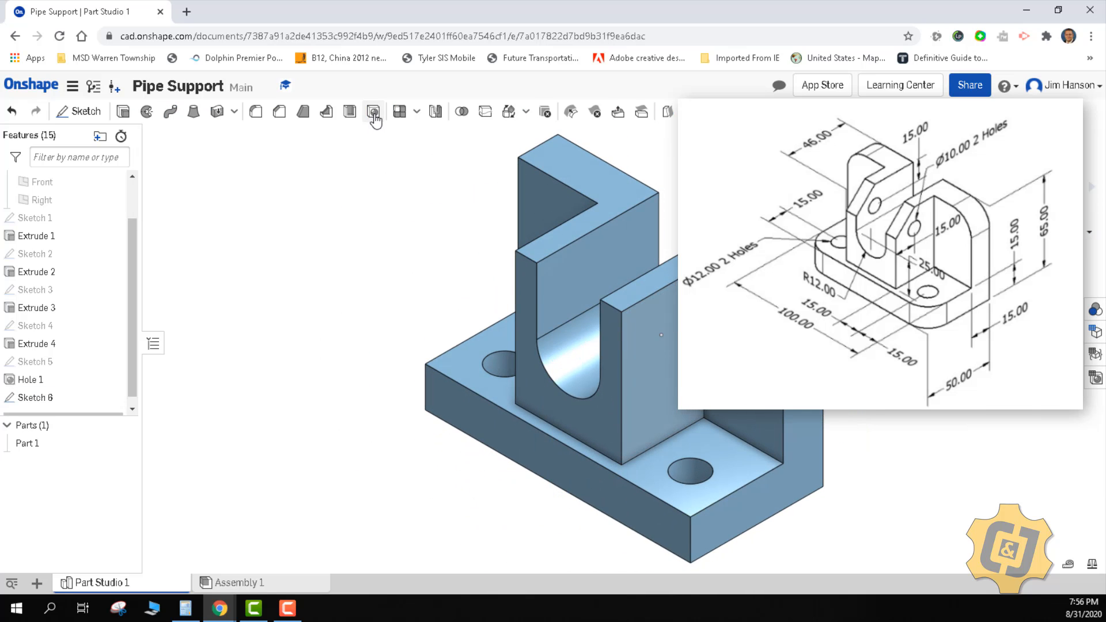
click(374, 111)
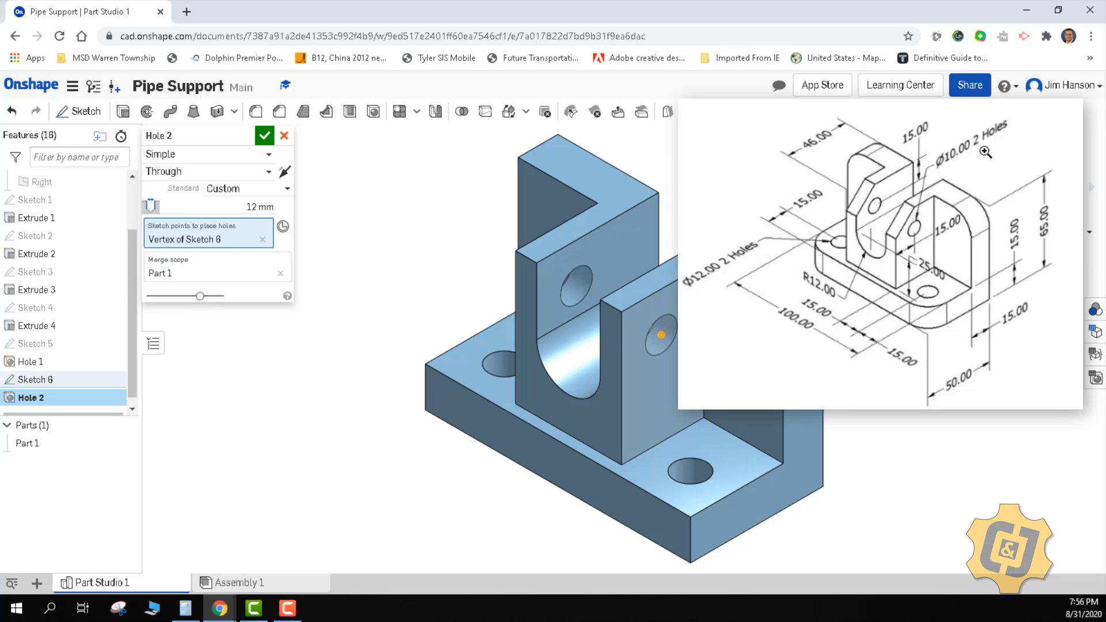
click(204, 207)
text(10)
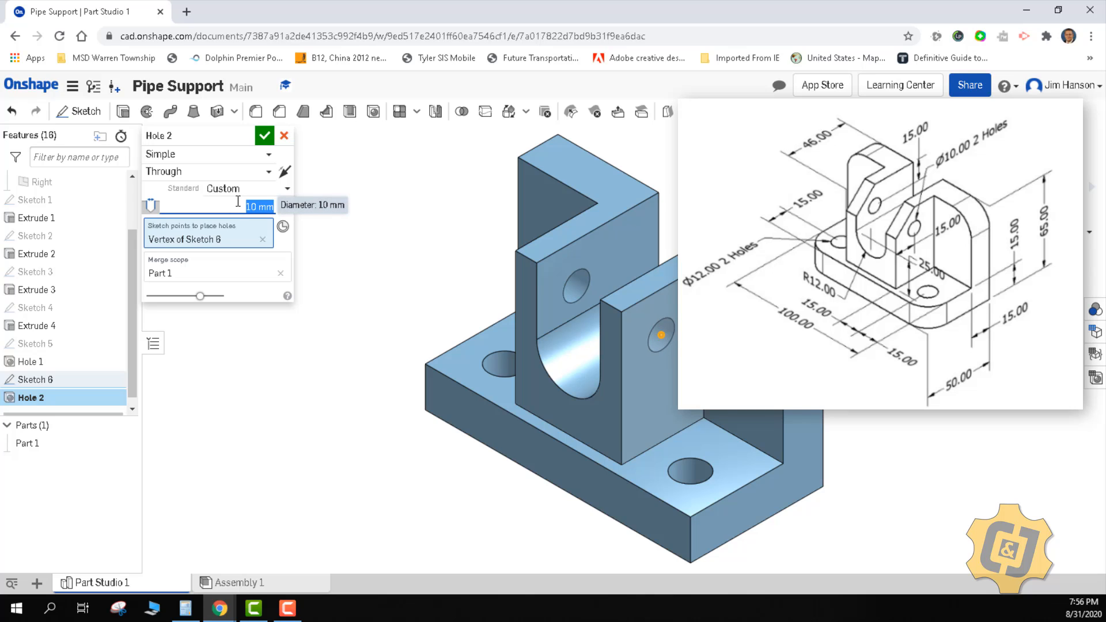
click(265, 136)
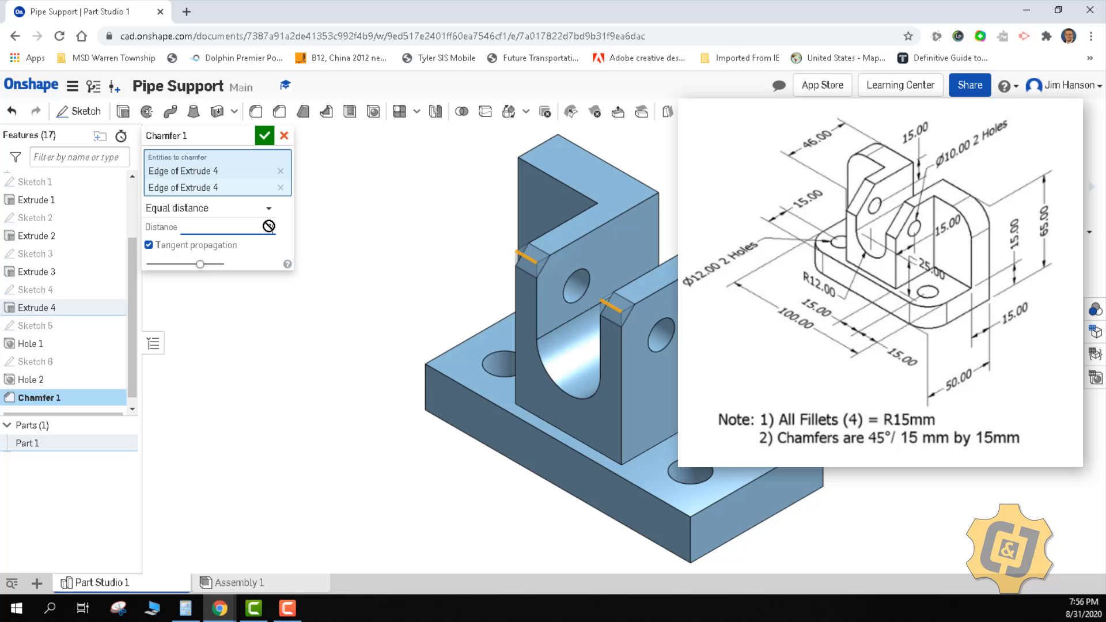
- Set the chamfer distance to 15 mm on both top wall edges and confirm
text(15 mm)
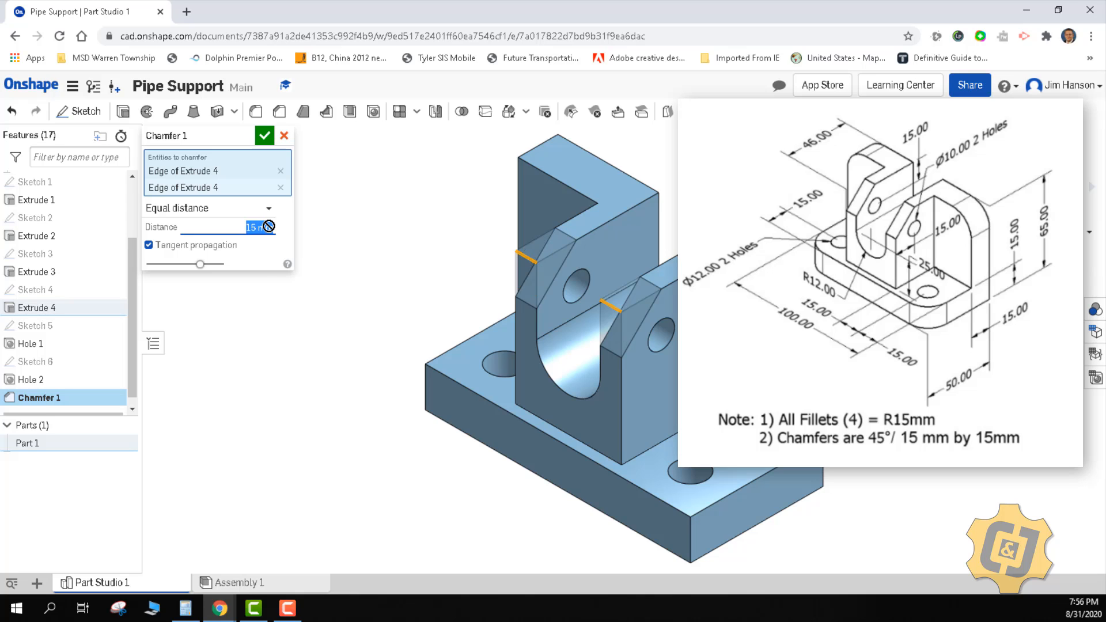
click(264, 135)
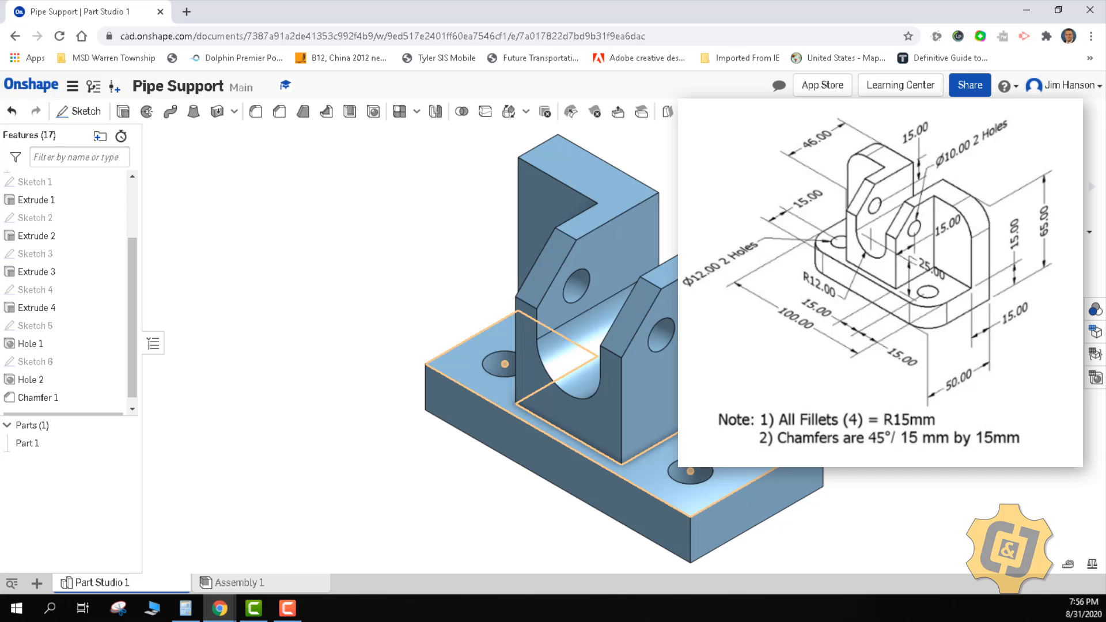
- Fillet the outer corner edges, including the front corner, with a 15 mm radius
click(255, 111)
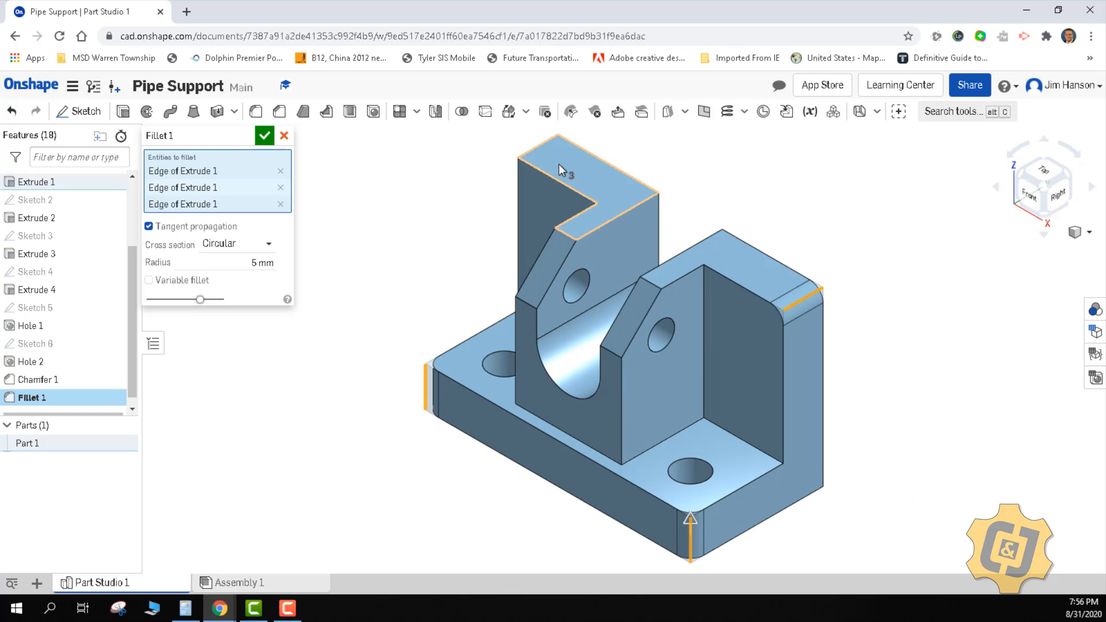
click(554, 141)
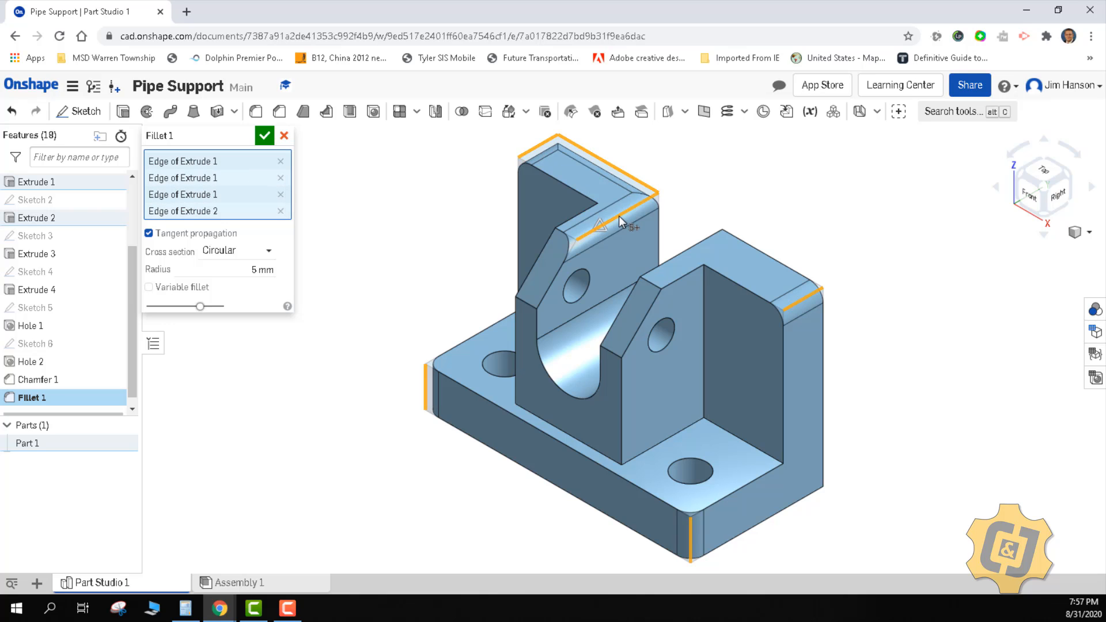
click(284, 135)
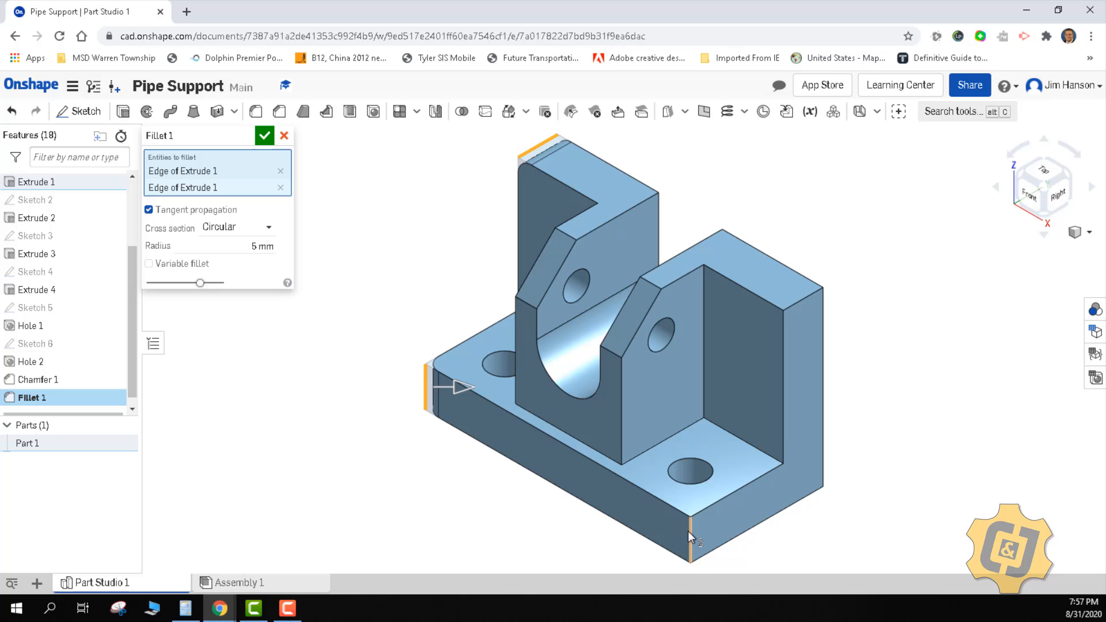
click(804, 300)
text(15)
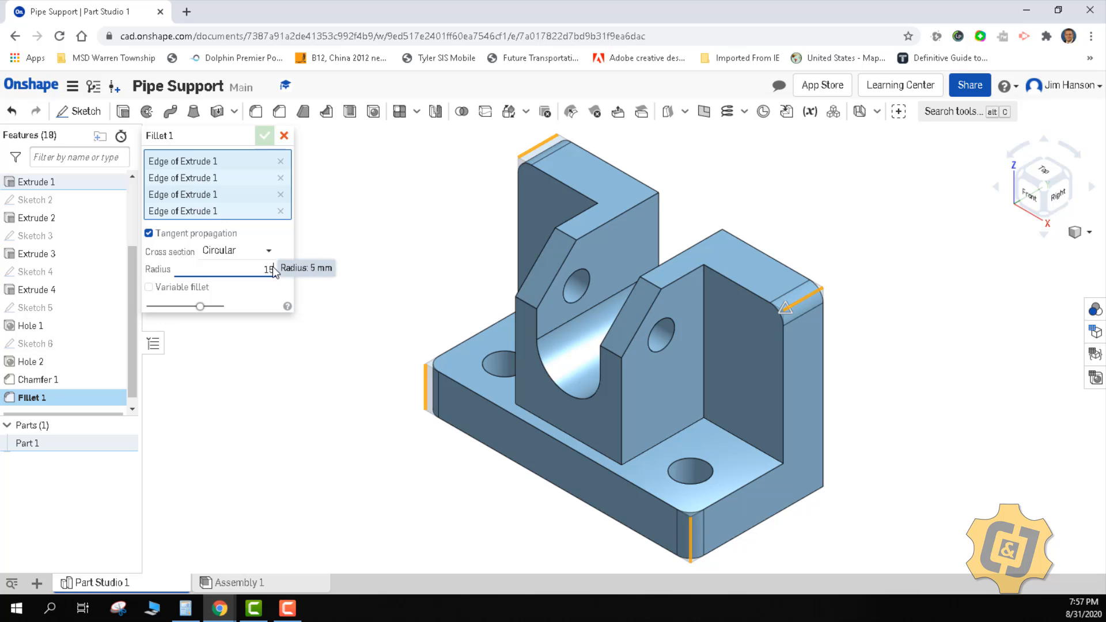
click(265, 135)
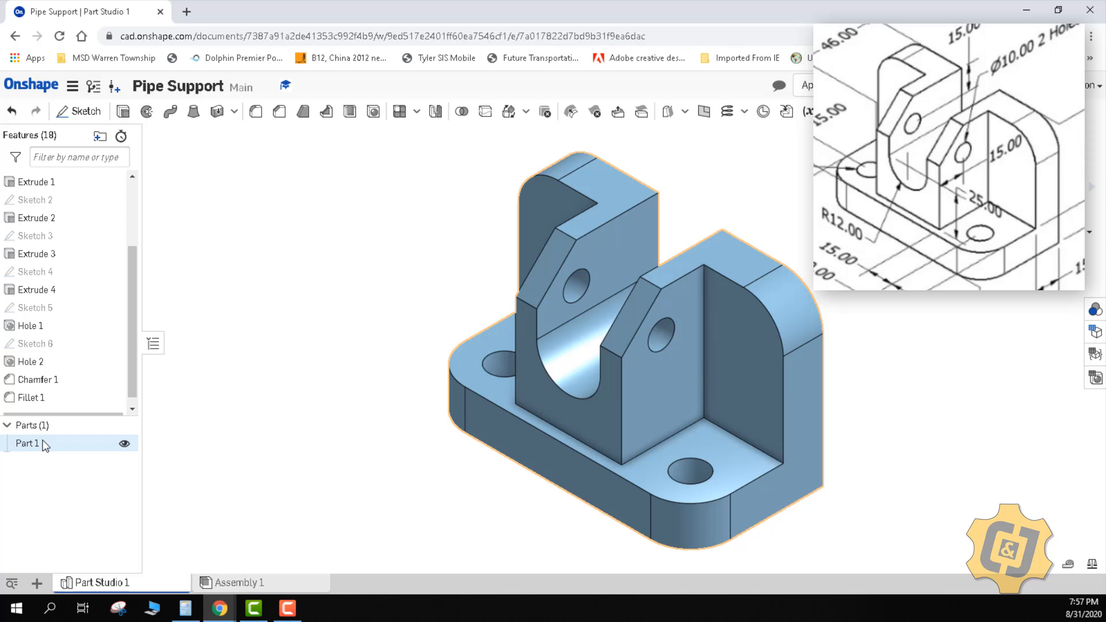
click(332, 479)
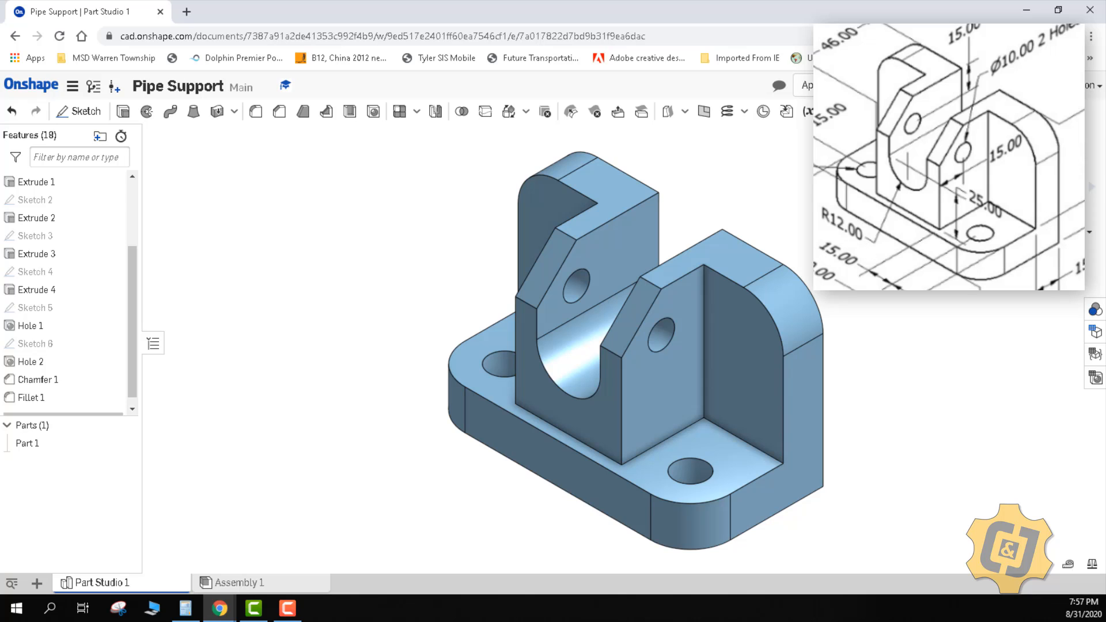
mouse_move(309, 559)
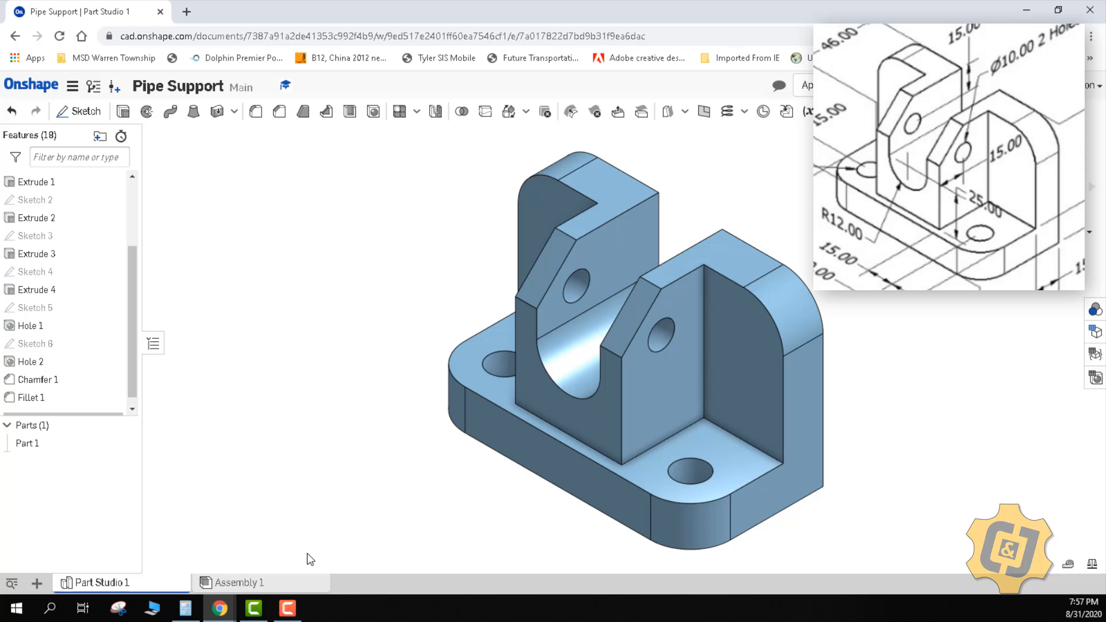
mouse_move(318, 554)
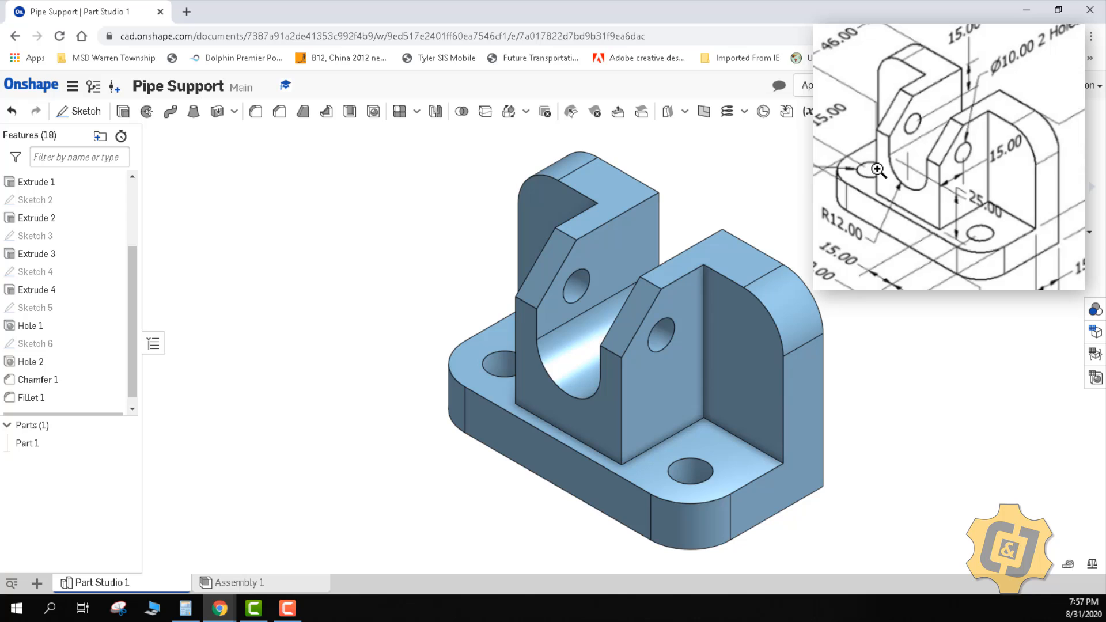
mouse_move(915, 148)
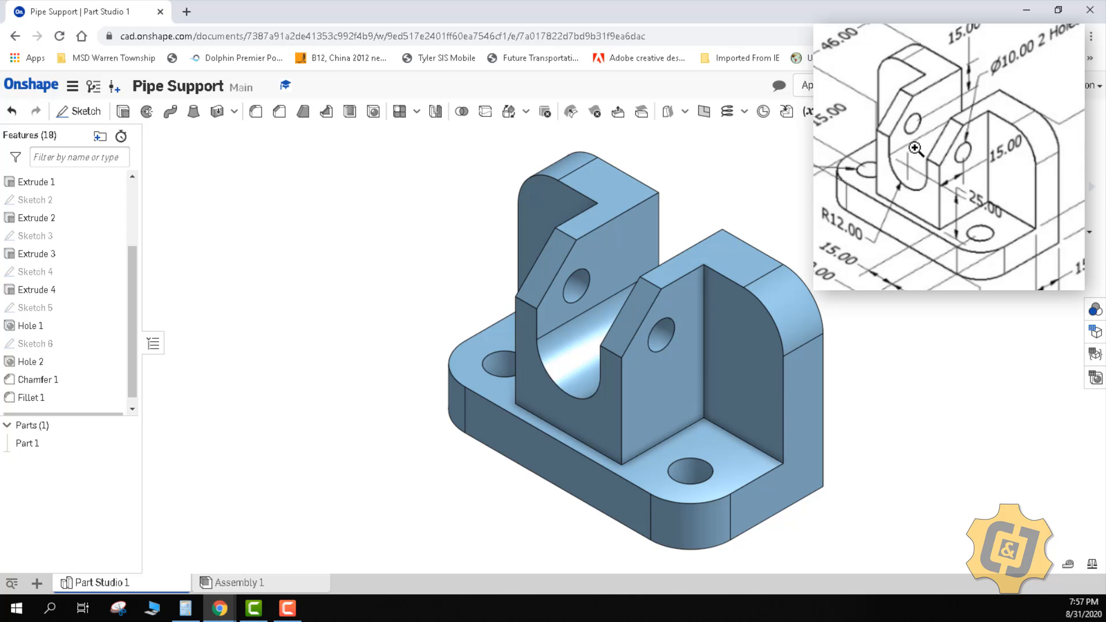
mouse_move(903, 139)
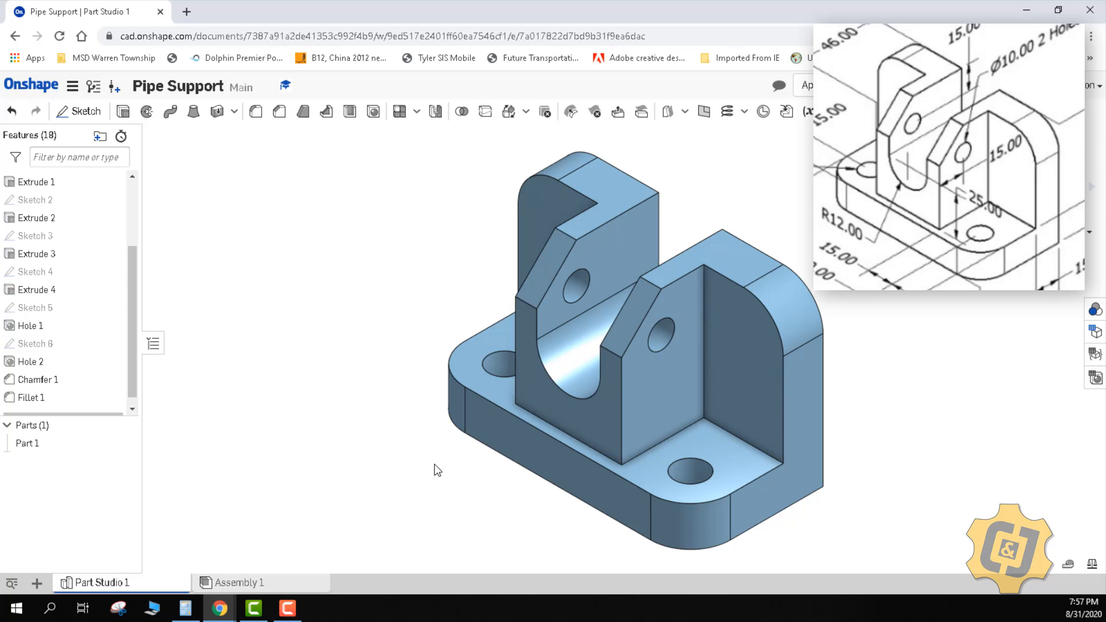
mouse_move(200, 486)
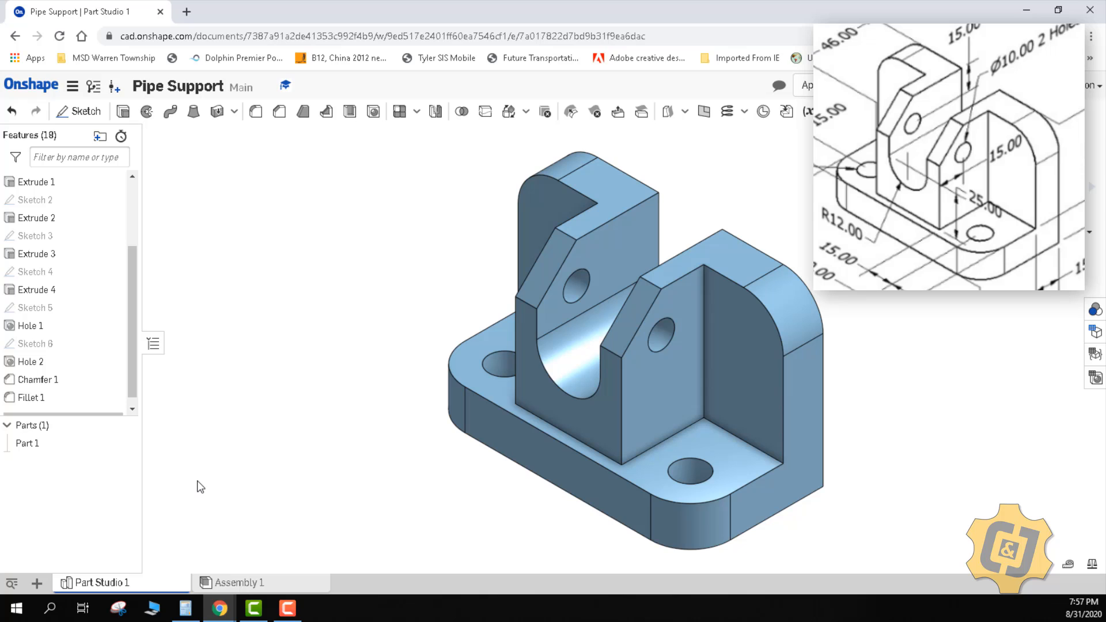
- Open Part 1's material choices and filter the list by 'brass'
click(27, 443)
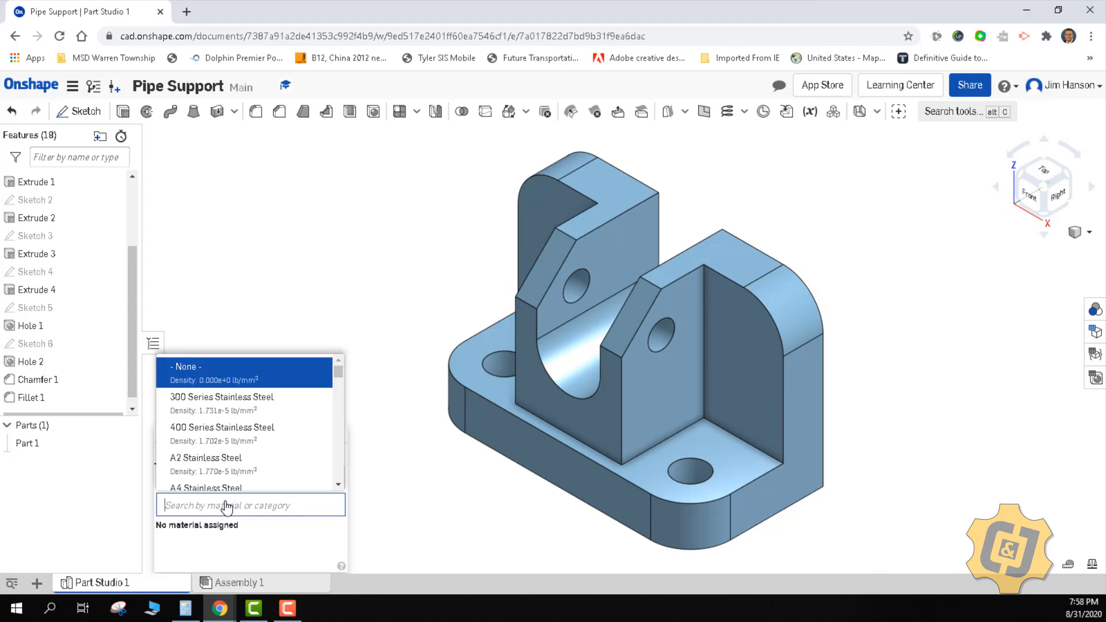
text(s)
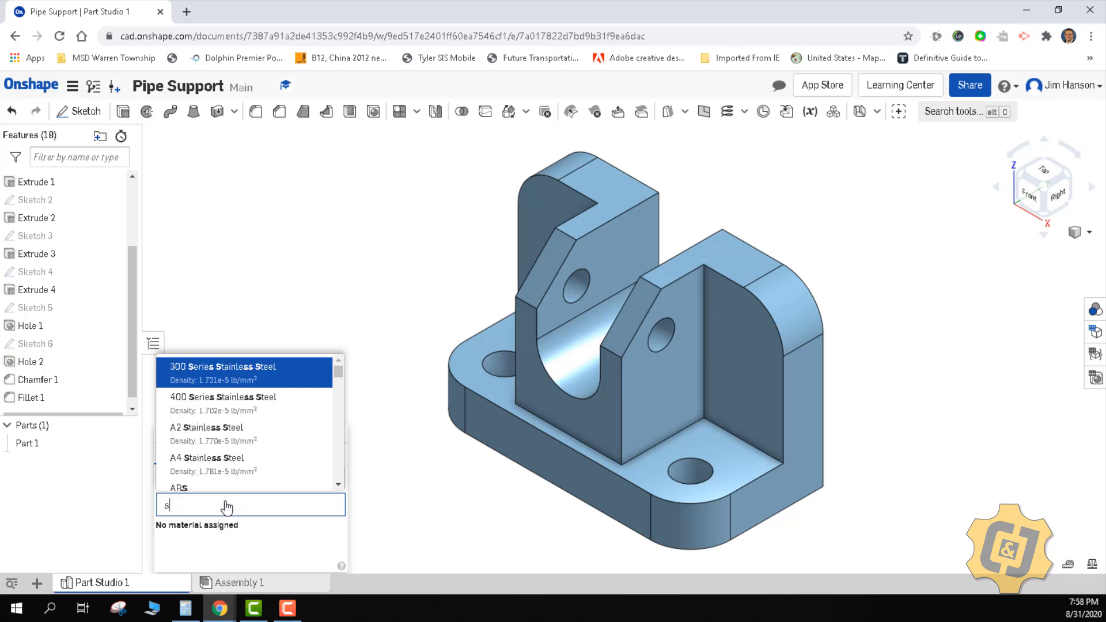
text(oft)
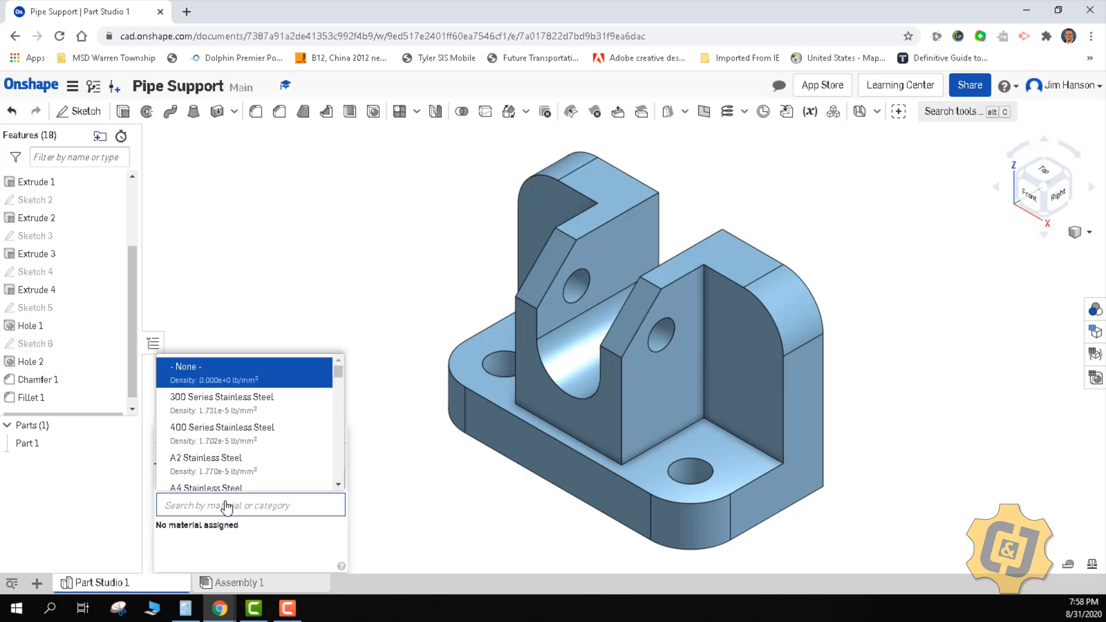
text(brass)
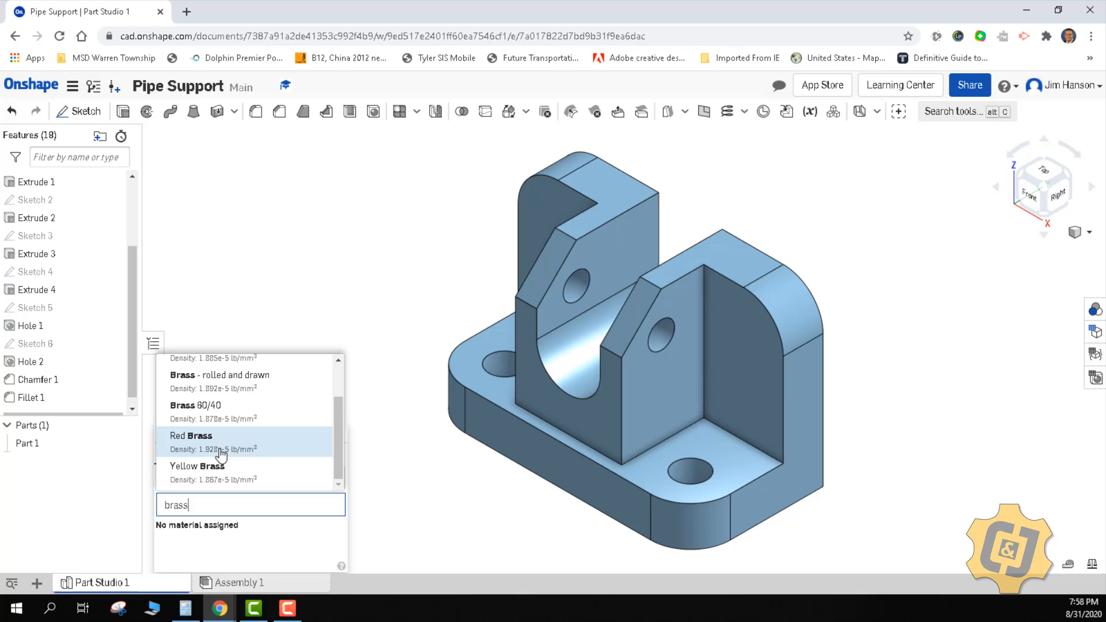
mouse_move(212, 471)
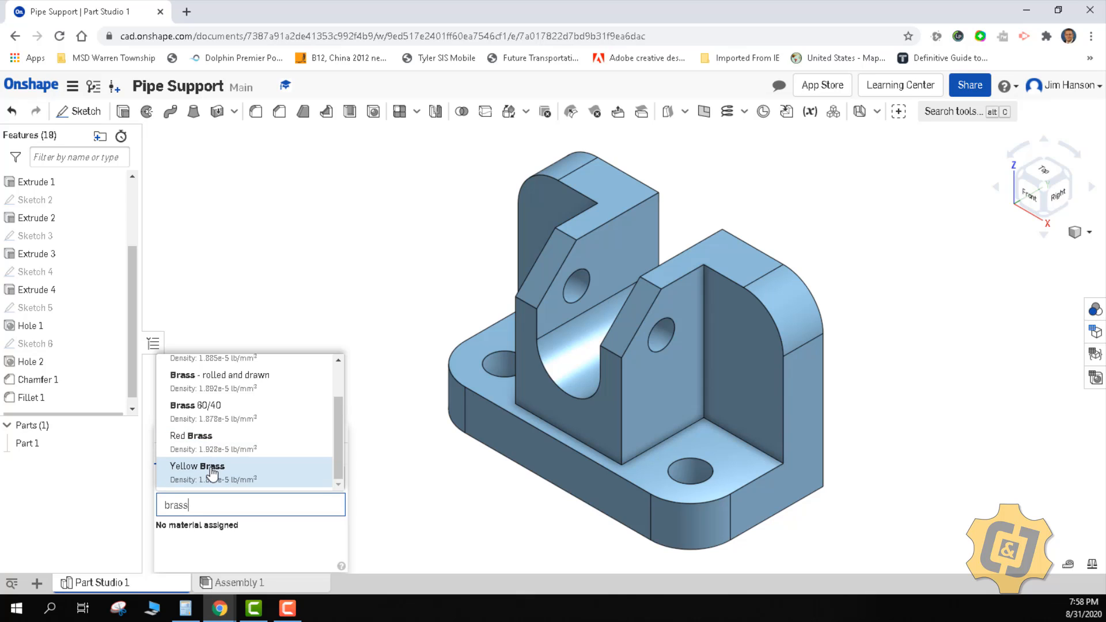